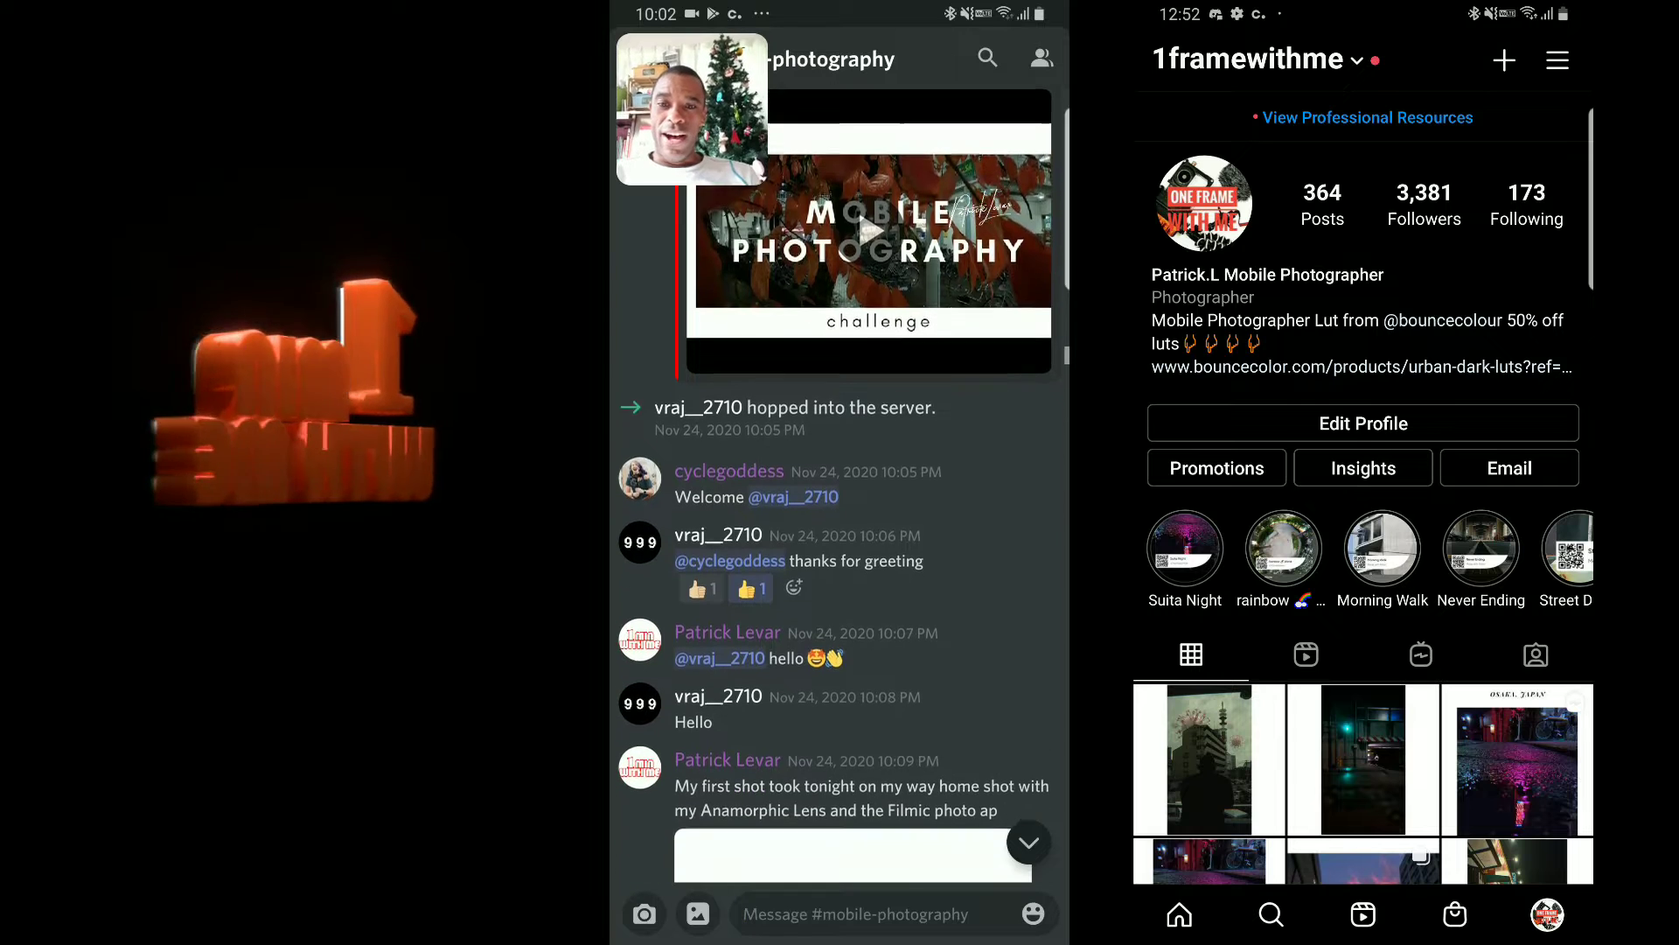
Scroll down #mobile-photography past the motion-blur market and night bridge photos
{"action": "scroll", "scroll_direction": "down", "scroll_amount": 3}
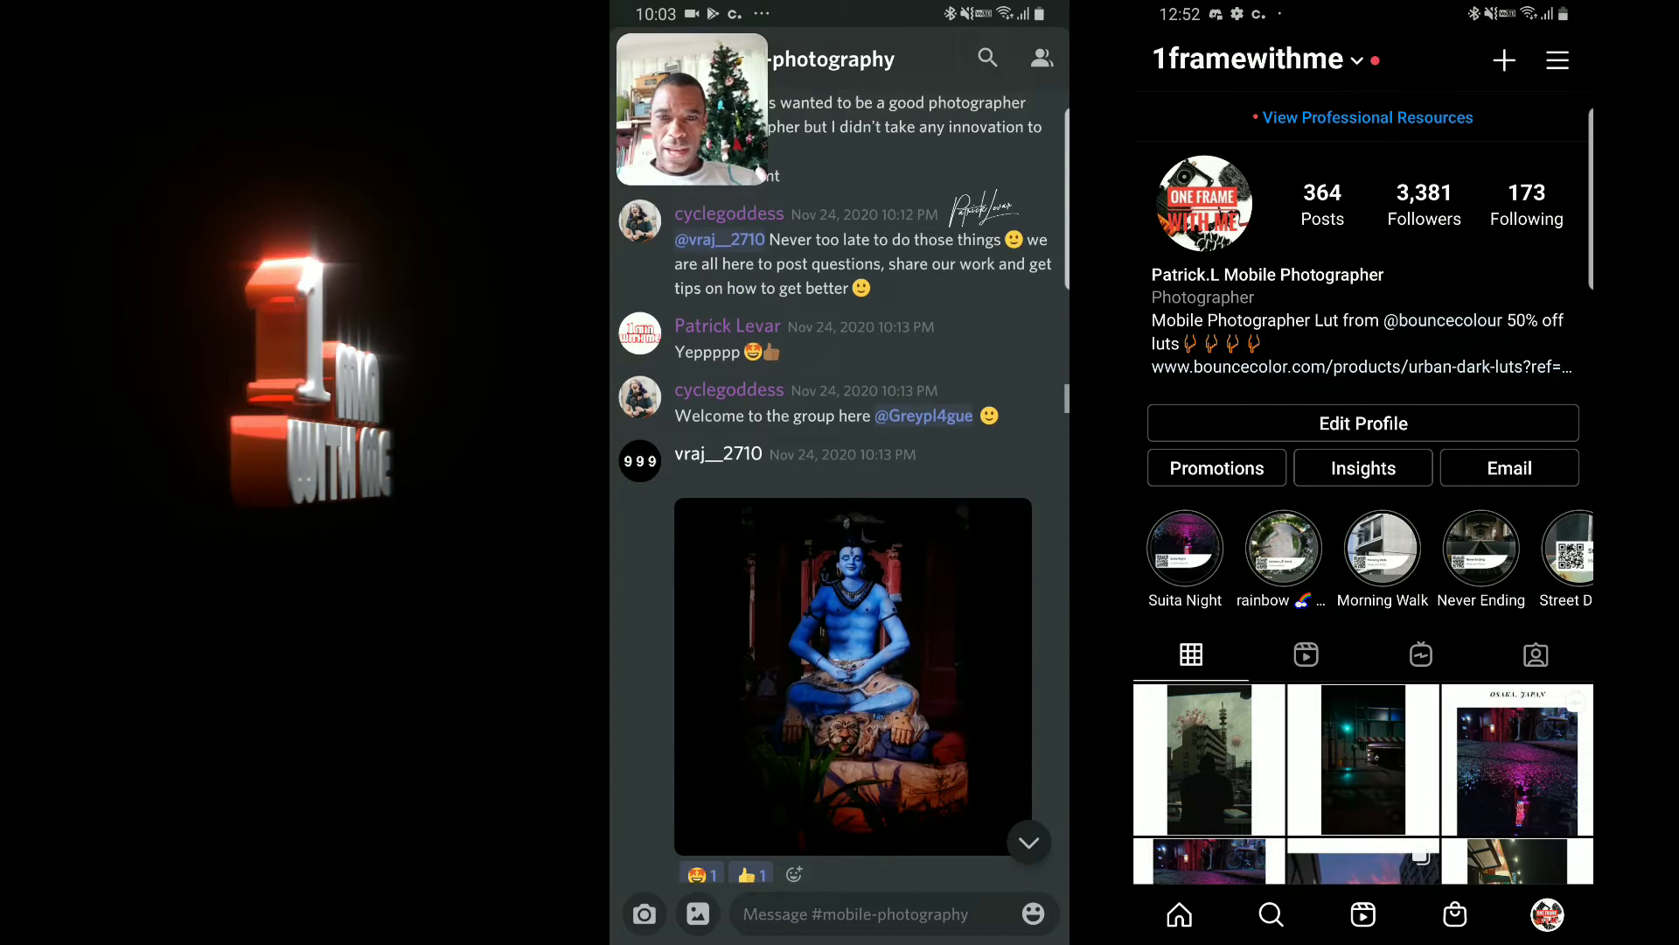
{"action": "scroll", "scroll_direction": "down", "scroll_amount": 3}
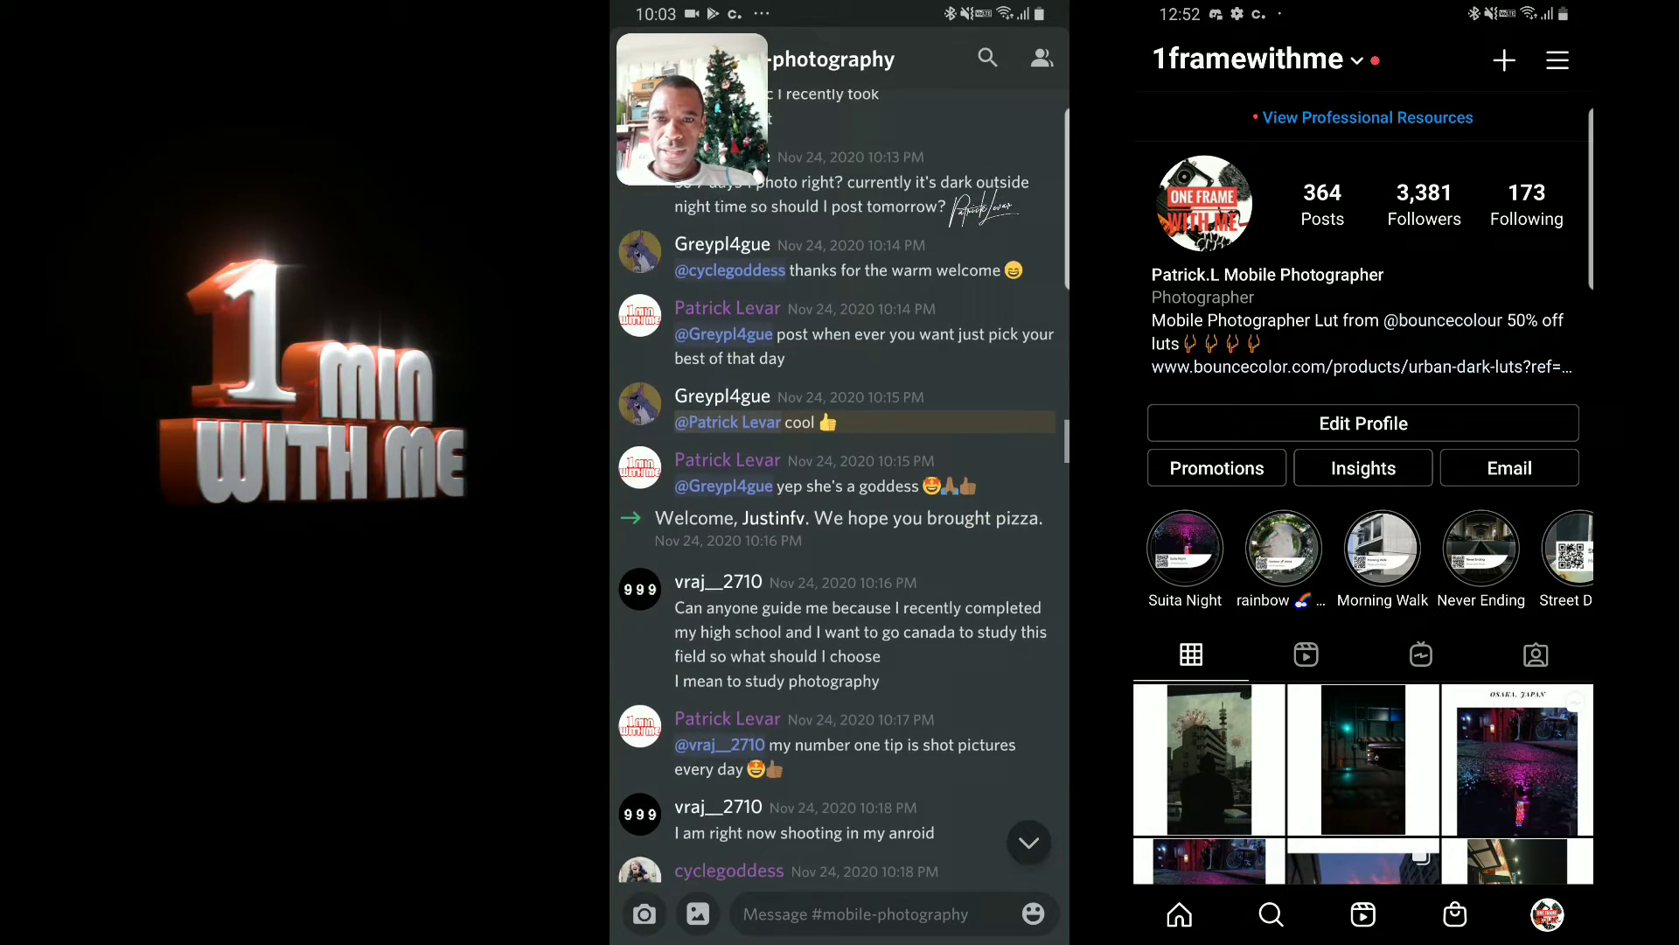
{"action": "scroll", "scroll_direction": "down", "scroll_amount": 3}
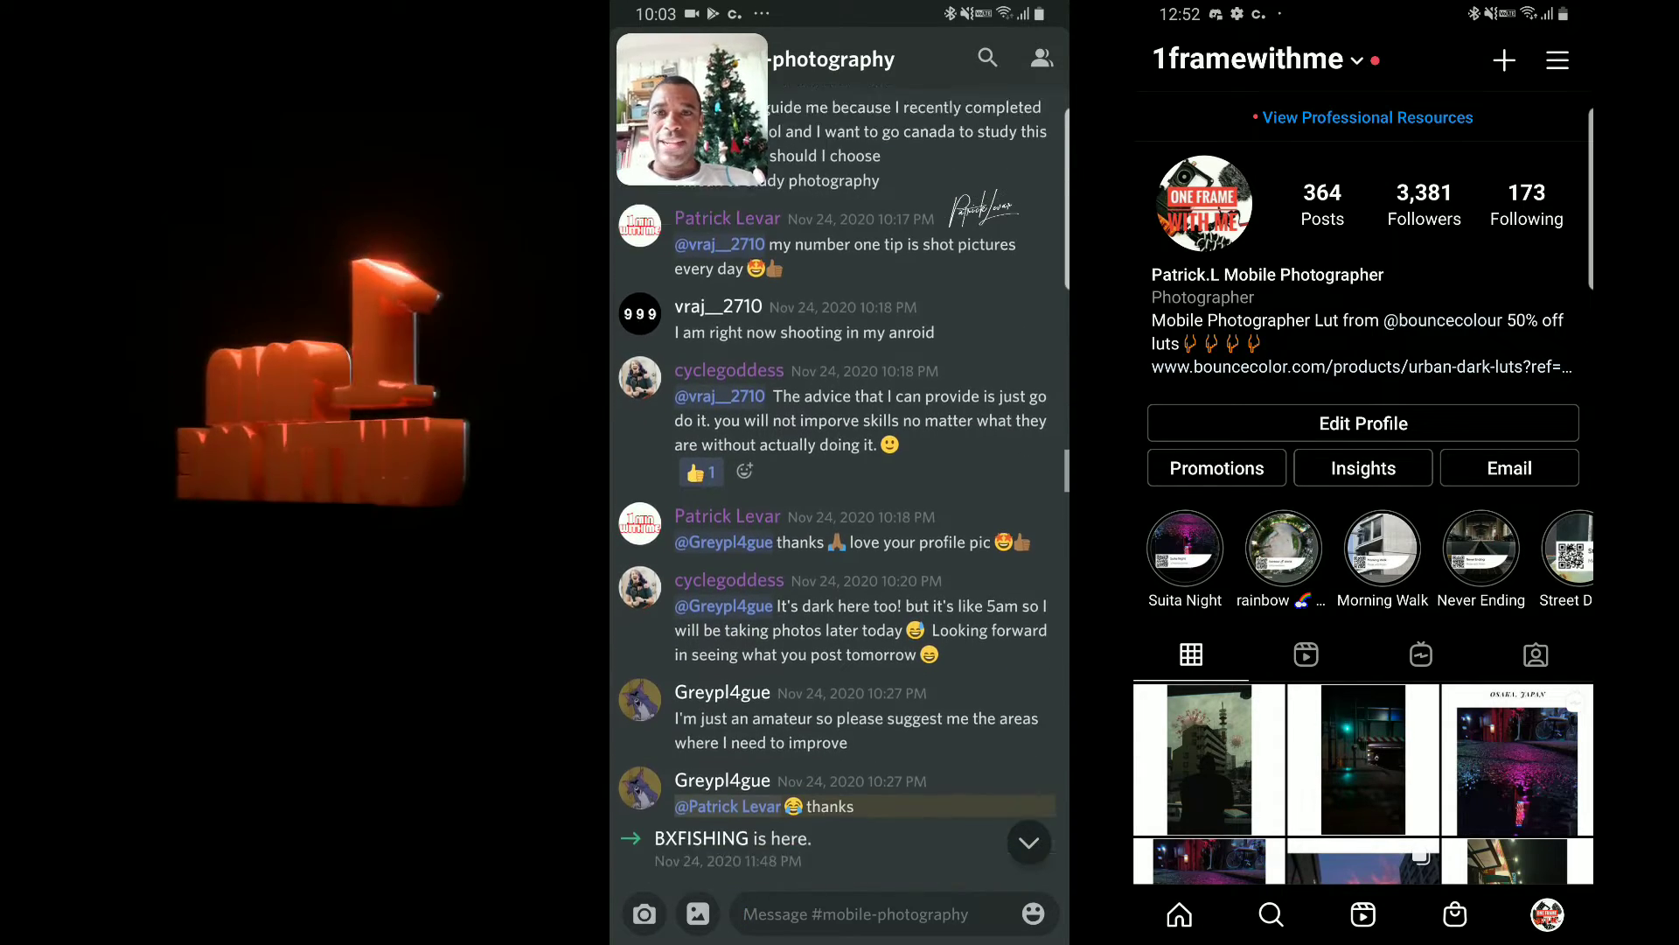
{"action": "scroll", "scroll_direction": "down", "scroll_amount": 3}
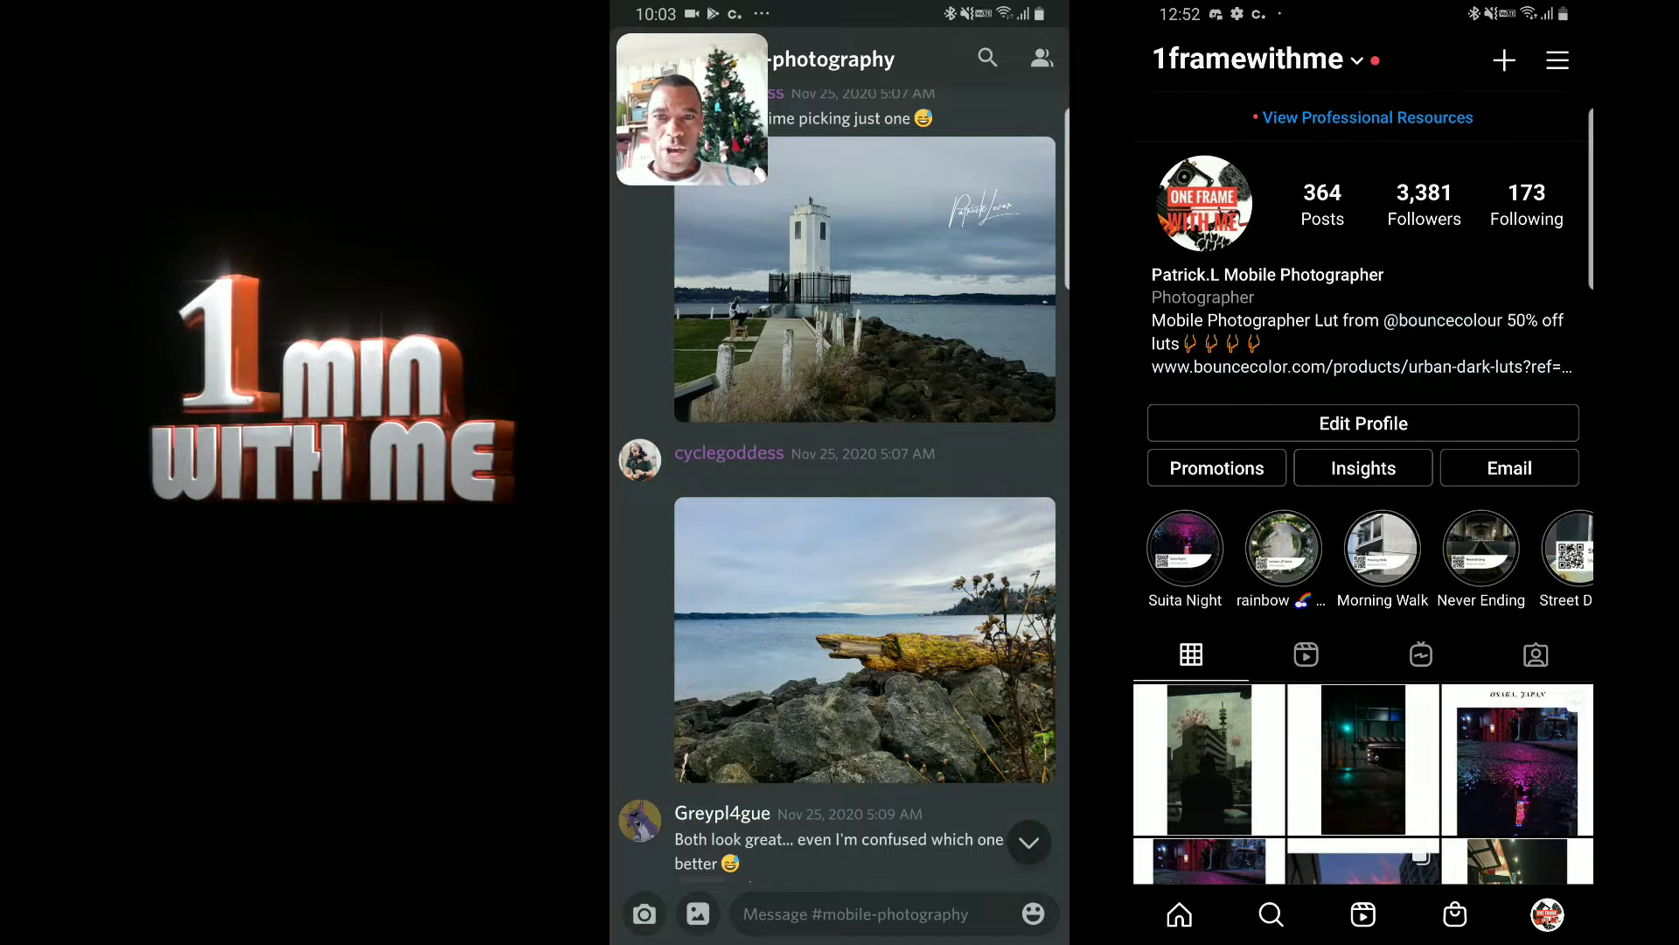
{"action": "left_click", "coordinate": [862, 278]}
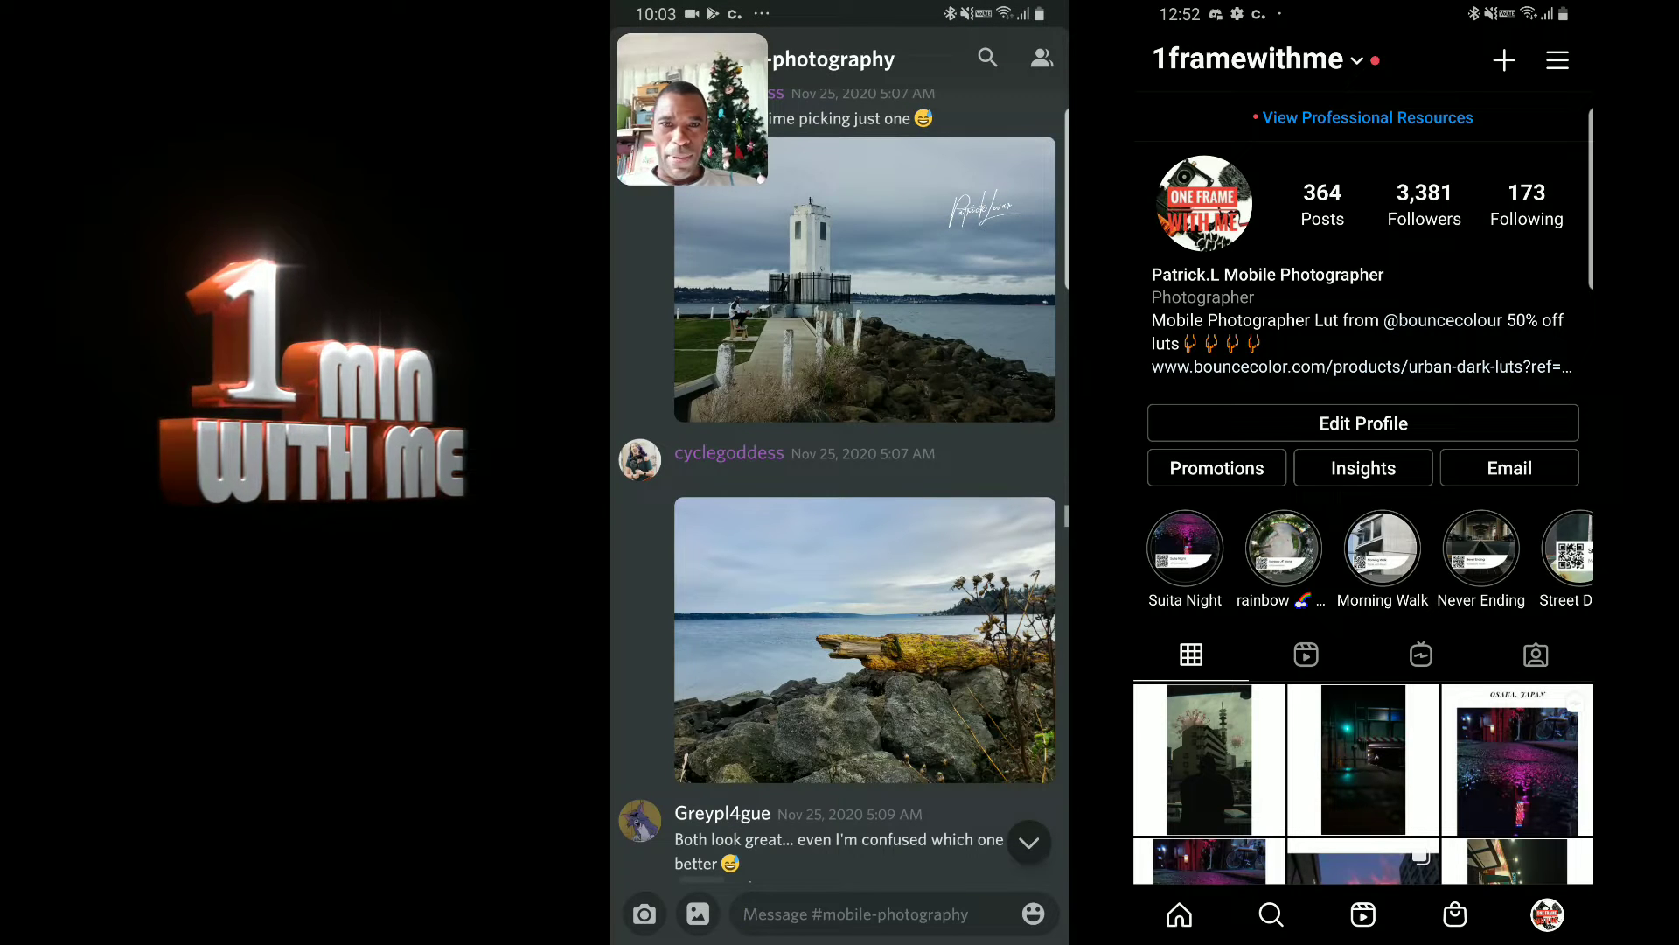
{"action": "scroll", "scroll_direction": "down", "scroll_amount": 3}
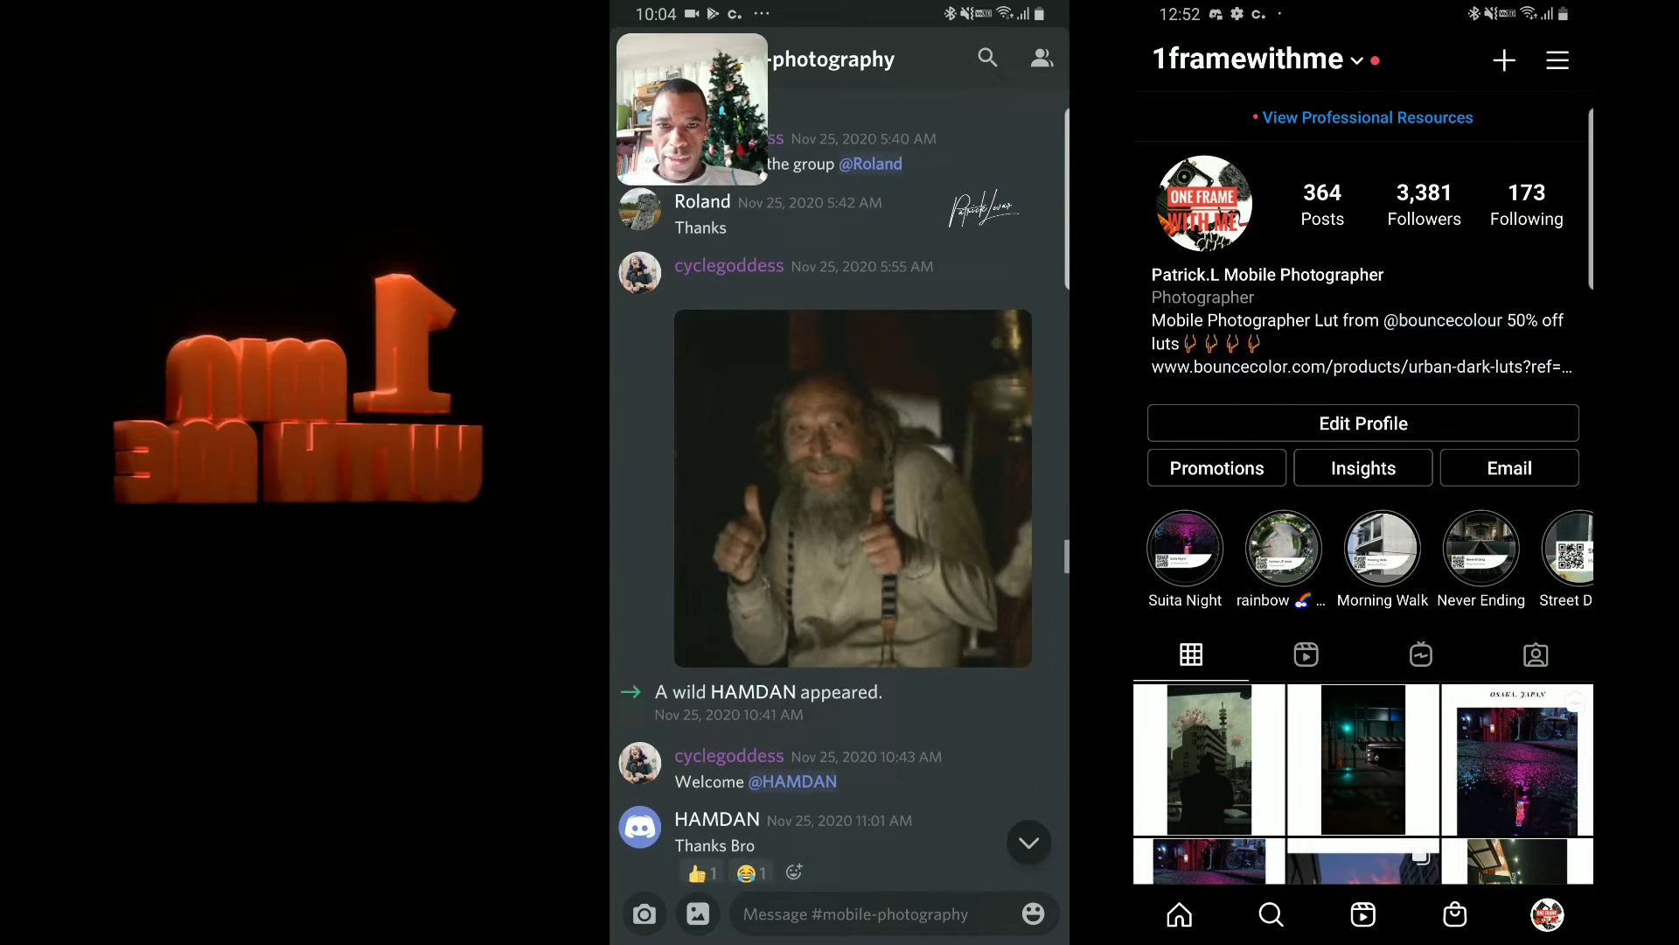
{"action": "scroll", "scroll_direction": "down", "scroll_amount": 3}
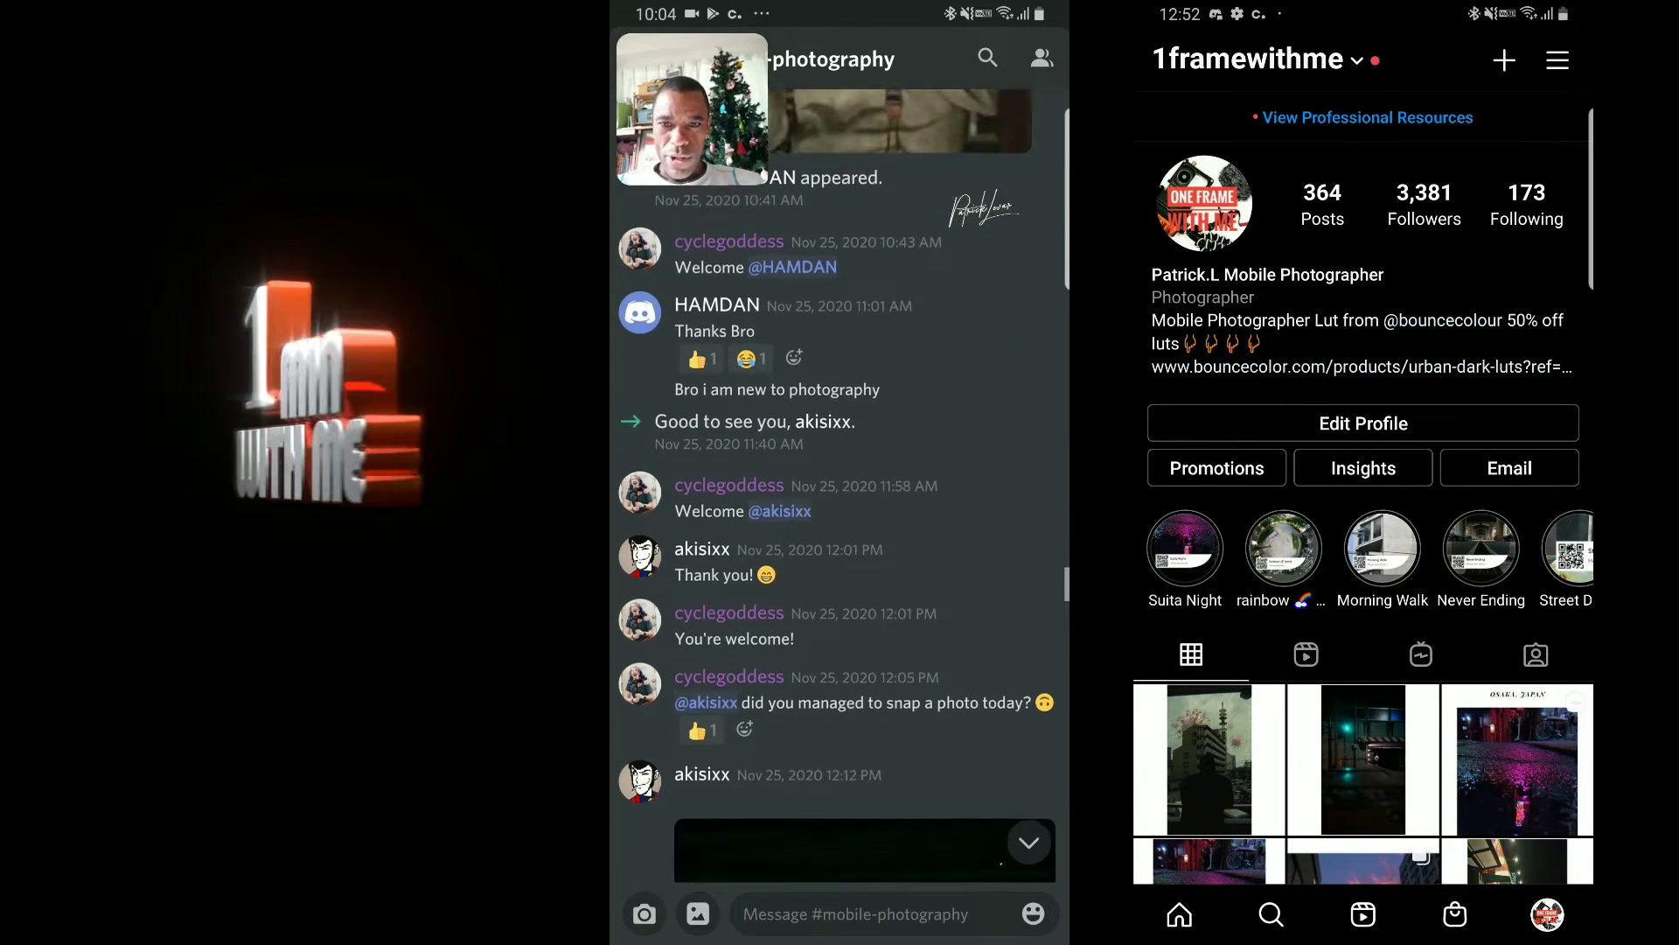
{"action": "scroll", "scroll_direction": "down", "scroll_amount": 3}
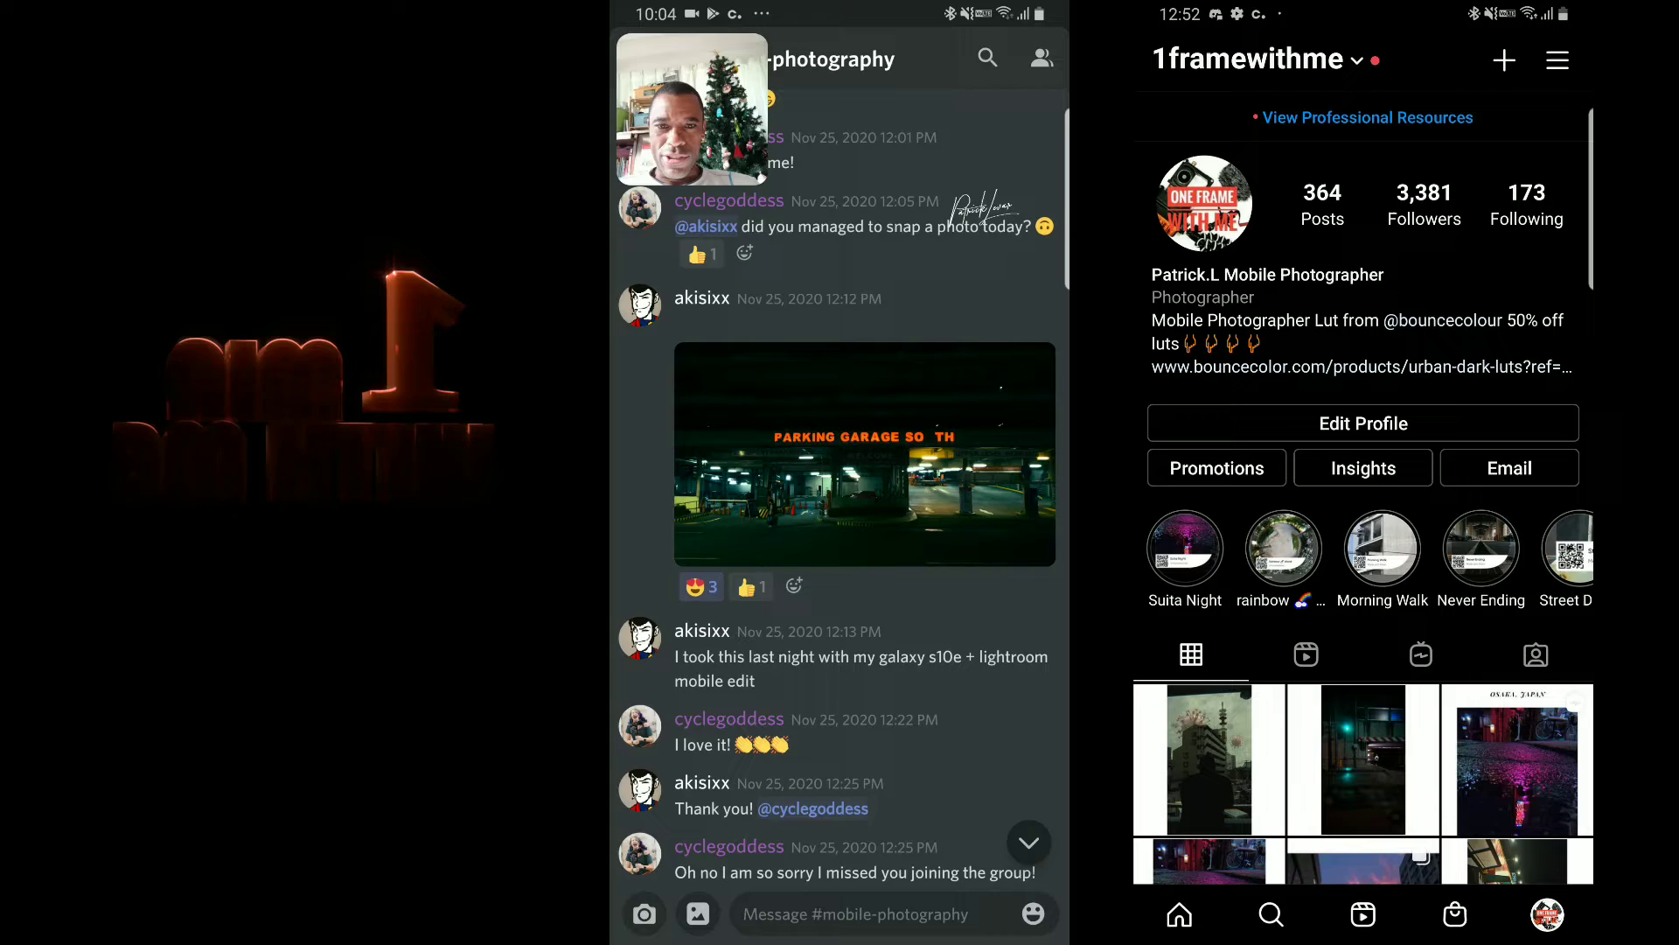
{"action": "left_click", "coordinate": [866, 453]}
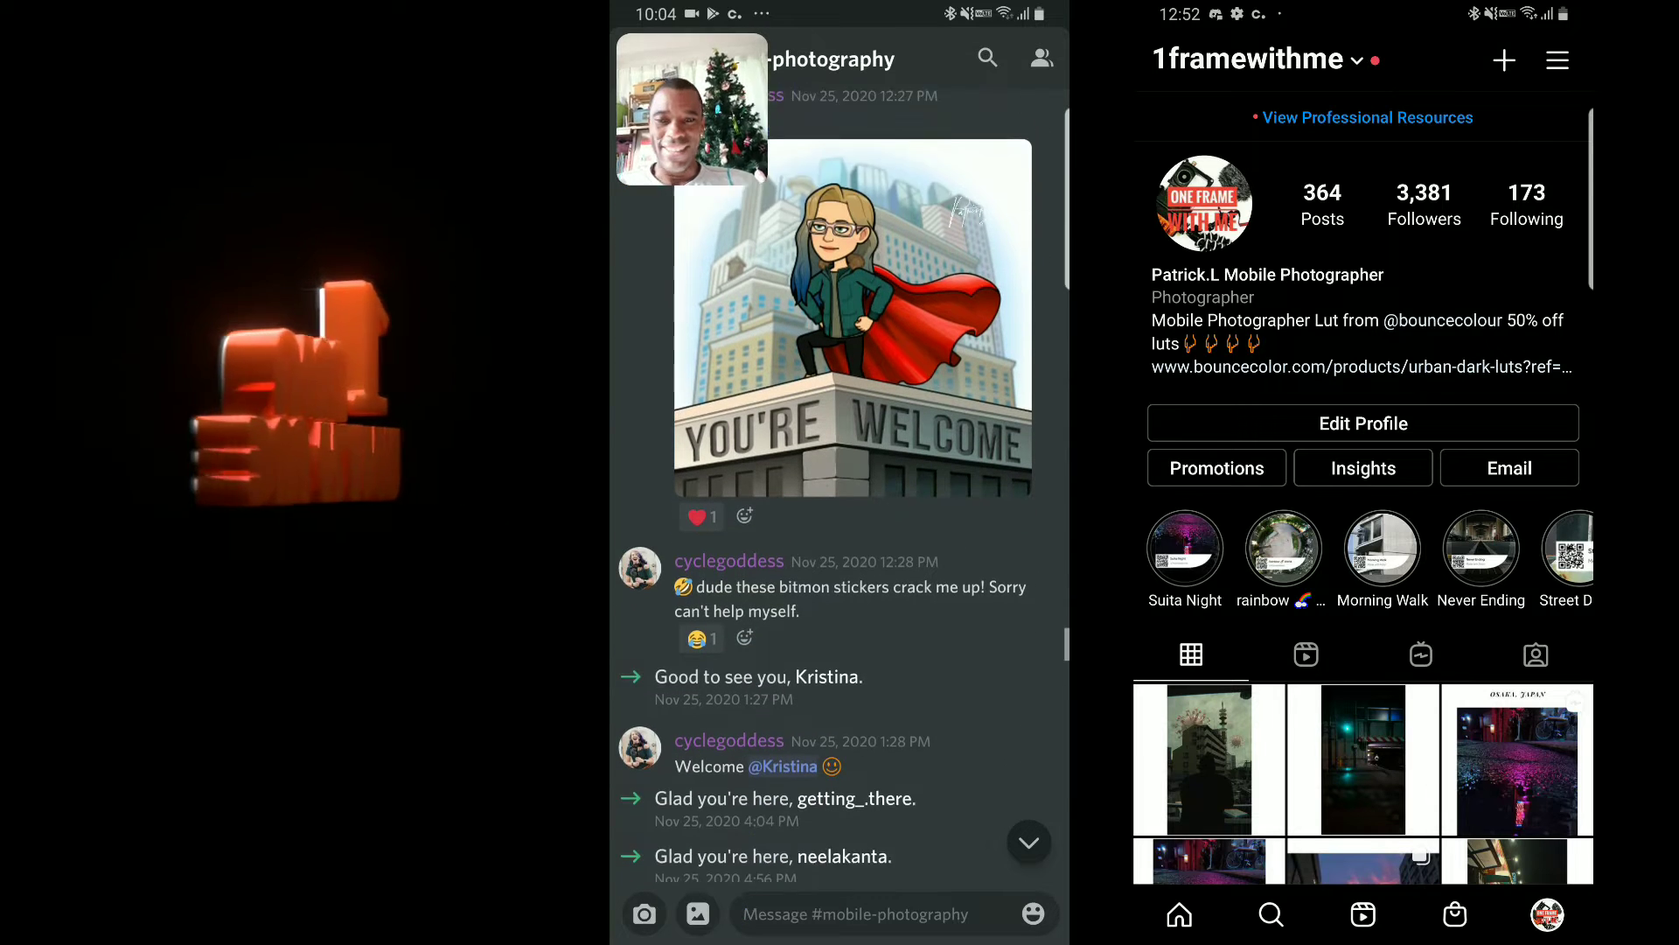
Continue down past the turquoise water photos toward the Polarr Day2 post
{"action": "scroll", "scroll_direction": "down", "scroll_amount": 3}
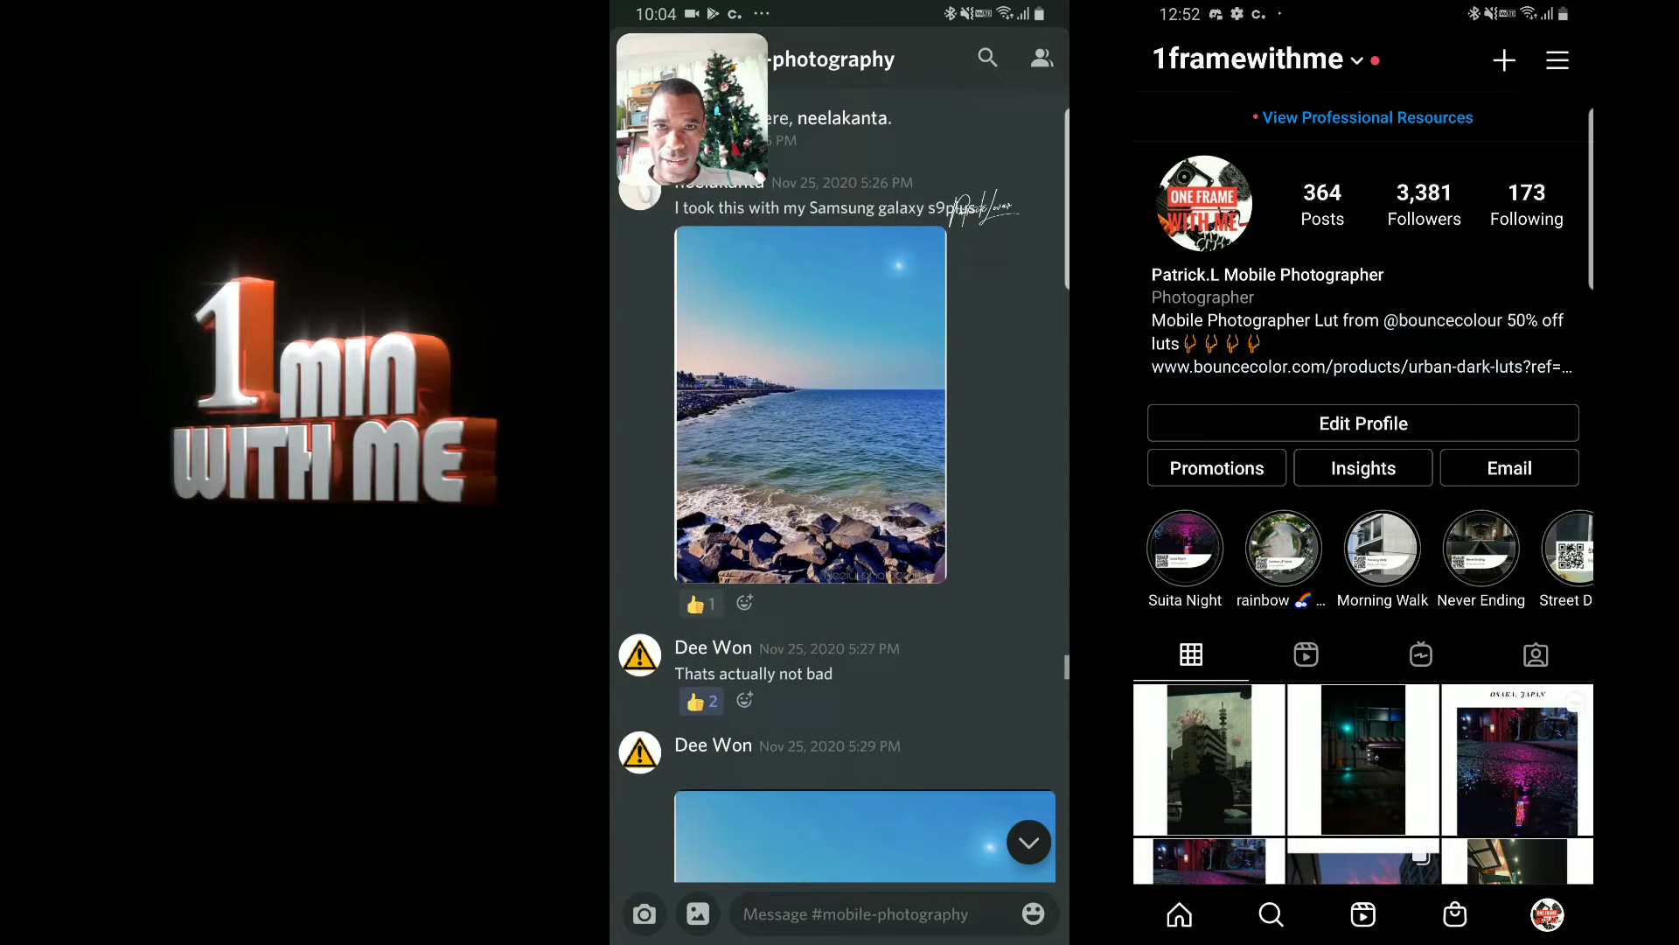
{"action": "scroll", "scroll_direction": "down", "scroll_amount": 3}
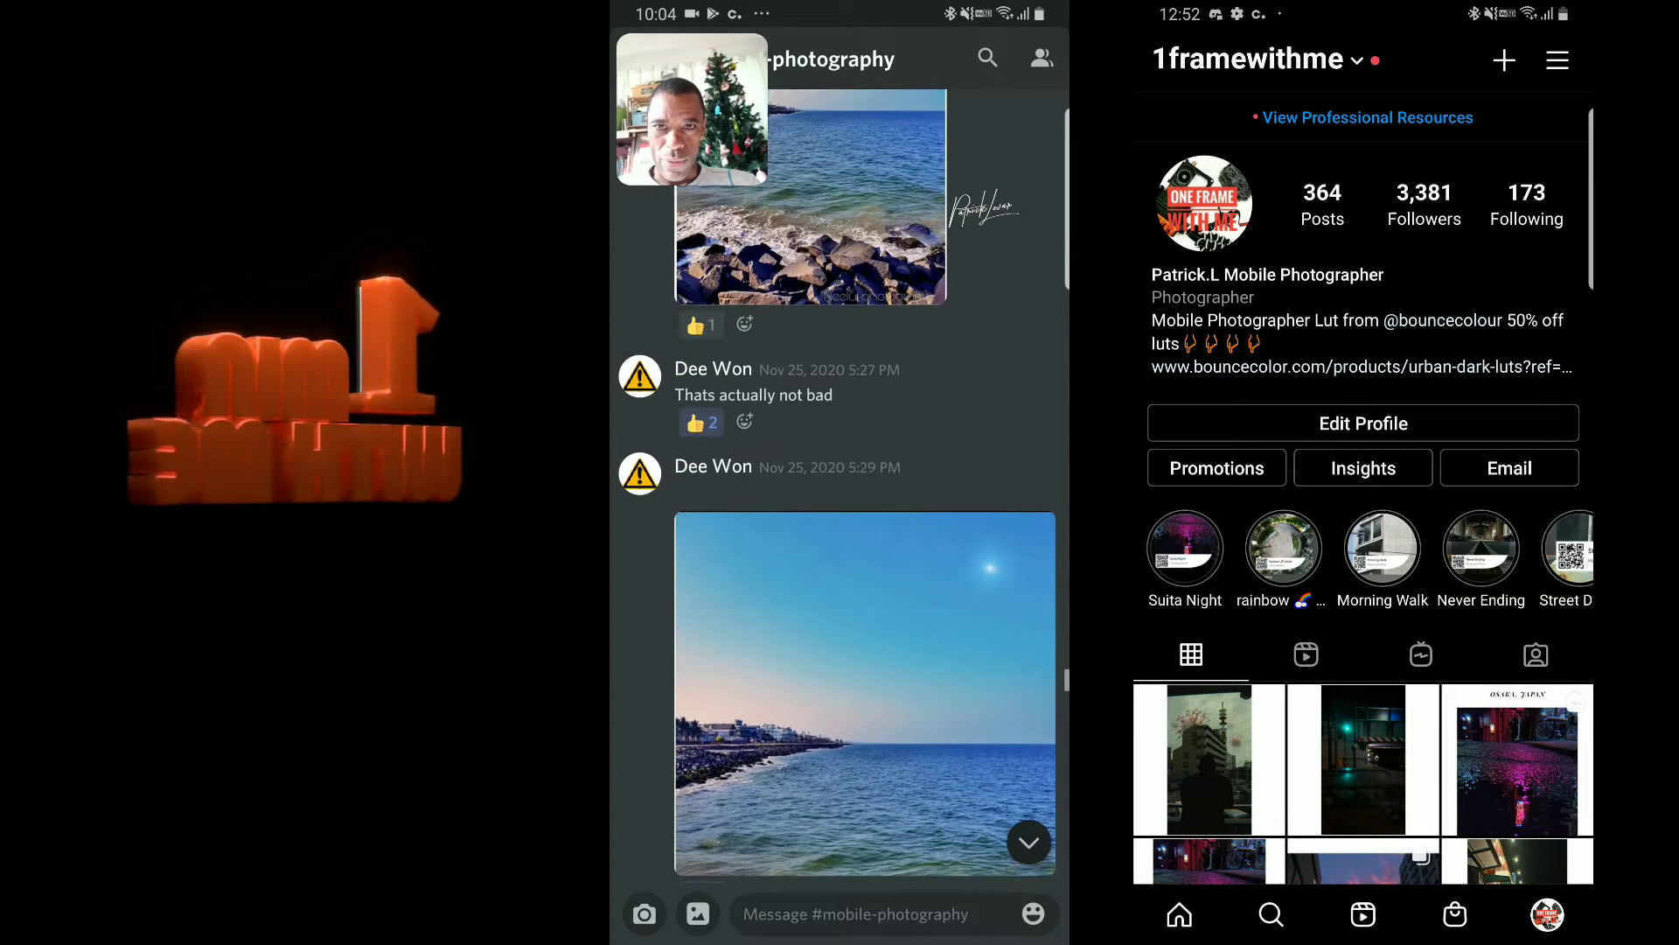
{"action": "scroll", "scroll_direction": "down", "scroll_amount": 3}
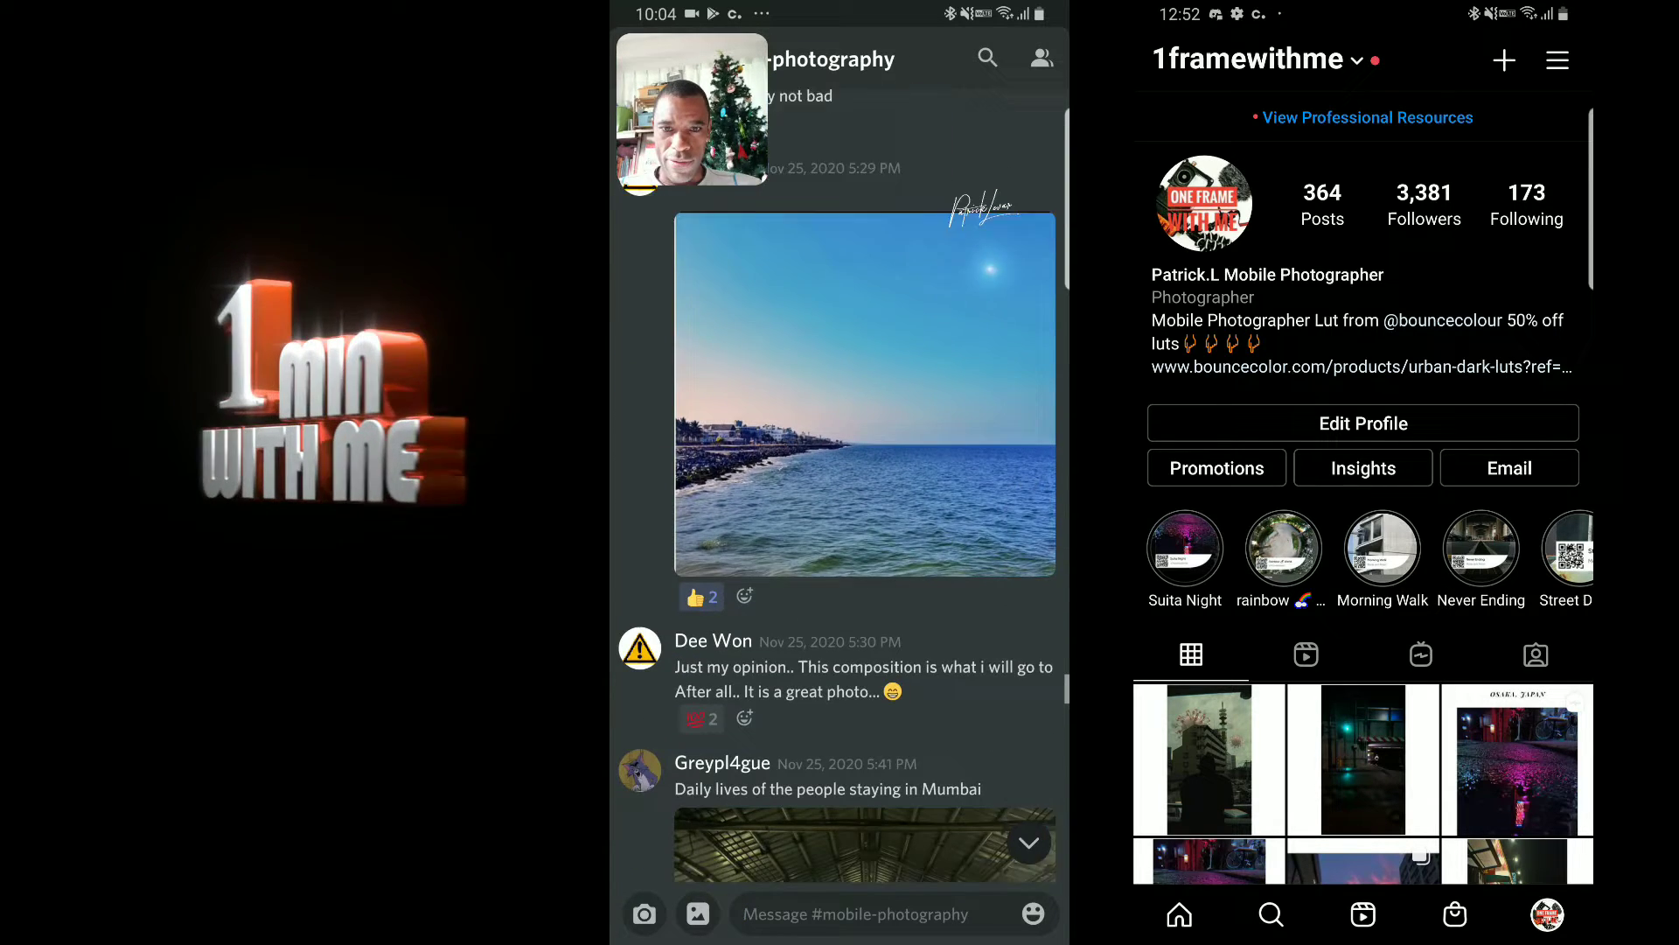
{"action": "scroll", "scroll_direction": "down", "scroll_amount": 3}
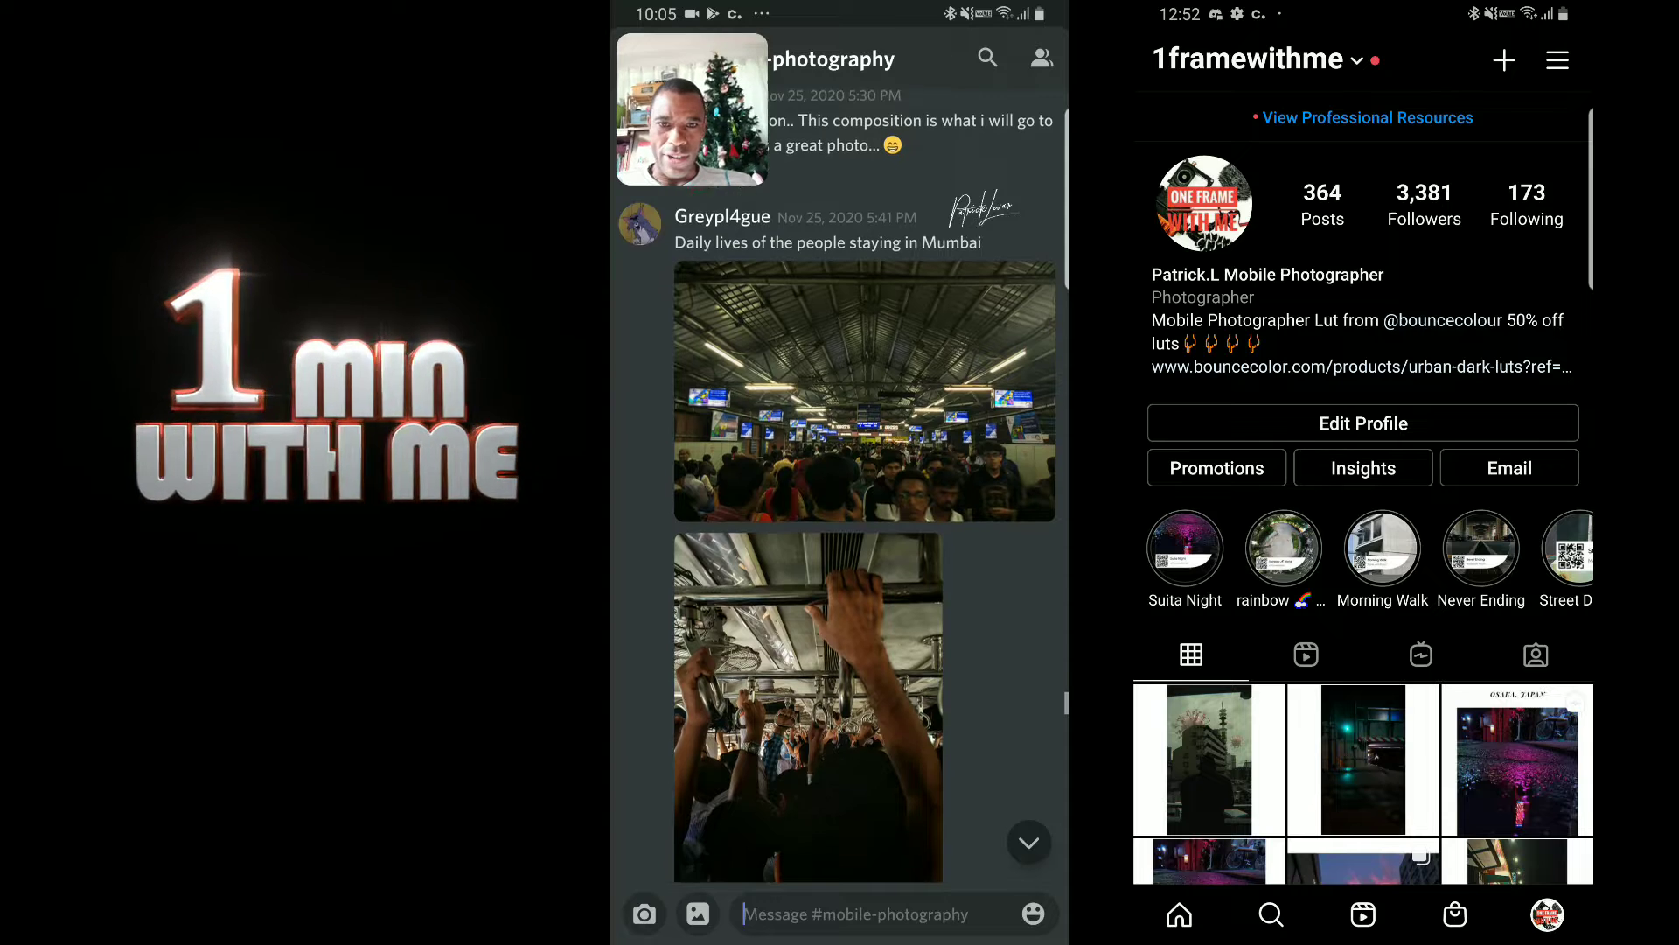
{"action": "scroll", "scroll_direction": "down", "scroll_amount": 3}
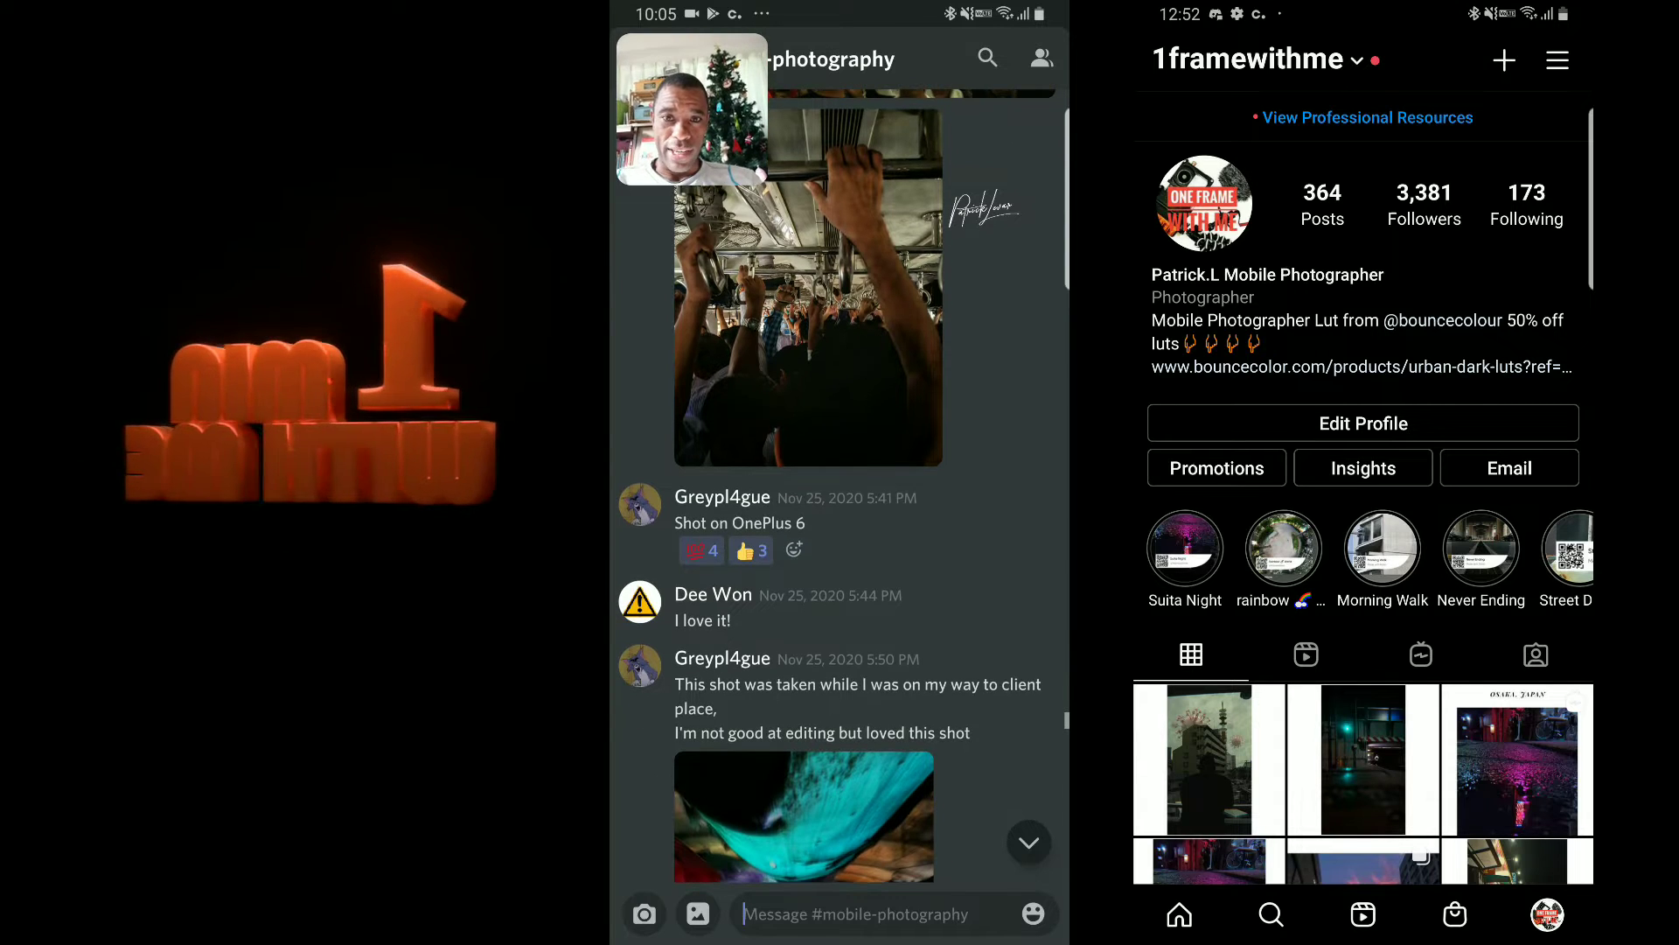
{"action": "scroll", "scroll_direction": "down", "scroll_amount": 3}
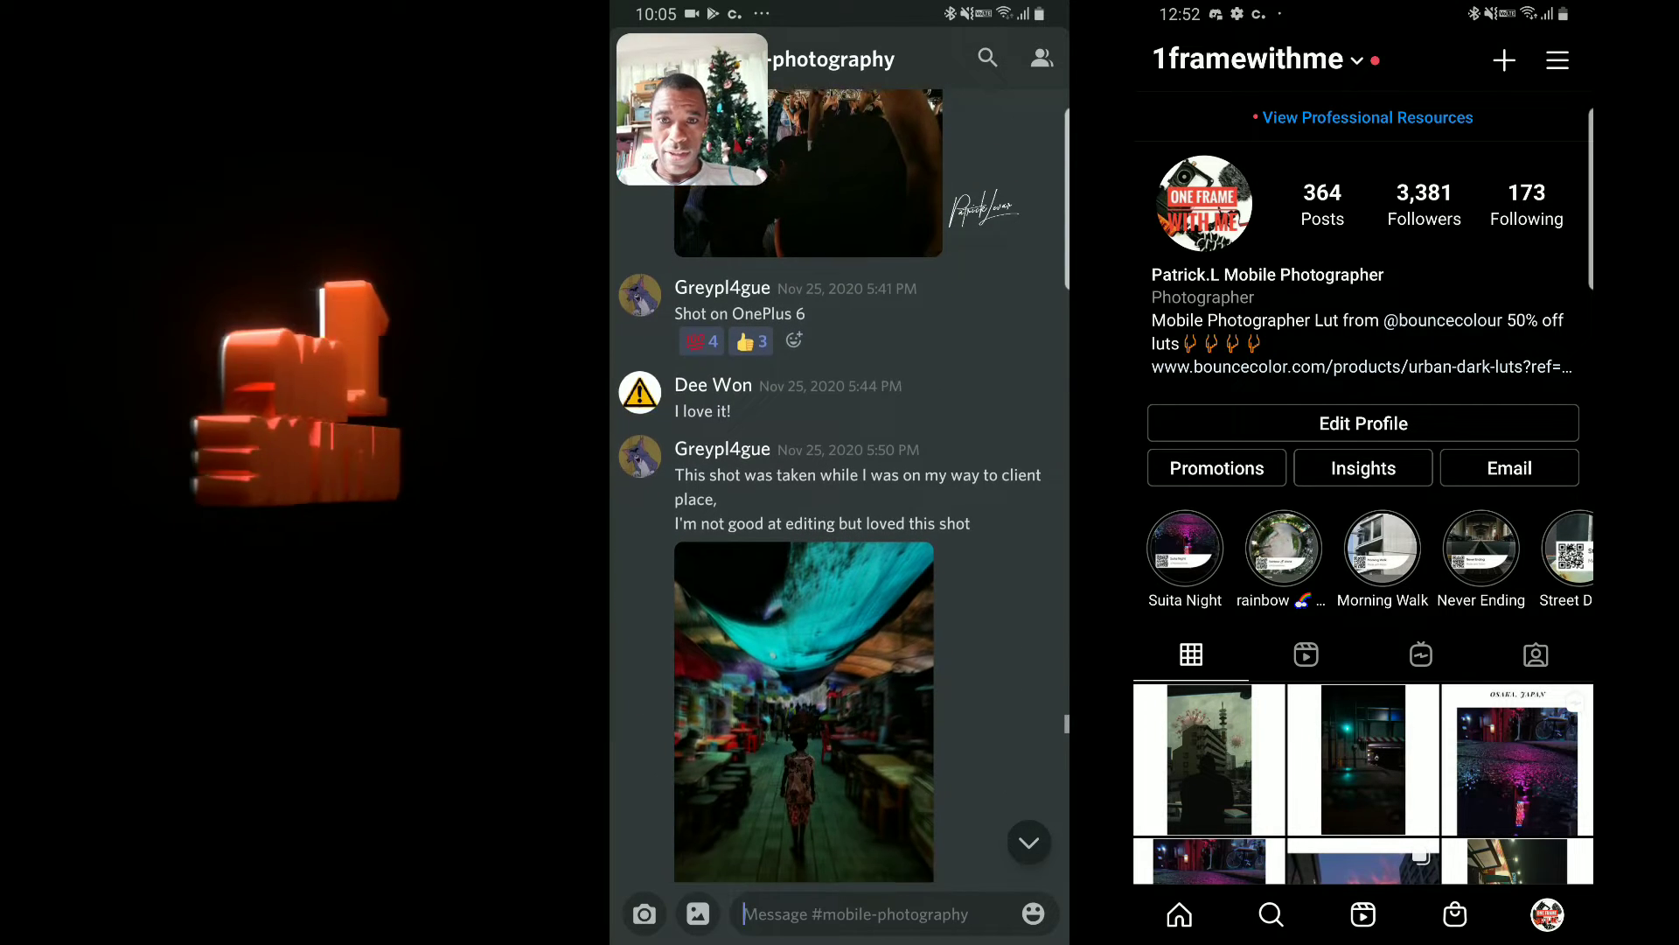
{"action": "scroll", "scroll_direction": "down", "scroll_amount": 3}
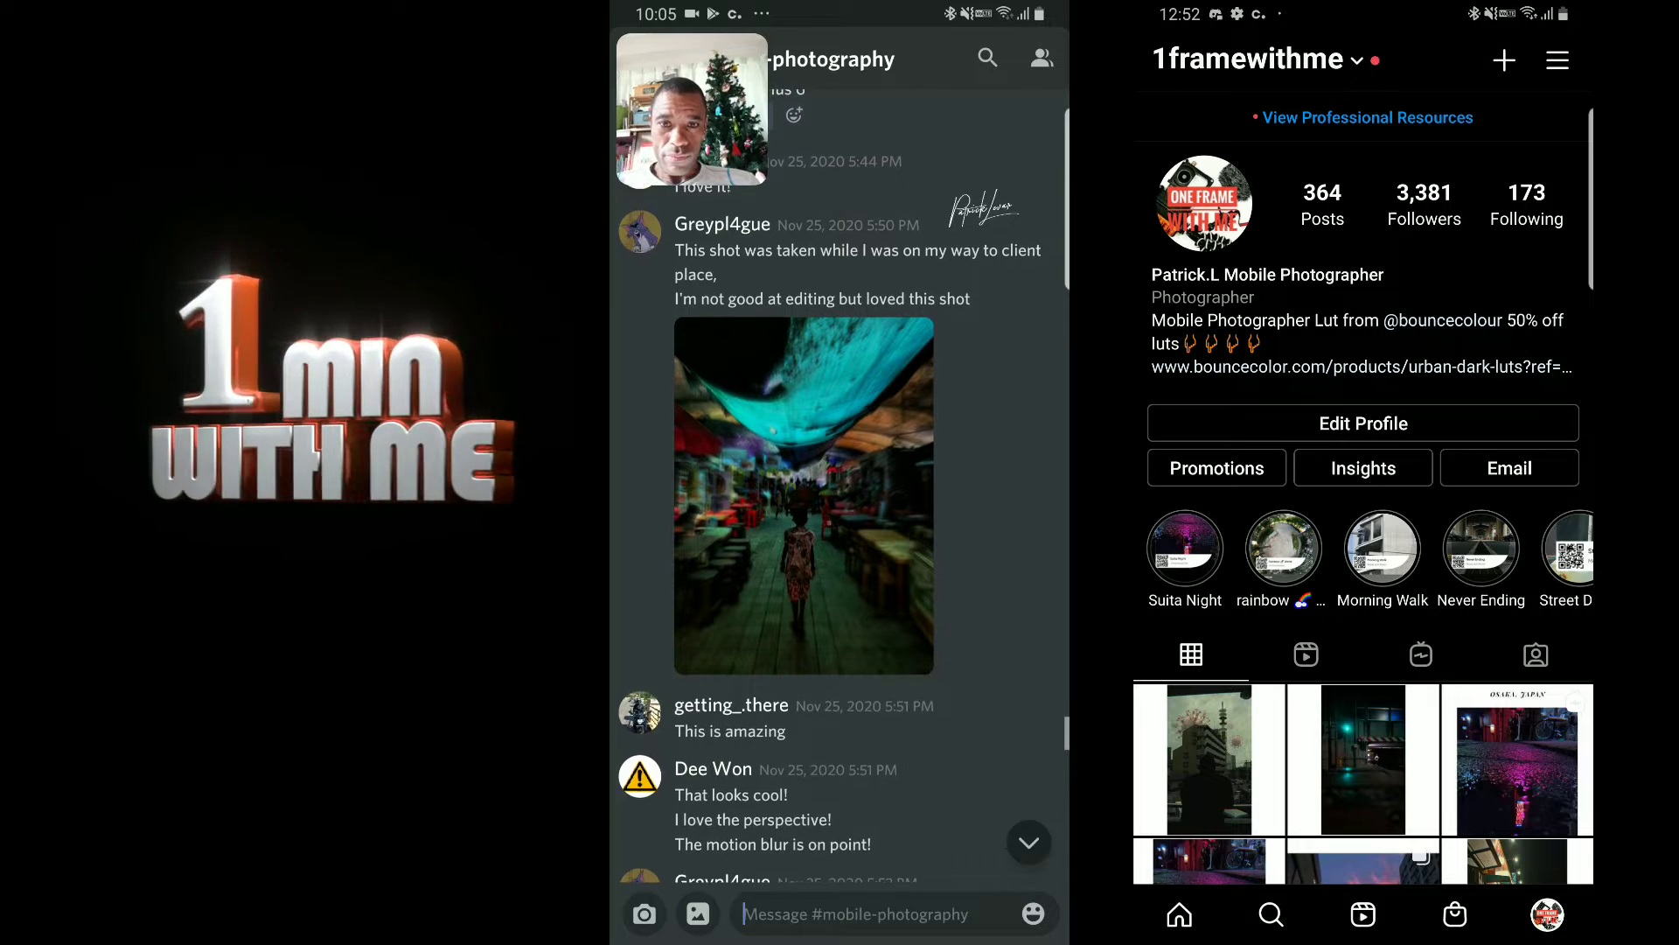
{"action": "left_click", "coordinate": [803, 495]}
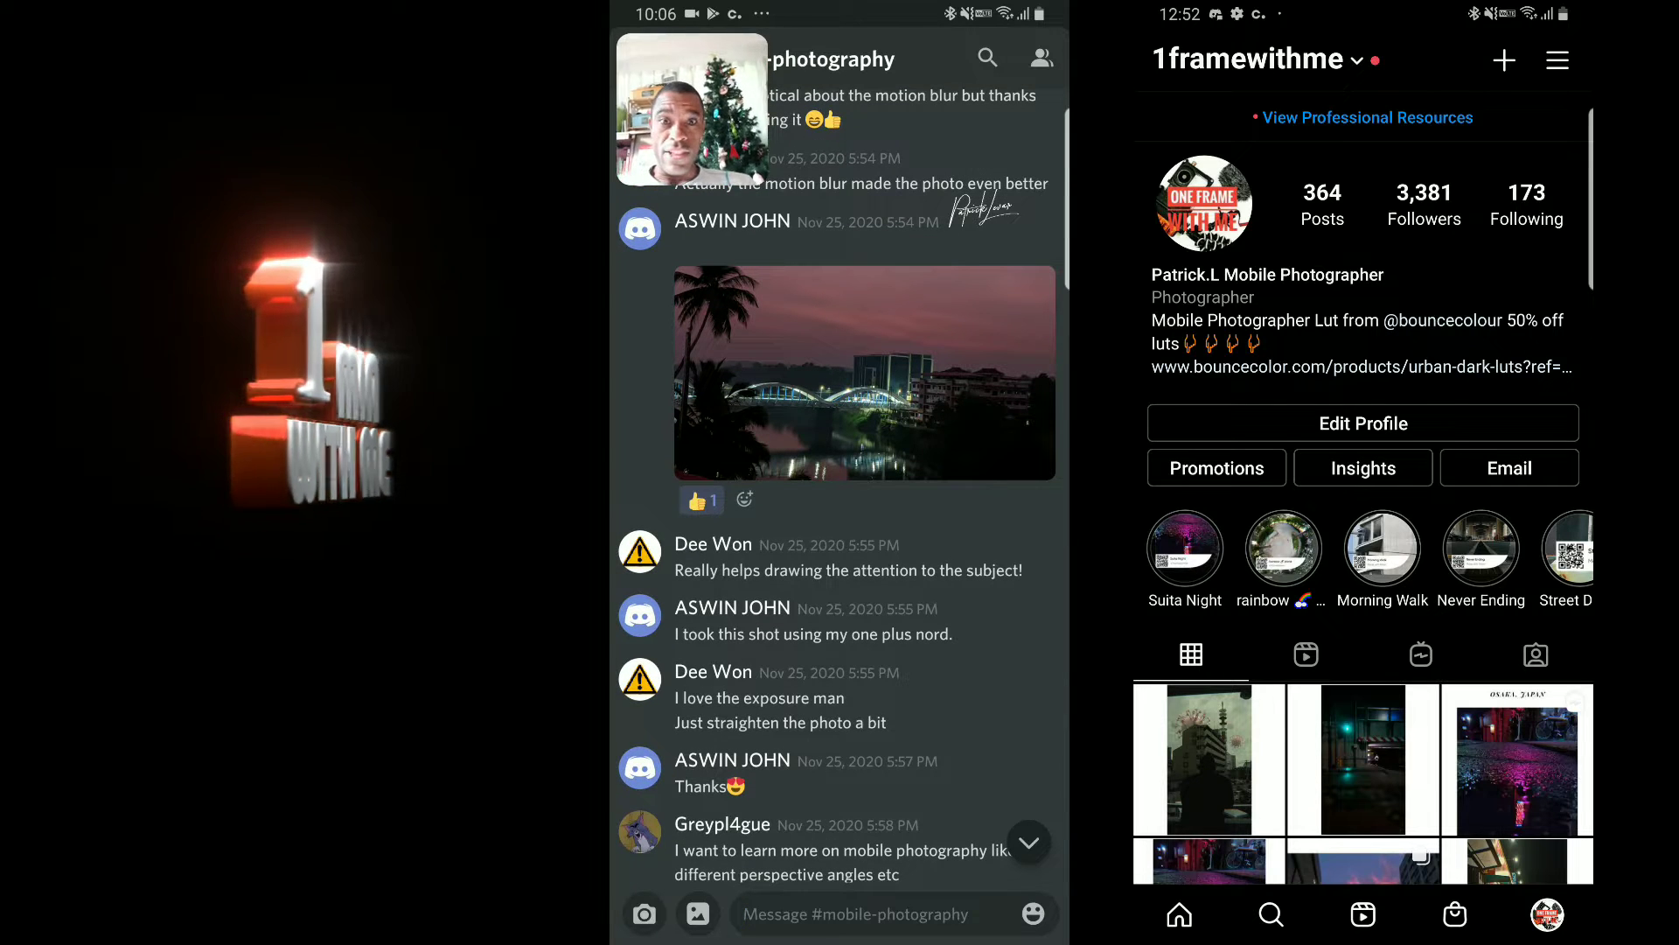
Reach the two Polarr-edited photos of fallen autumn leaves among trees
{"action": "scroll", "scroll_direction": "down", "scroll_amount": 3}
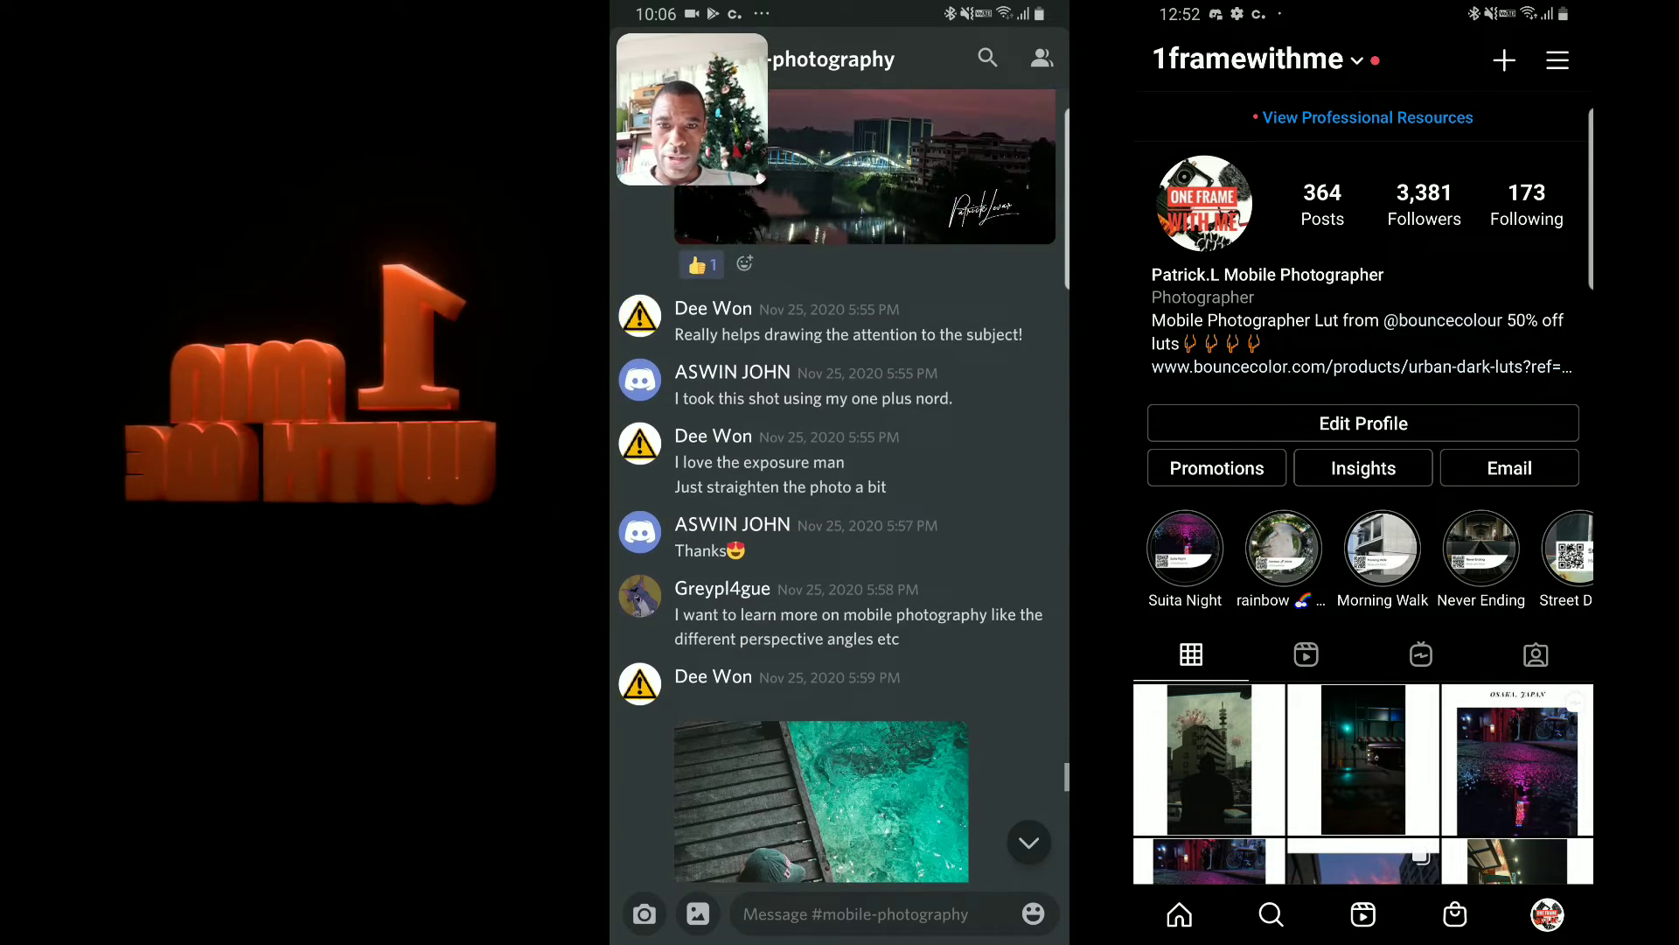
{"action": "scroll", "scroll_direction": "down", "scroll_amount": 3}
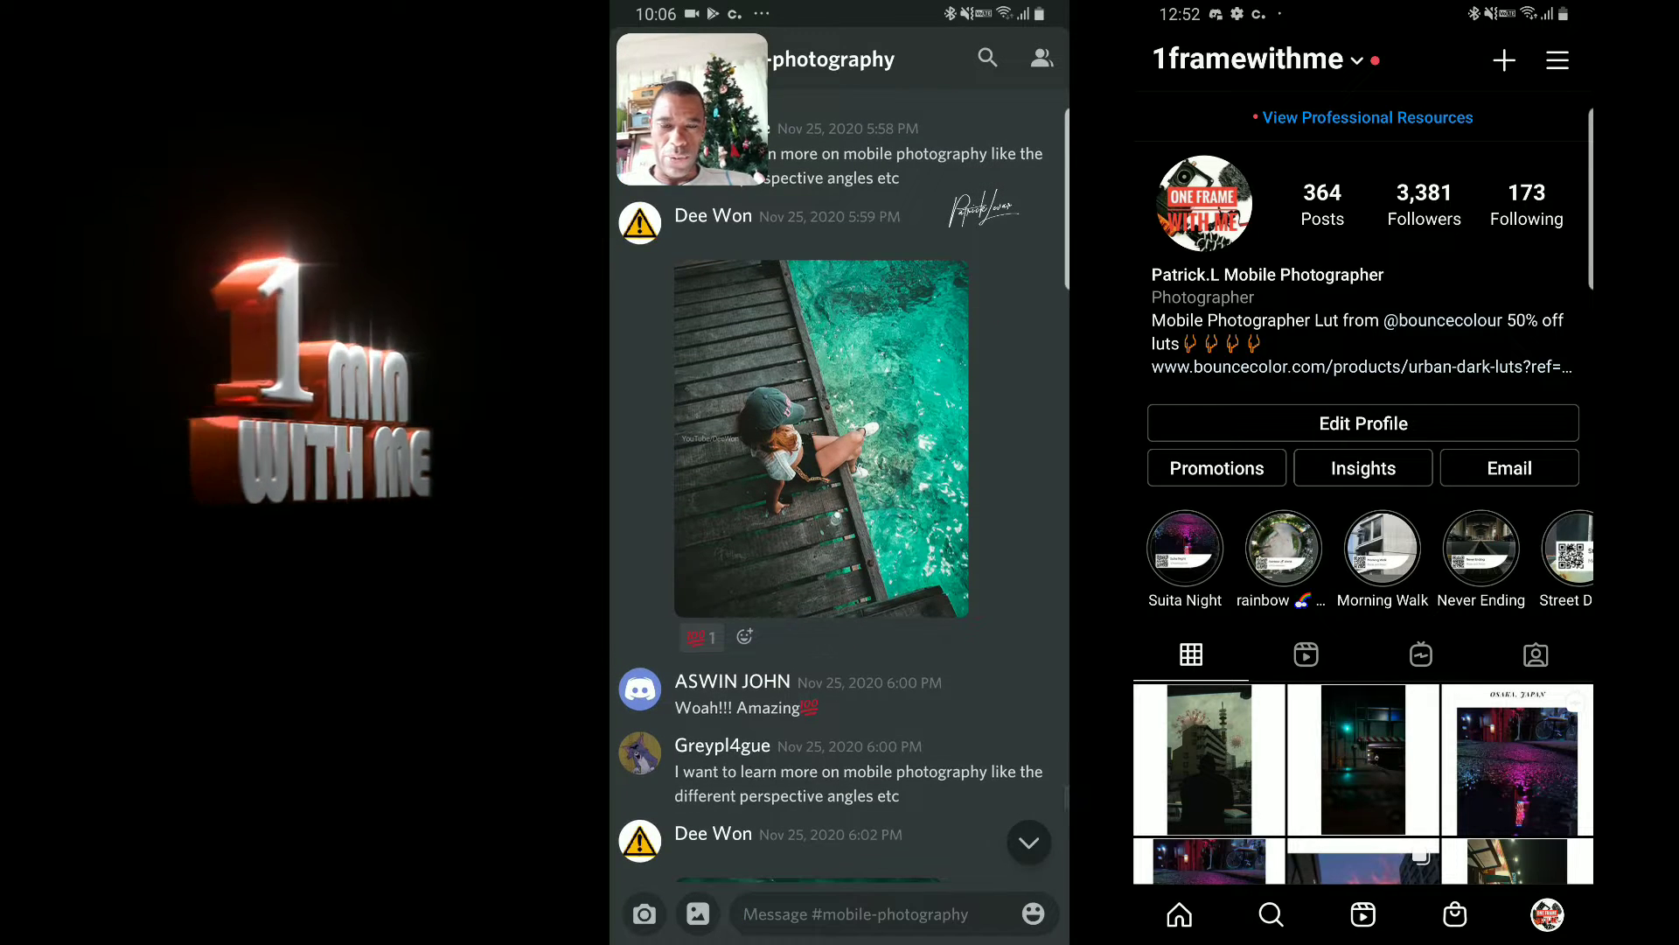
{"action": "scroll", "scroll_direction": "down", "scroll_amount": 3}
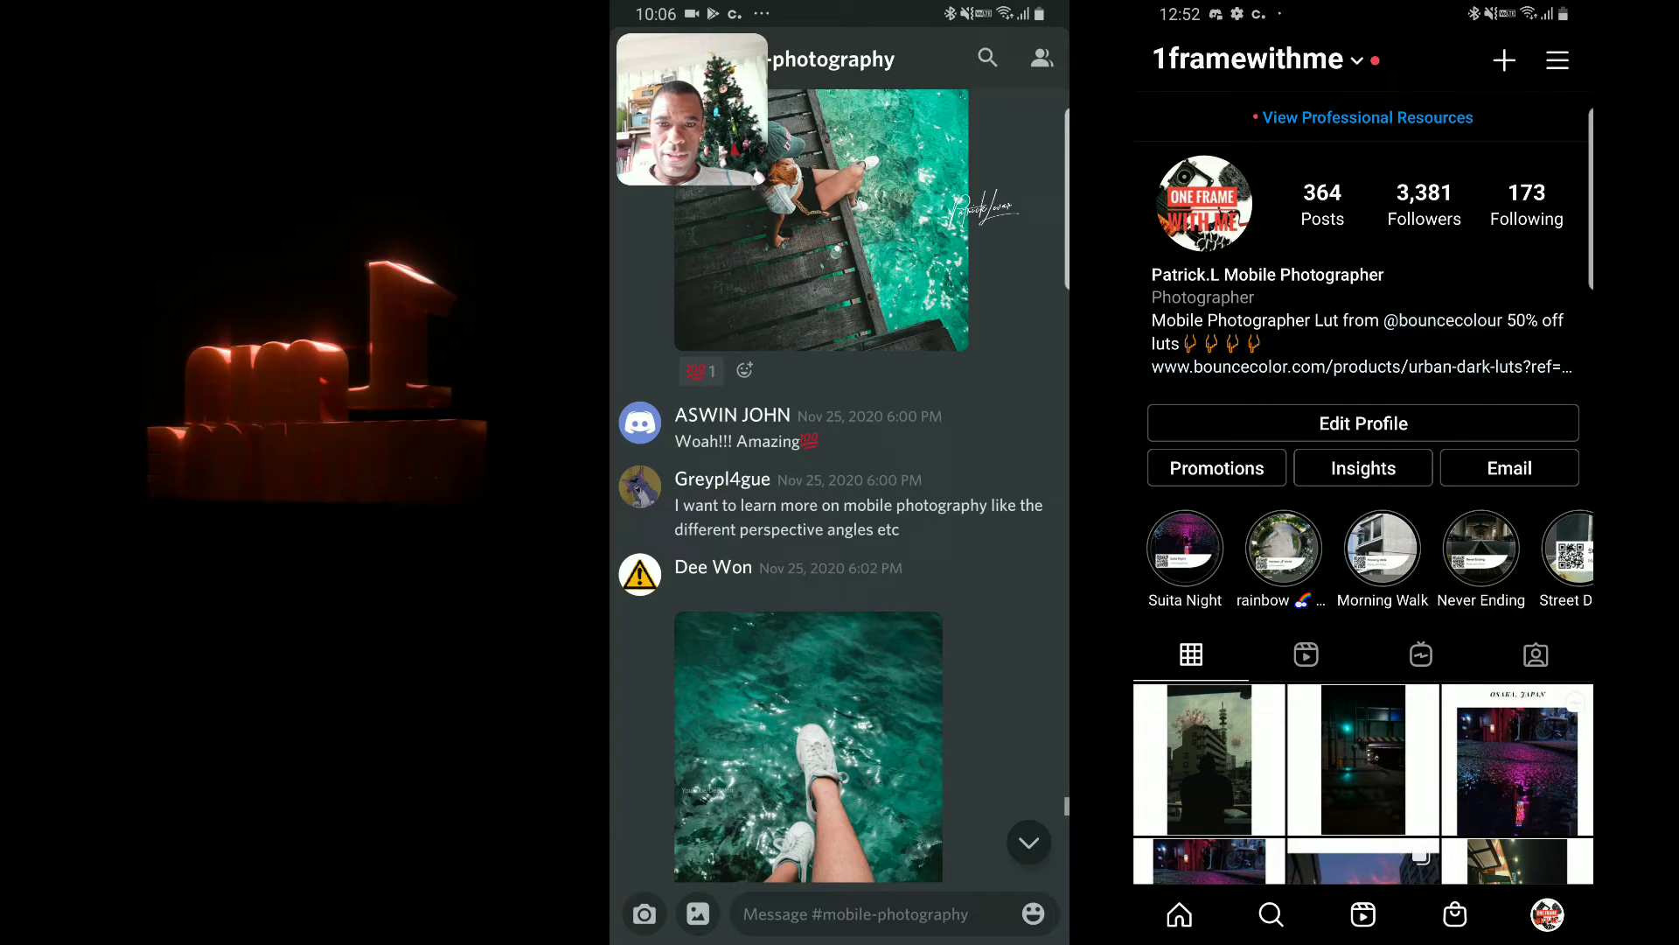
{"action": "scroll", "scroll_direction": "down", "scroll_amount": 3}
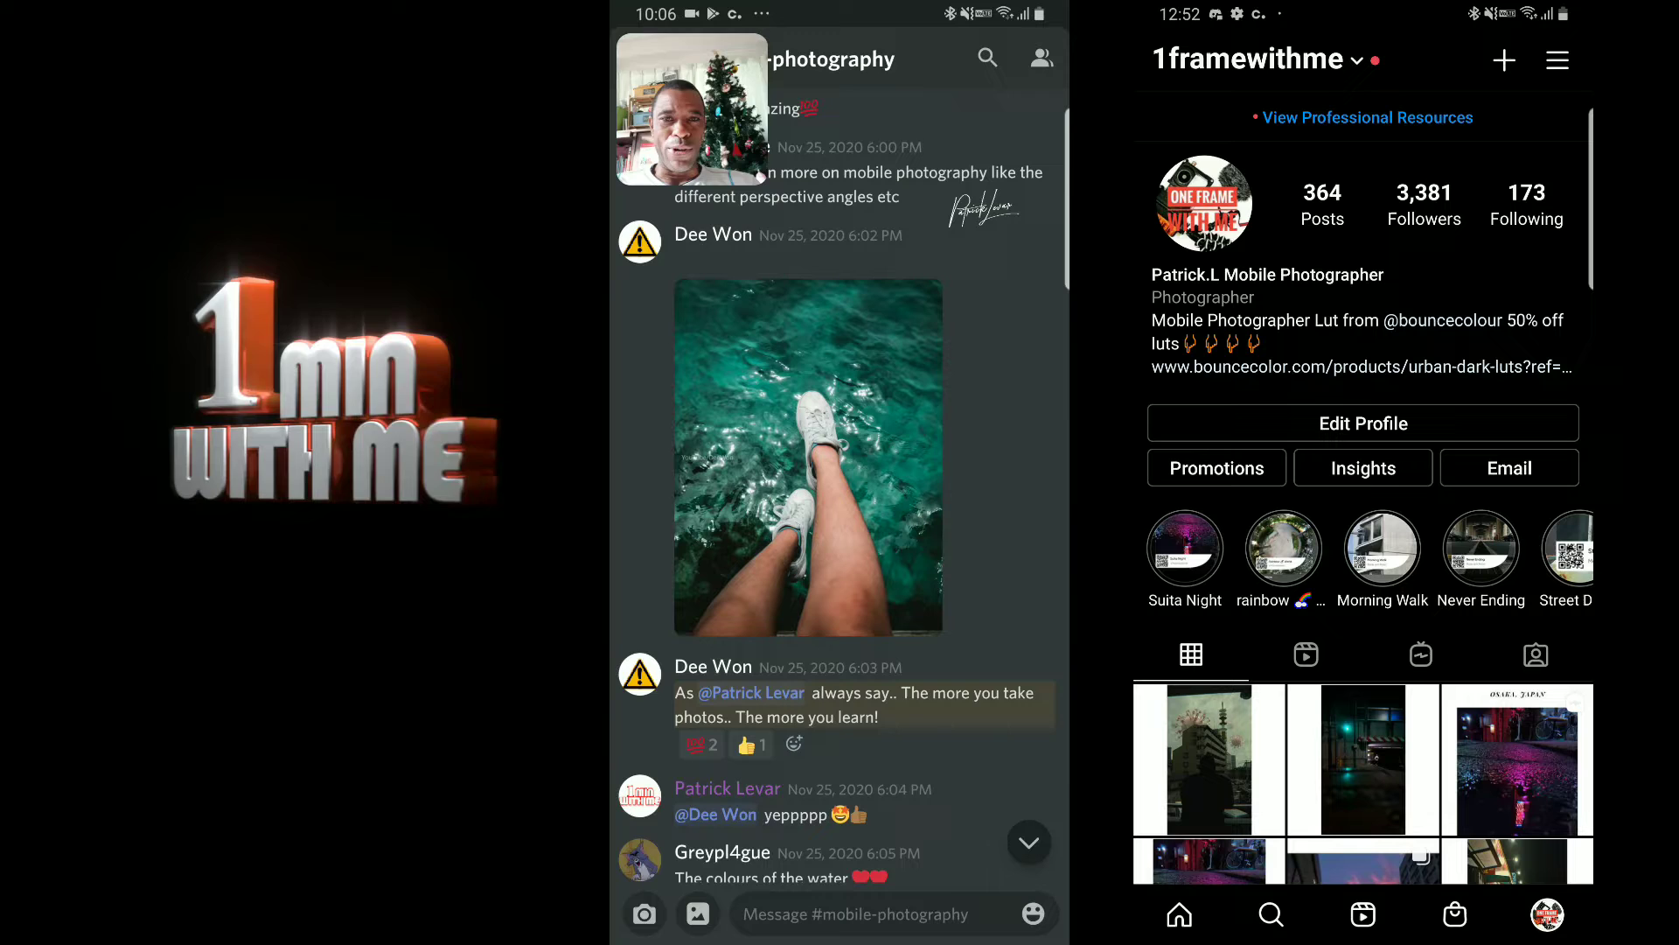
{"action": "scroll", "scroll_direction": "down", "scroll_amount": 3}
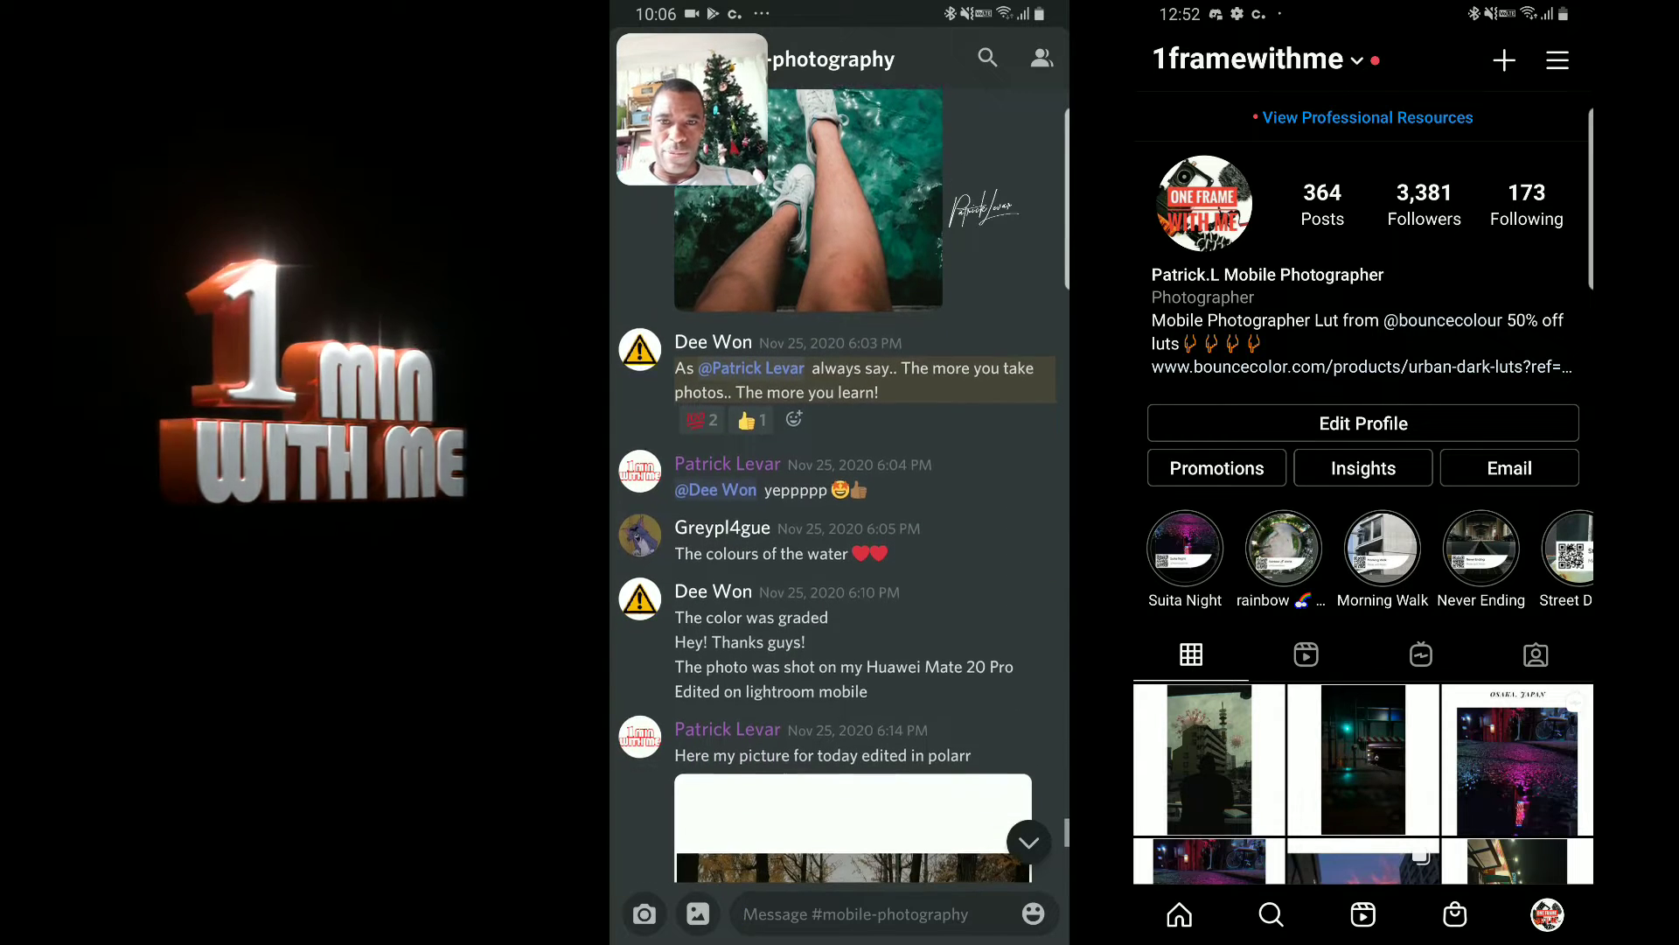
{"action": "scroll", "scroll_direction": "down", "scroll_amount": 3}
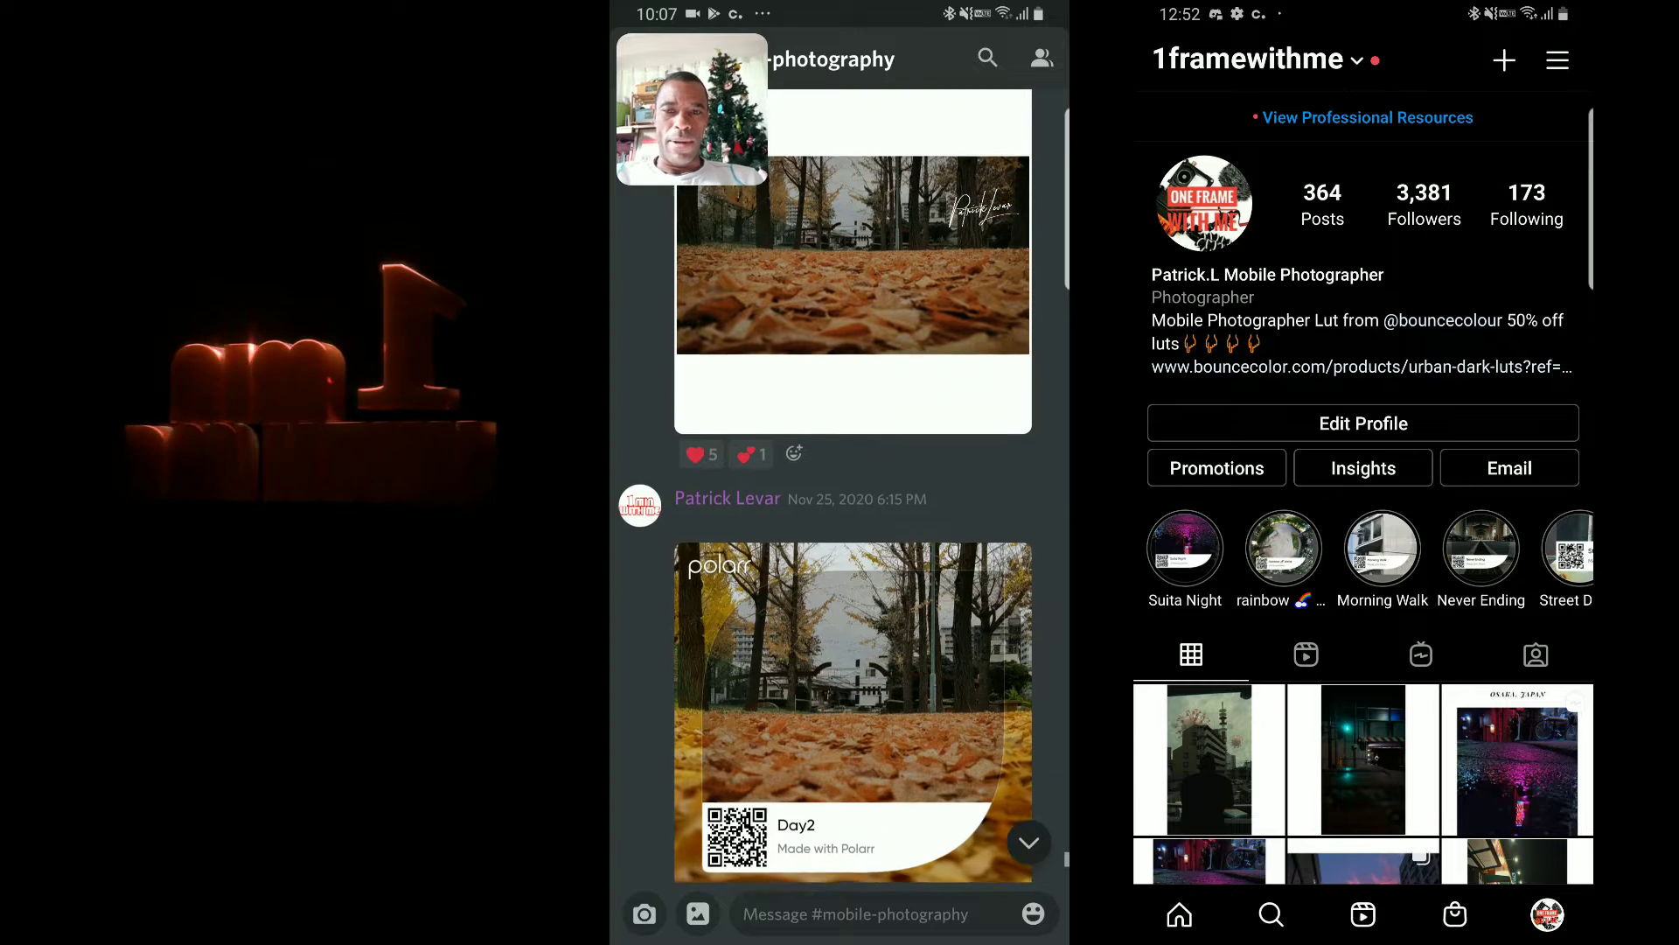
Scroll to the Nov 25 butterfly photo with reactions and the macro-lens question reply
{"action": "scroll", "scroll_direction": "down", "scroll_amount": 3}
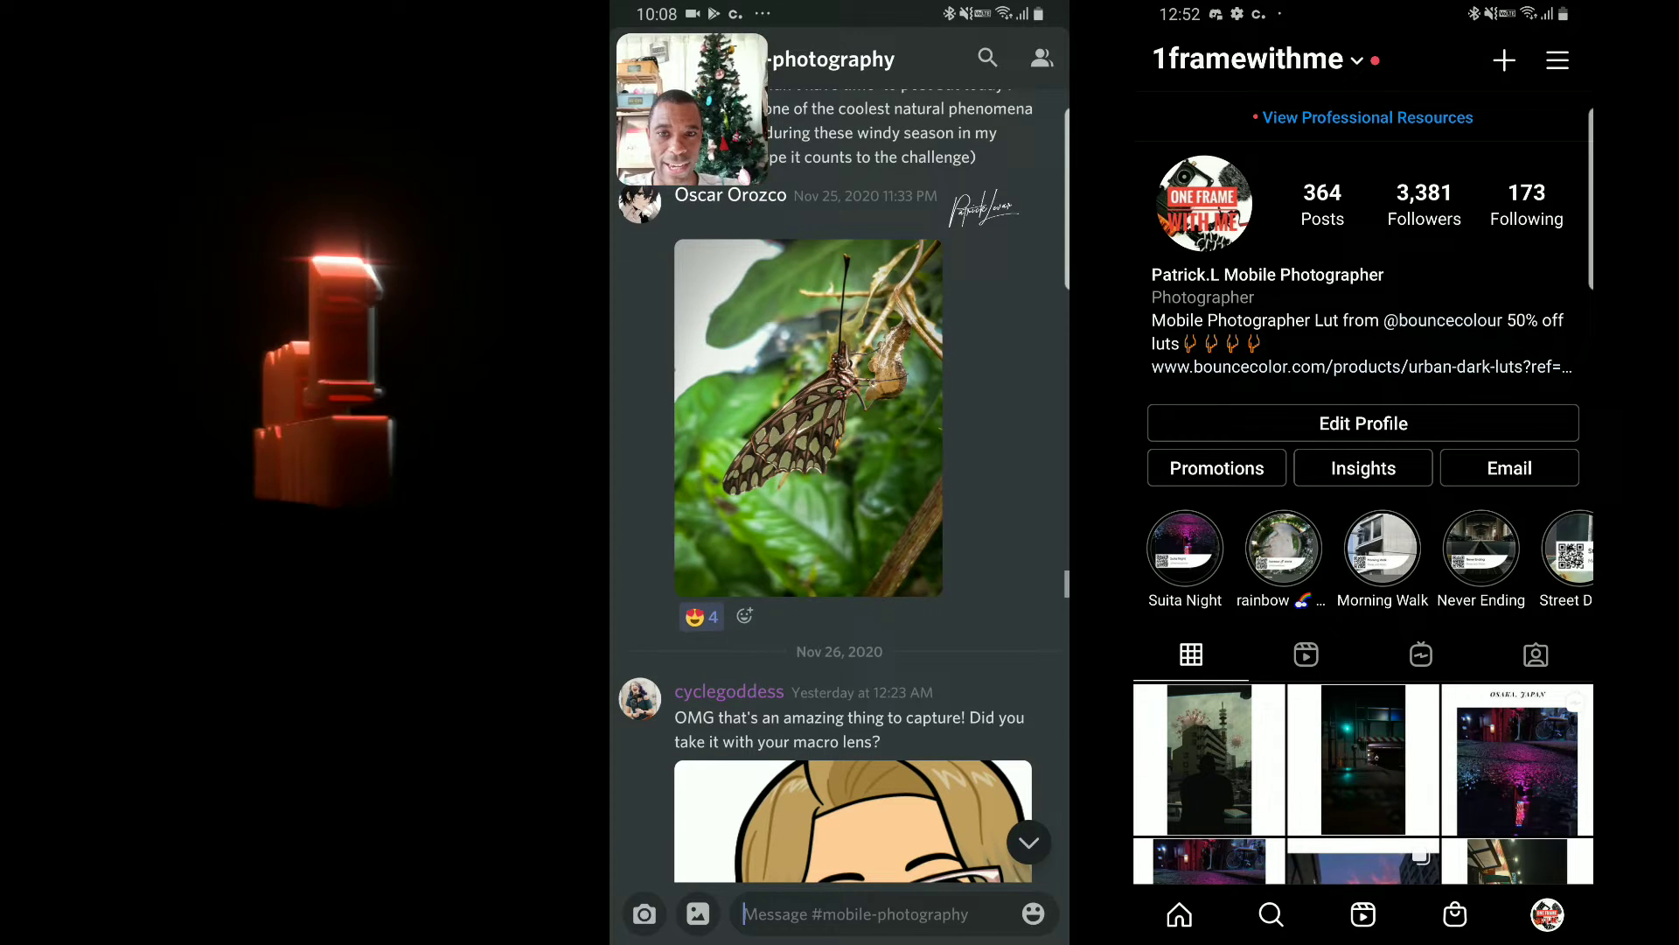
Scroll past the second butterfly photo and car dashboard shot to the yellow flowers photo
{"action": "scroll", "scroll_direction": "down", "scroll_amount": 3}
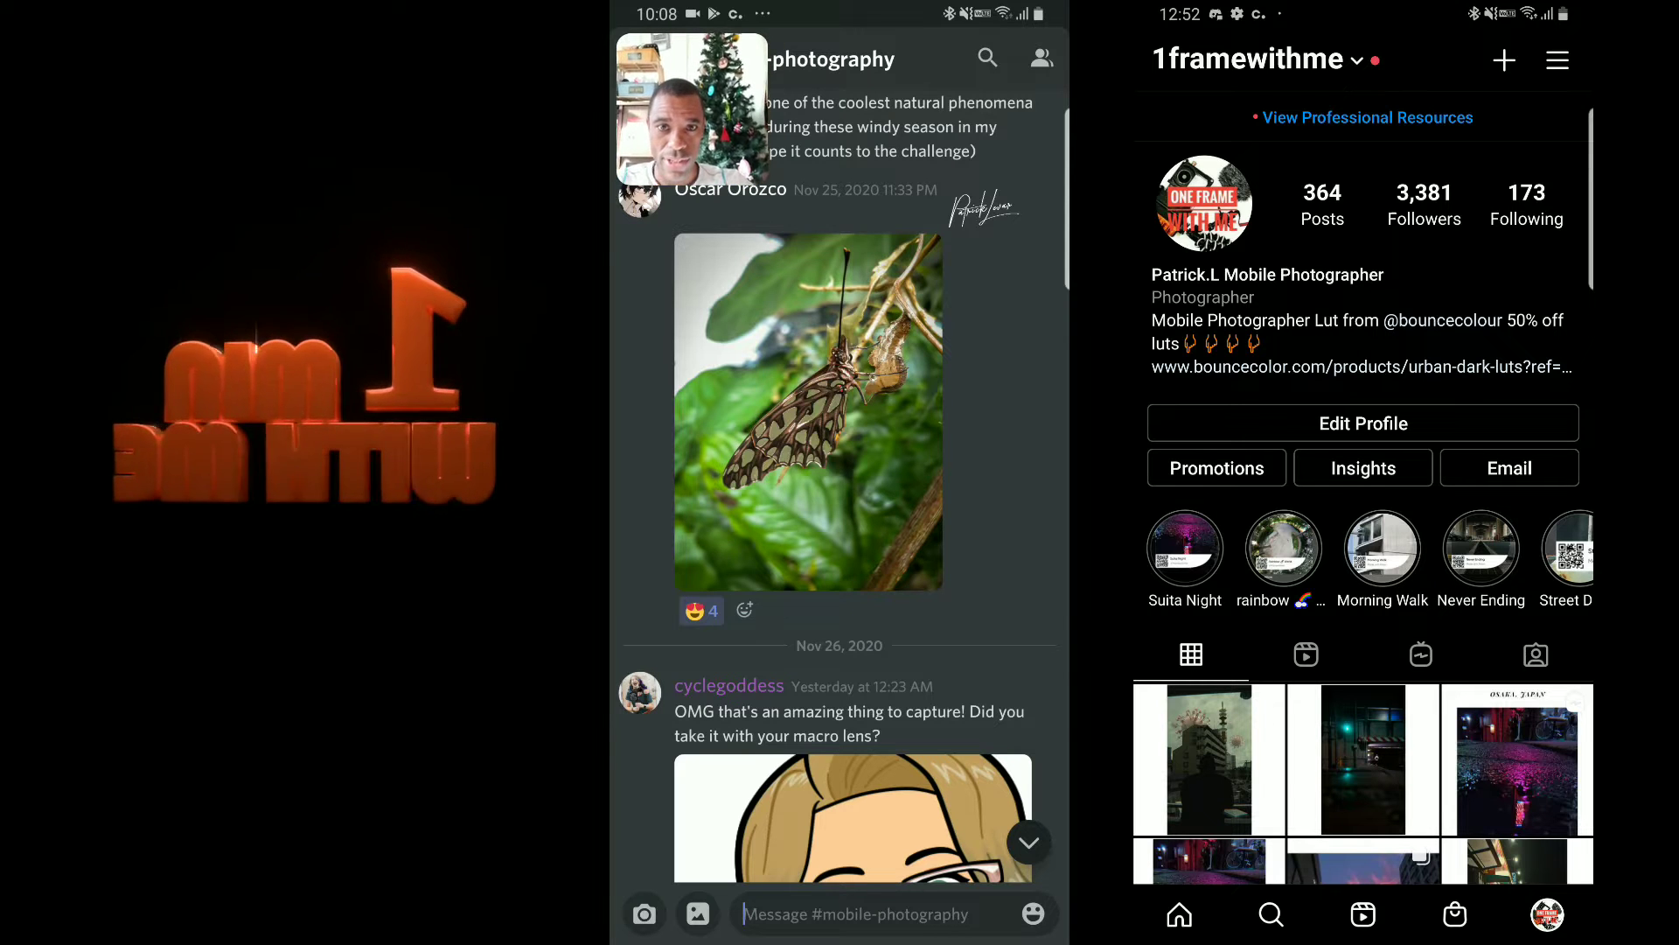
{"action": "scroll", "scroll_direction": "down", "scroll_amount": 3}
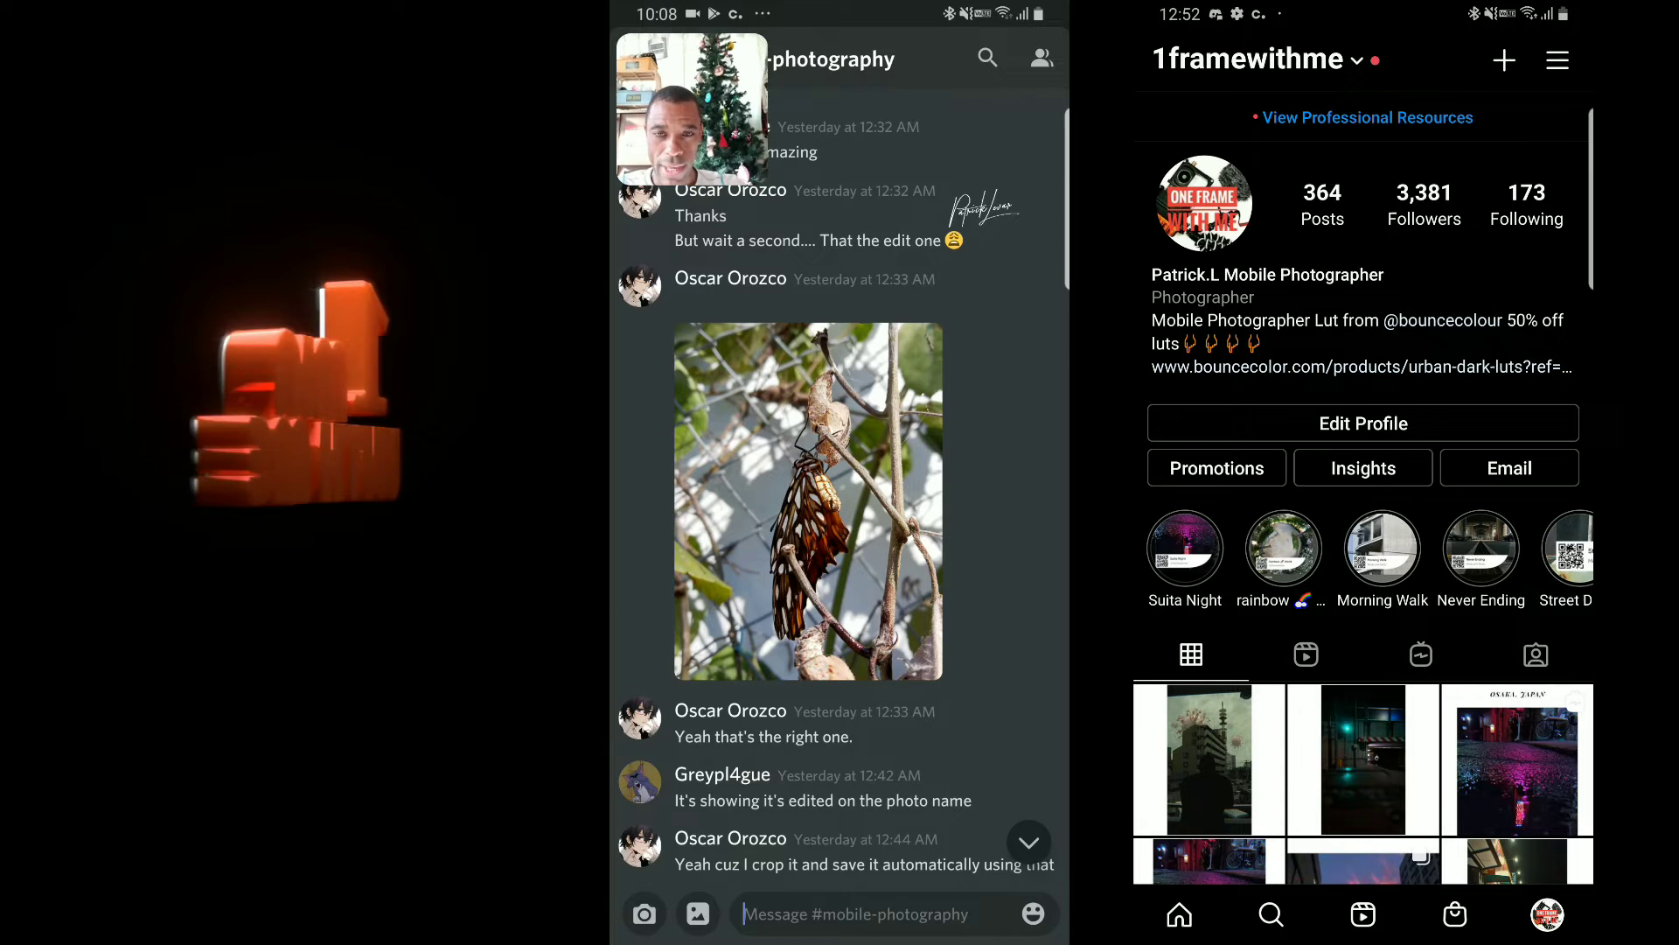
{"action": "scroll", "scroll_direction": "down", "scroll_amount": 3}
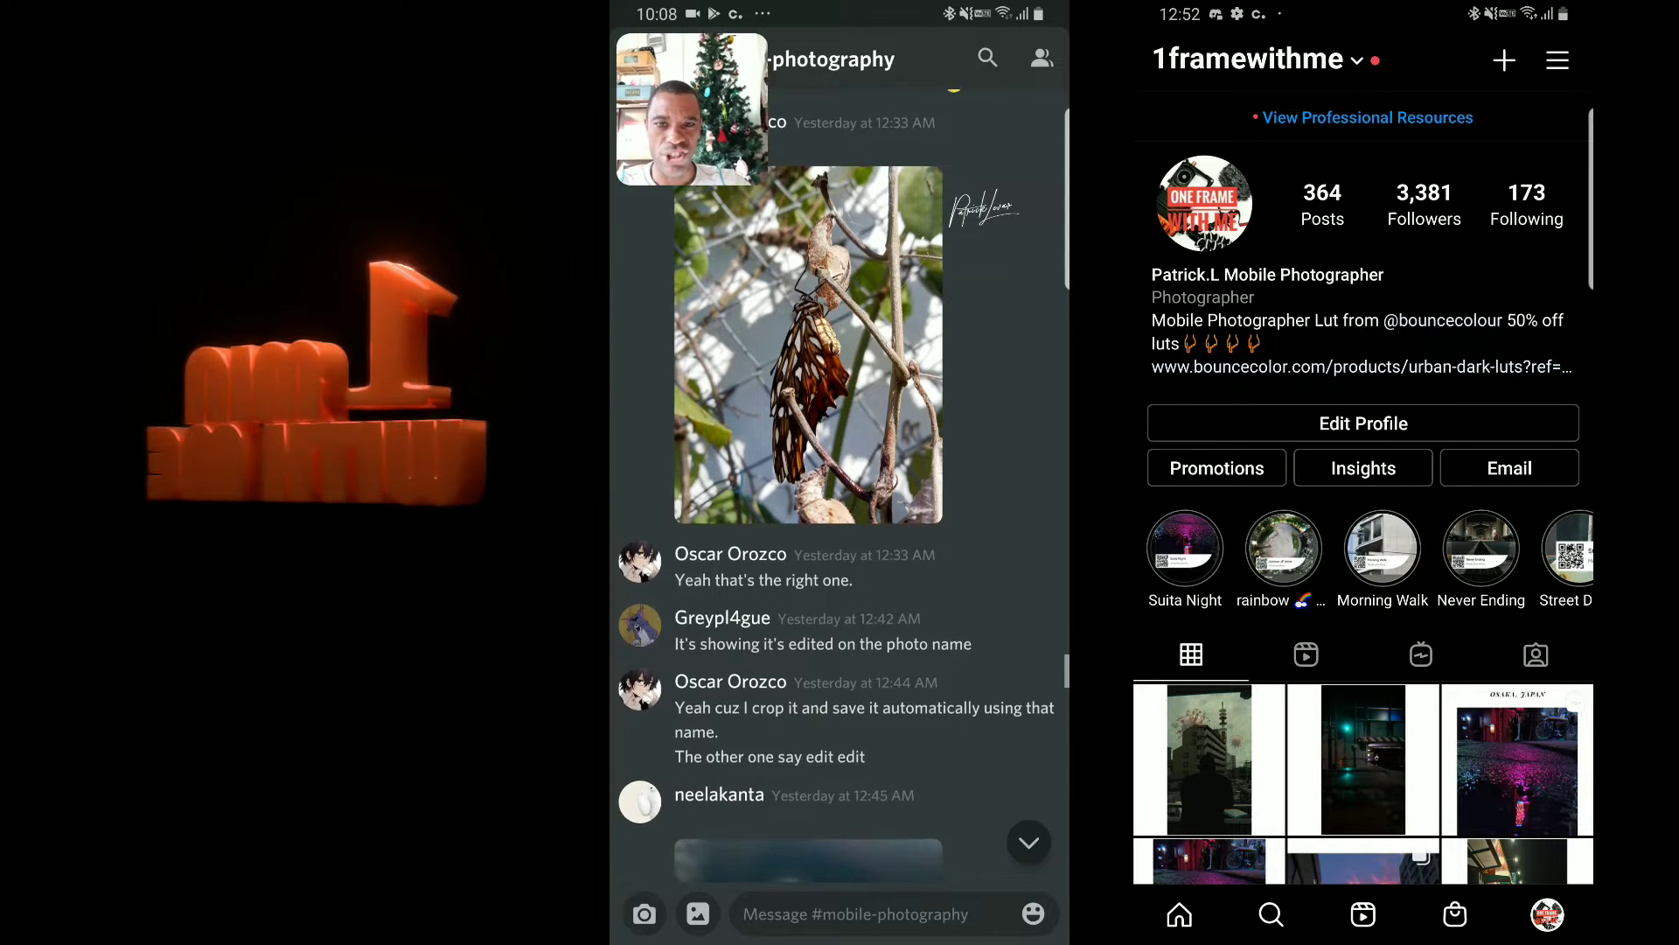
{"action": "scroll", "scroll_direction": "down", "scroll_amount": 3}
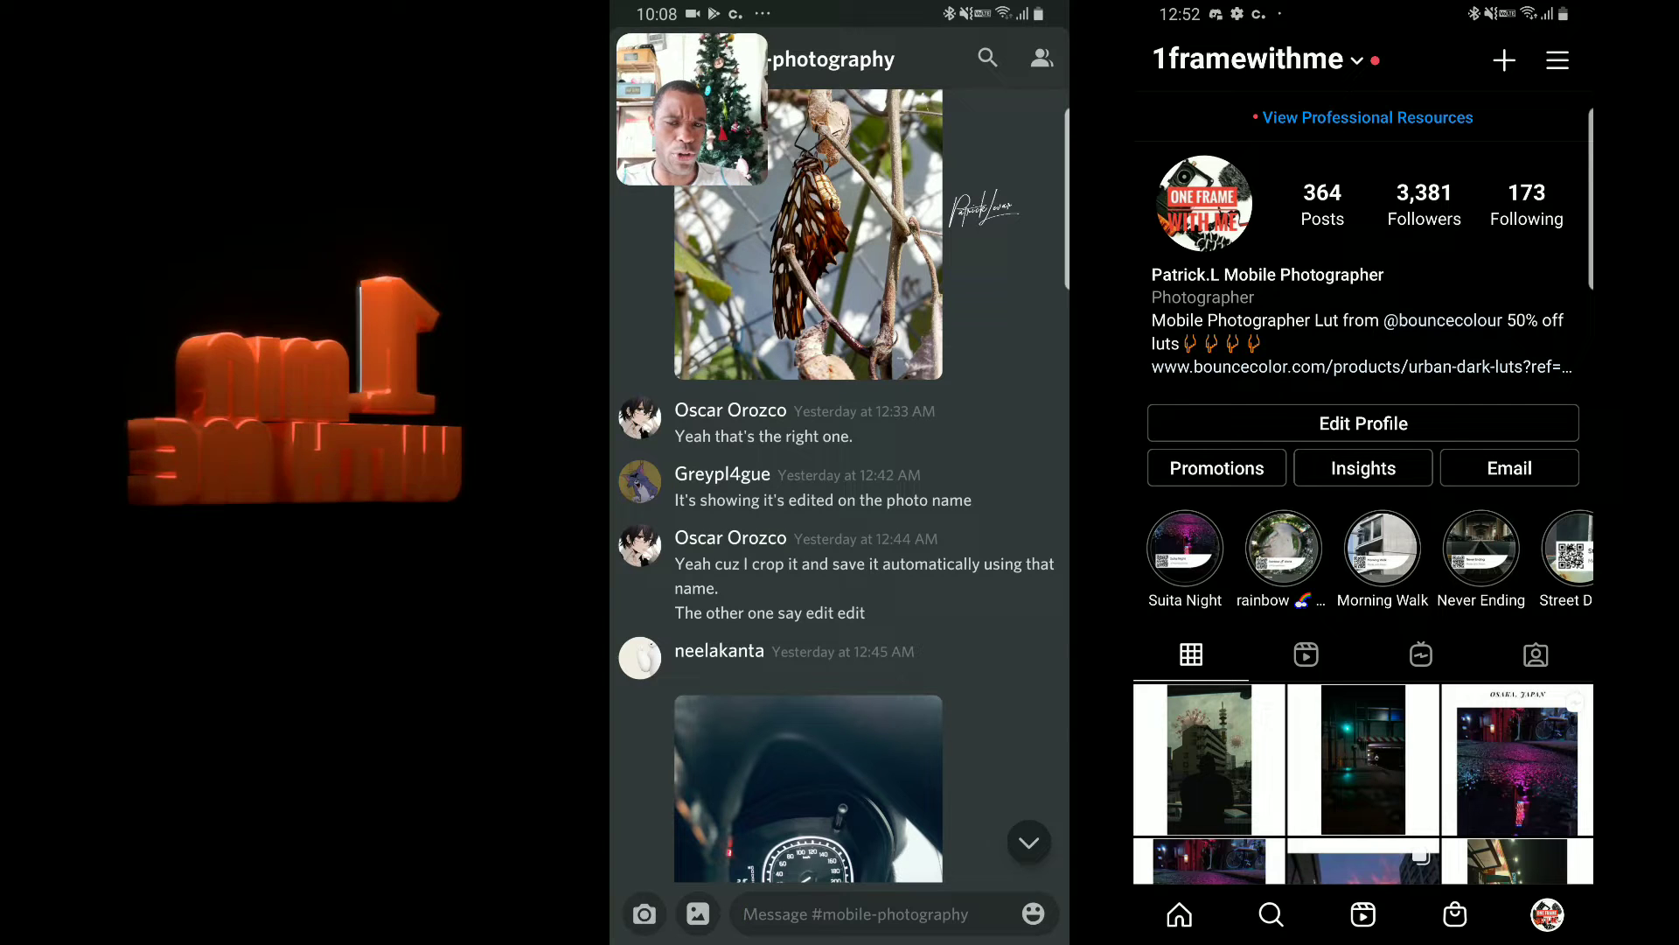
{"action": "scroll", "scroll_direction": "down", "scroll_amount": 3}
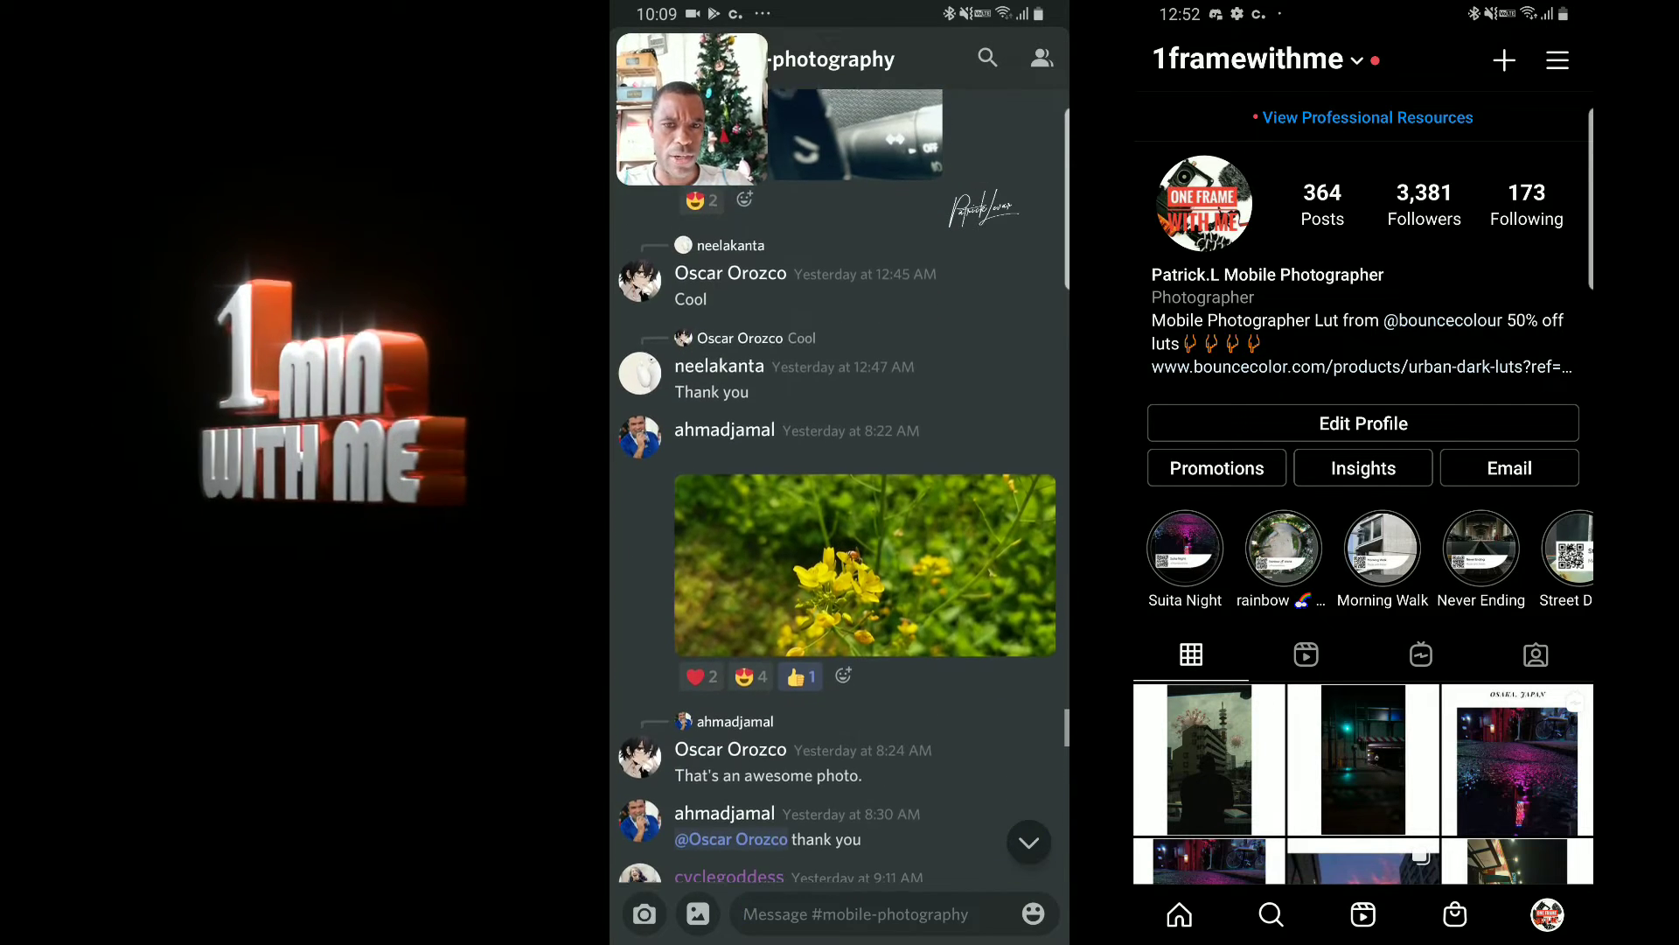
Scroll to the rainy-walk photo of a mossy tree with a bracket fungus and its praise replies
{"action": "scroll", "scroll_direction": "down", "scroll_amount": 3}
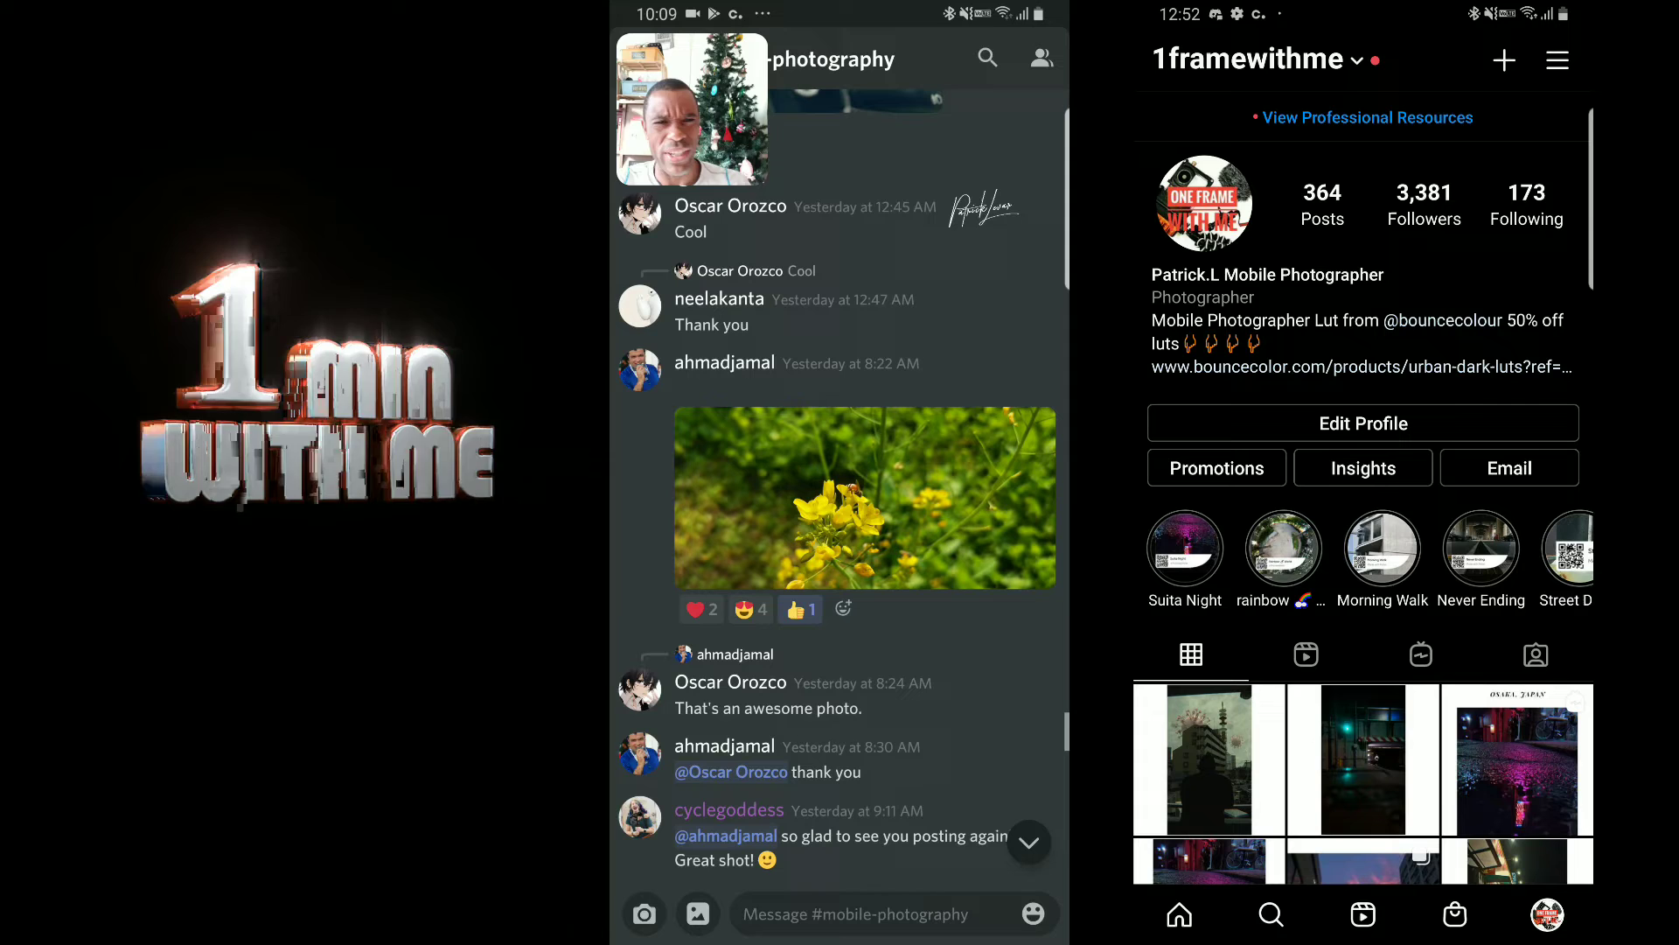
{"action": "scroll", "scroll_direction": "down", "scroll_amount": 3}
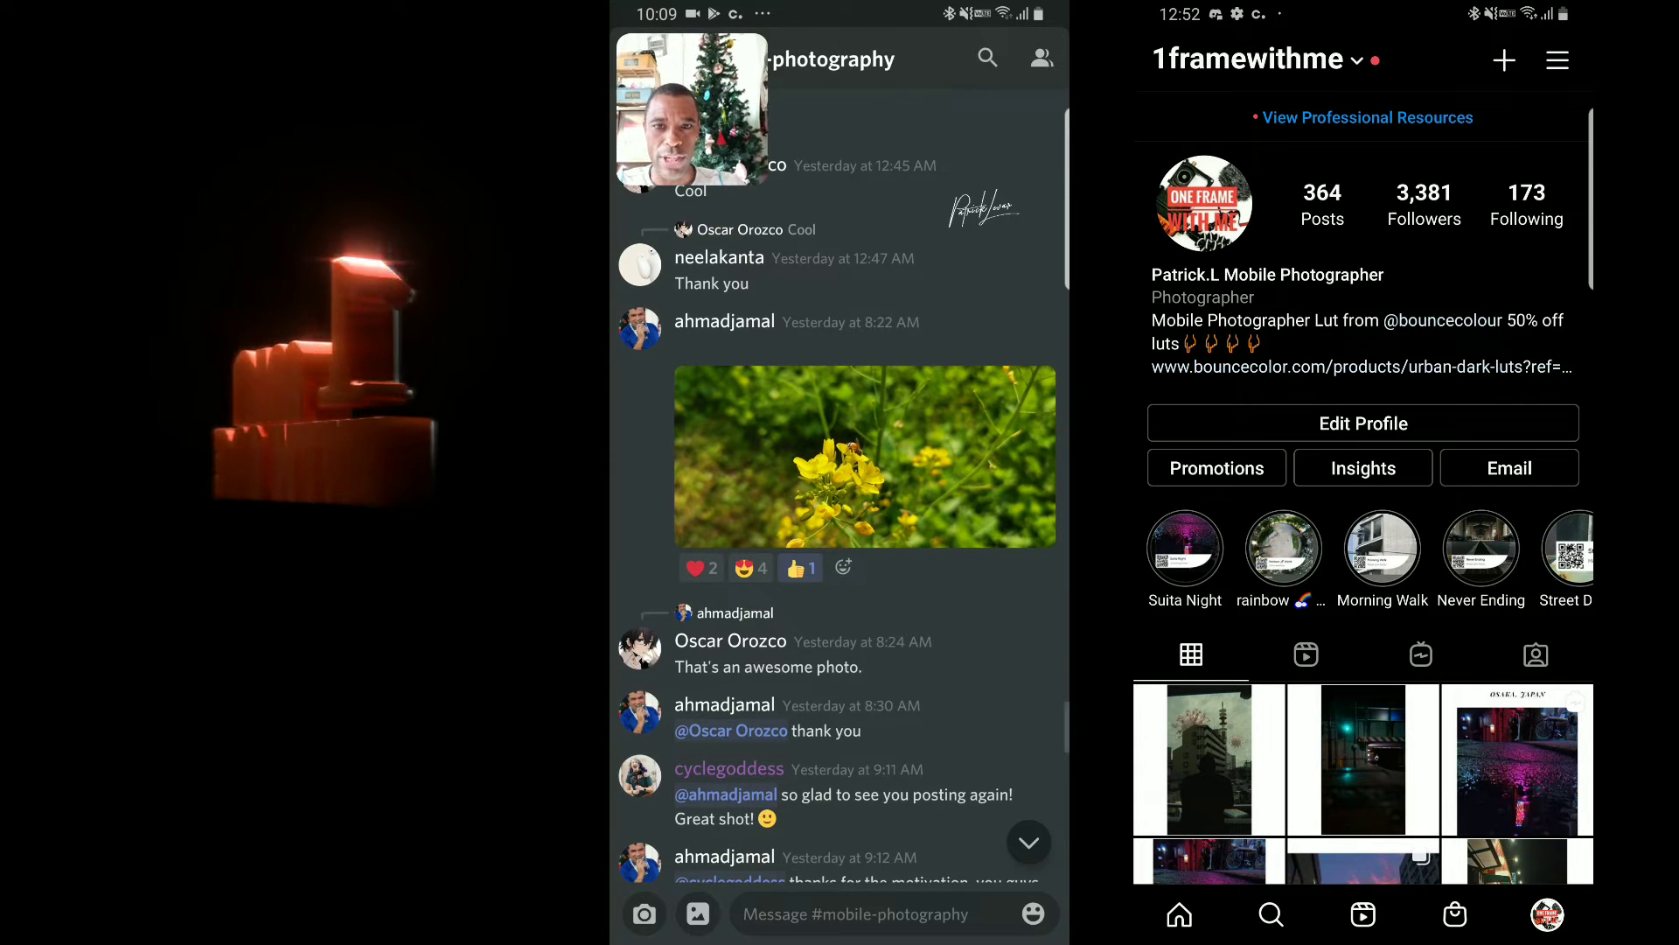
{"action": "left_click", "coordinate": [864, 455]}
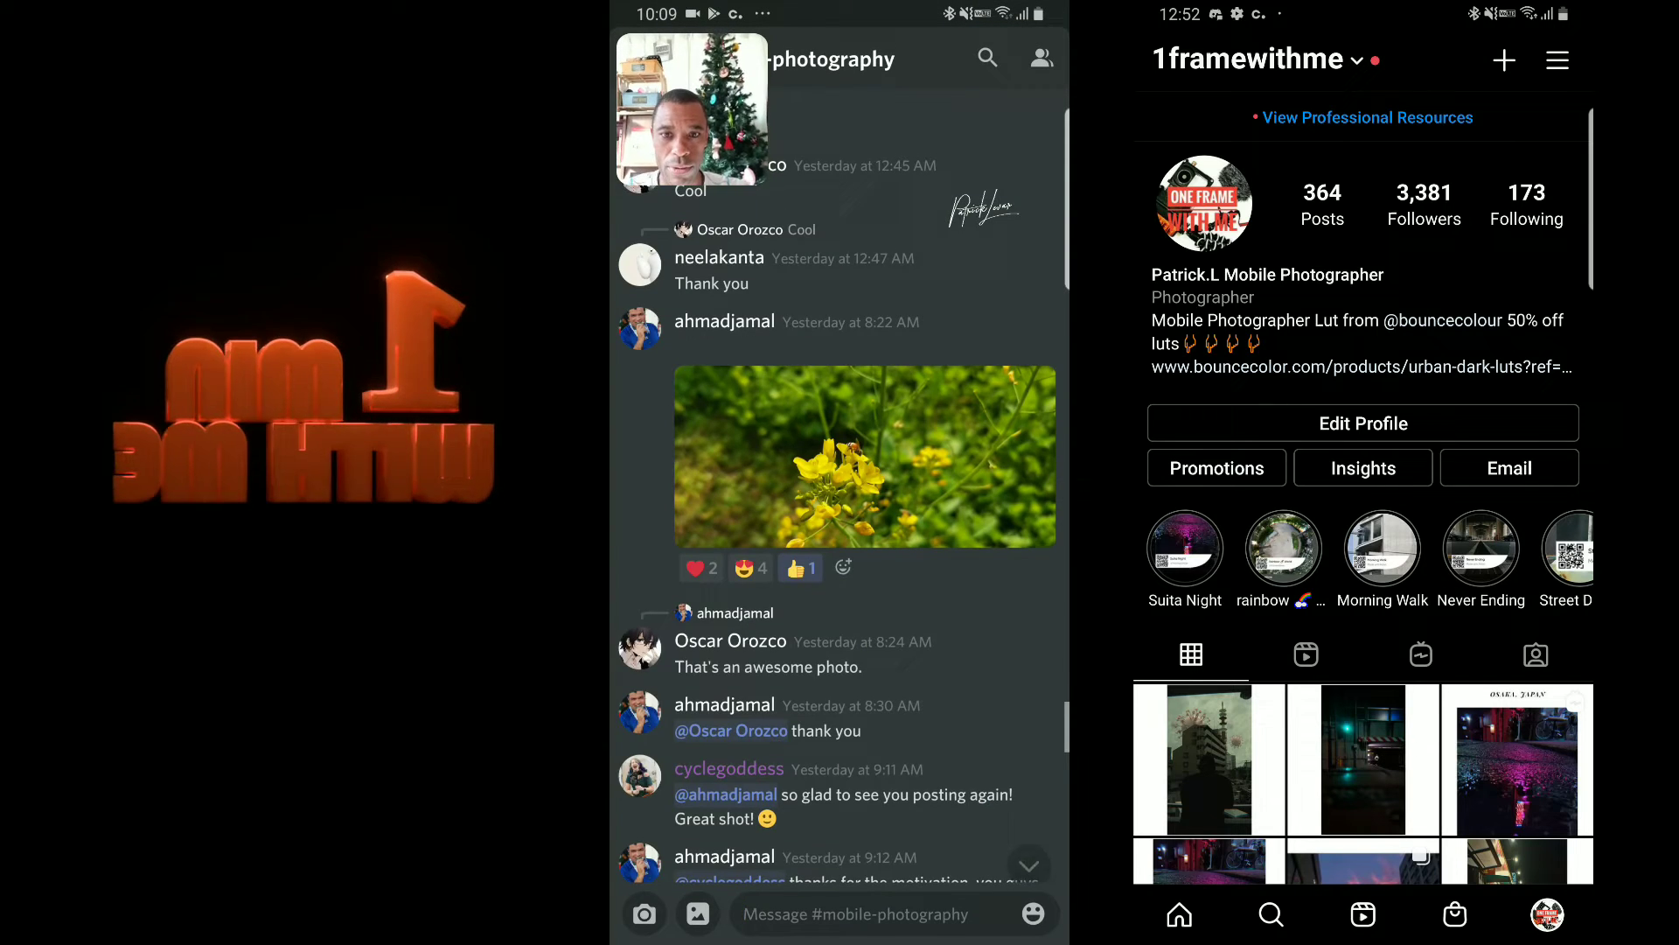
{"action": "scroll", "scroll_direction": "down", "scroll_amount": 3}
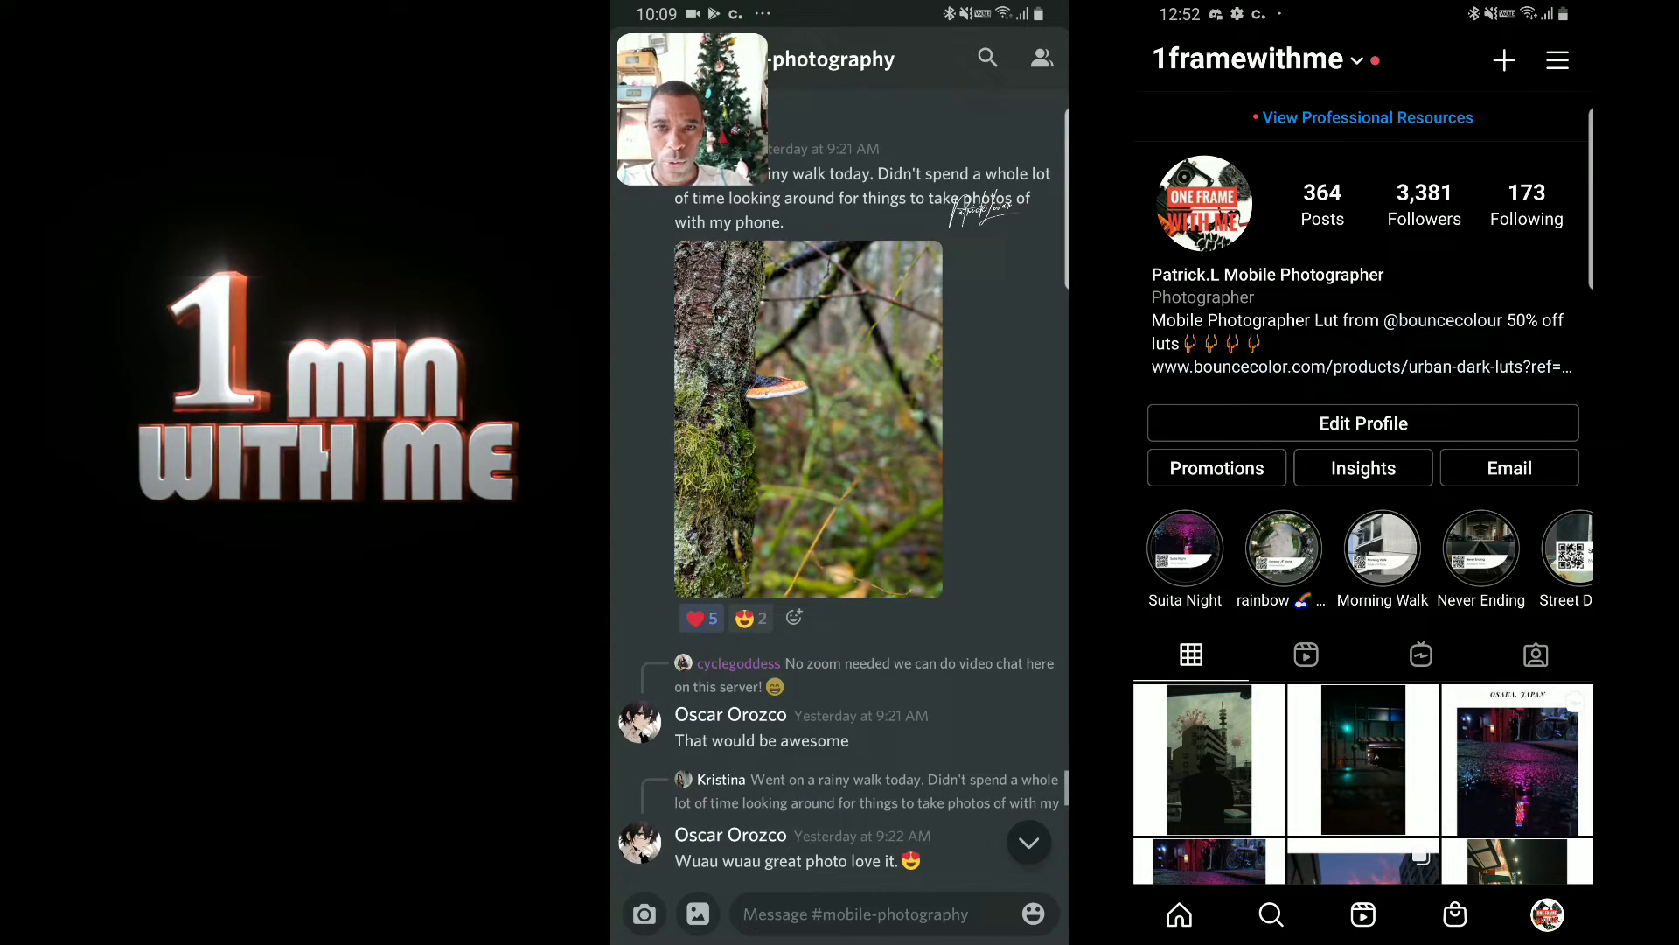
Scroll past the garden rose and unedited mossy-tree shot to the grinning selfie reply
{"action": "scroll", "scroll_direction": "down", "scroll_amount": 3}
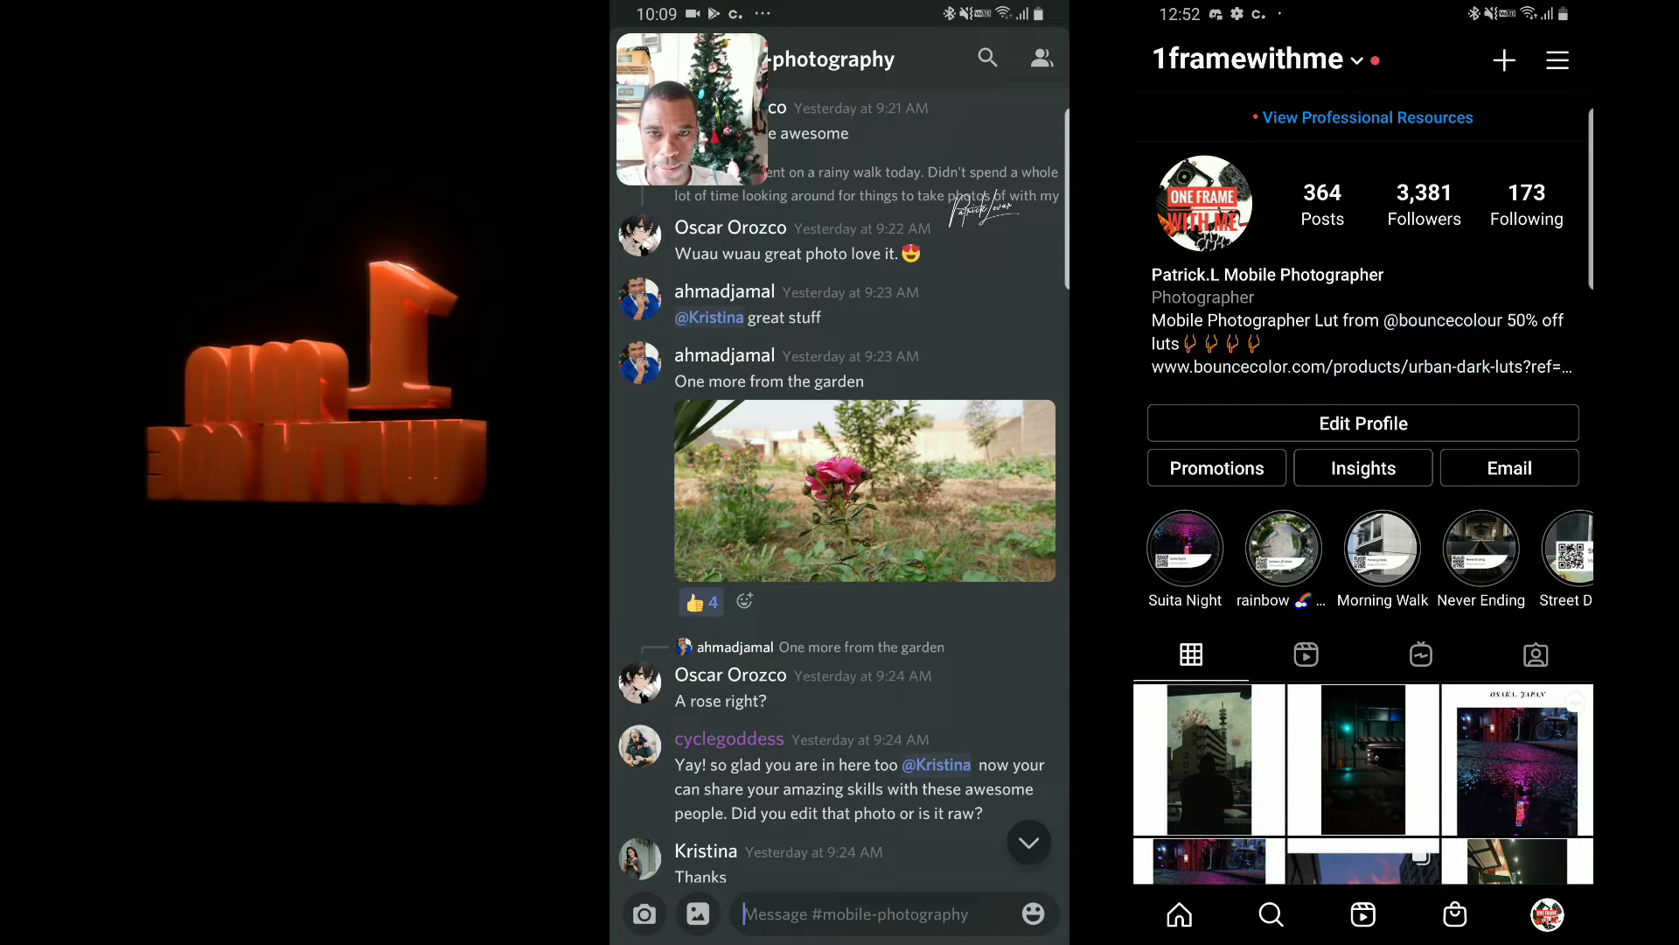
{"action": "scroll", "scroll_direction": "down", "scroll_amount": 3}
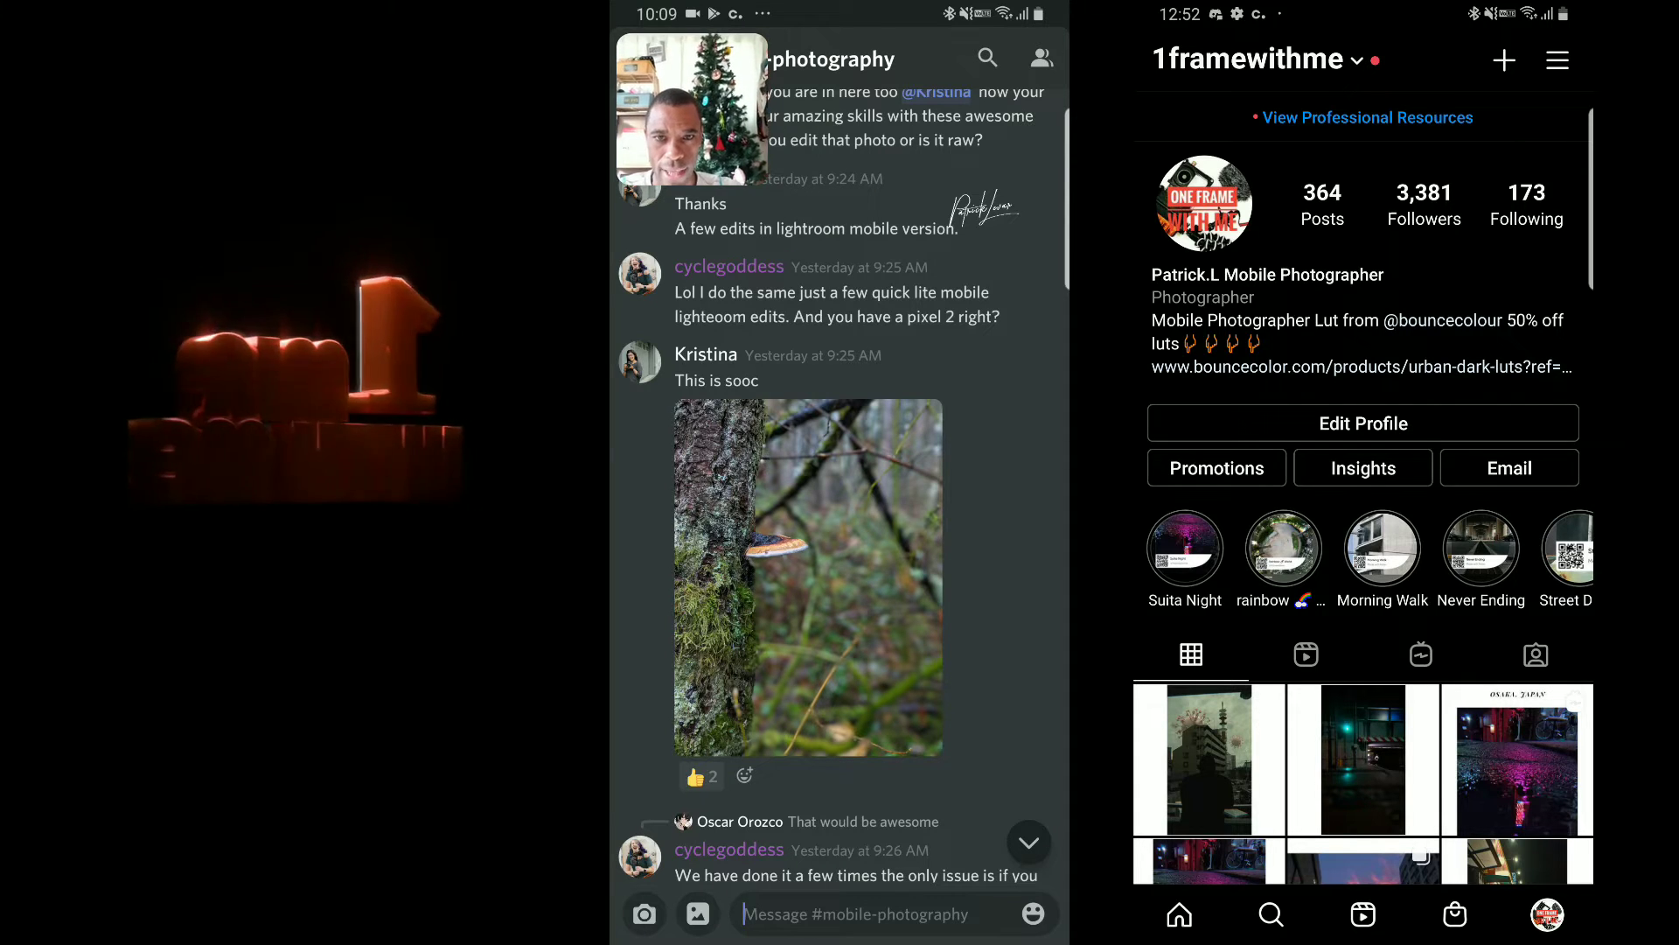
{"action": "scroll", "scroll_direction": "down", "scroll_amount": 3}
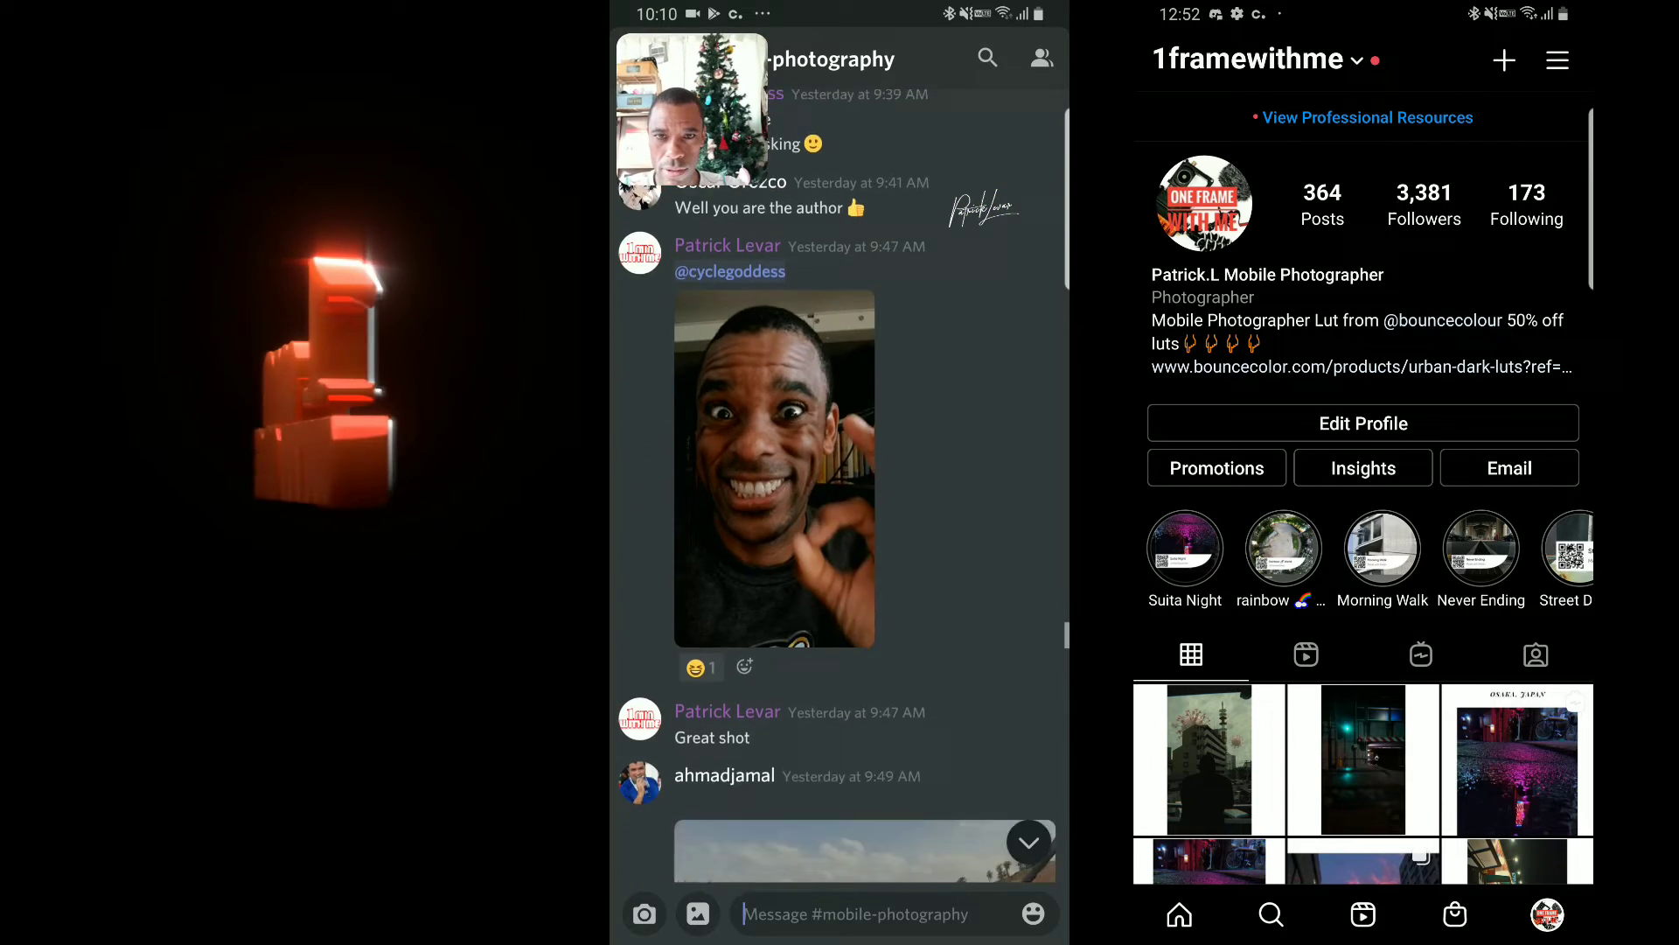
{"action": "scroll", "scroll_direction": "down", "scroll_amount": 3}
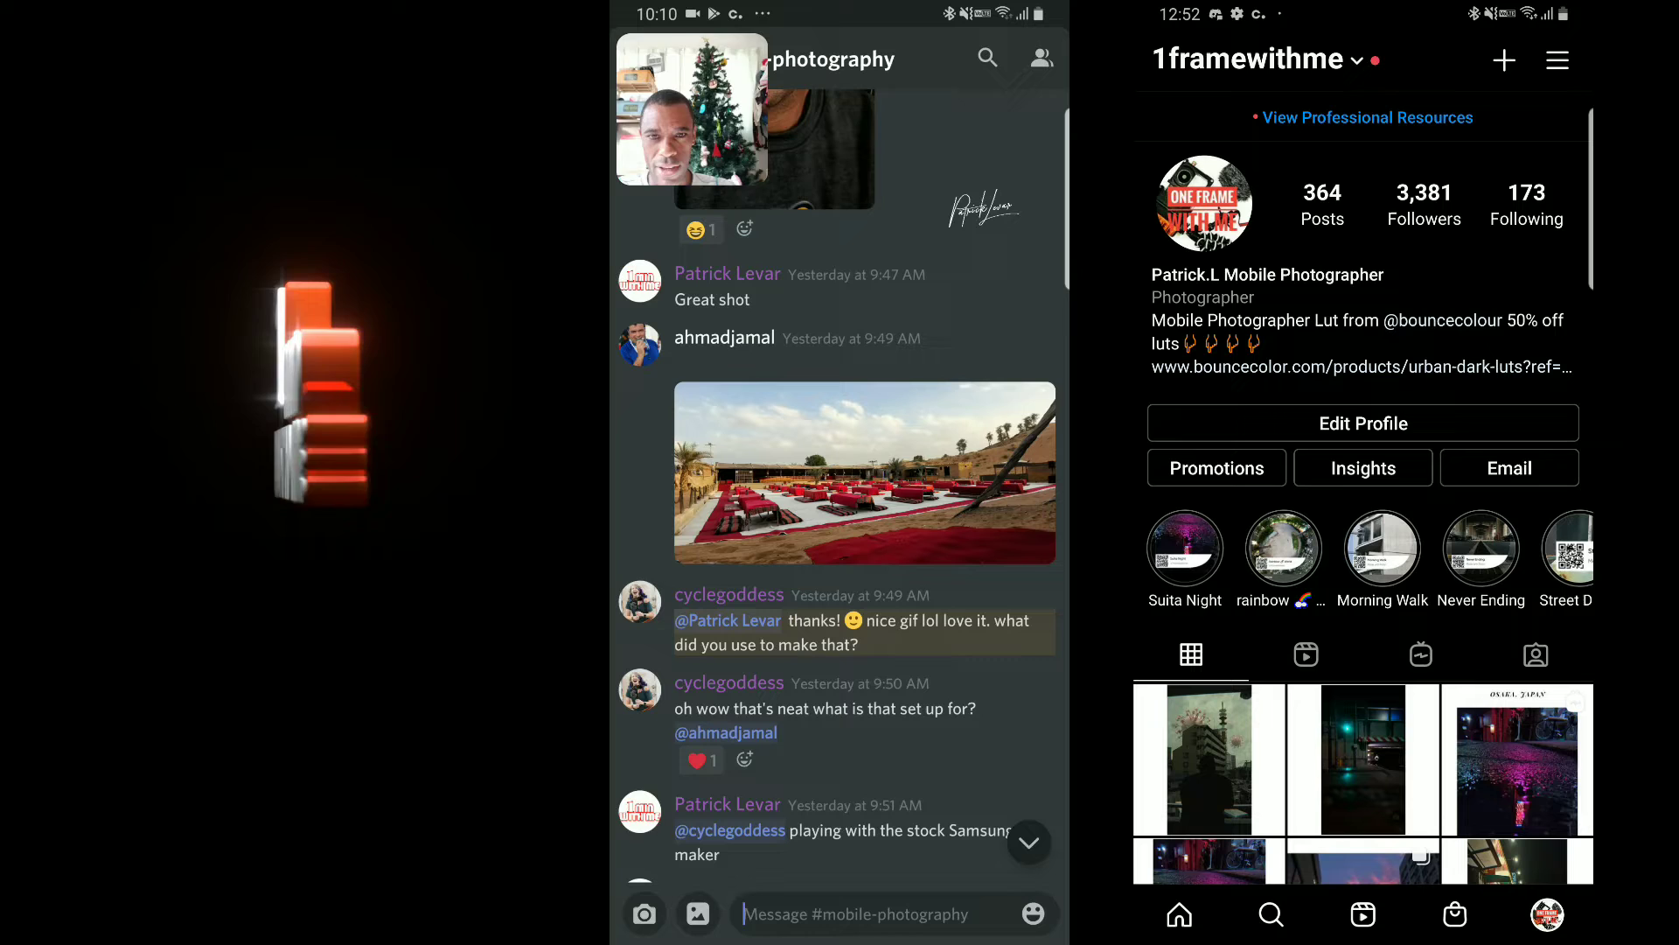
{"action": "left_click", "coordinate": [862, 470]}
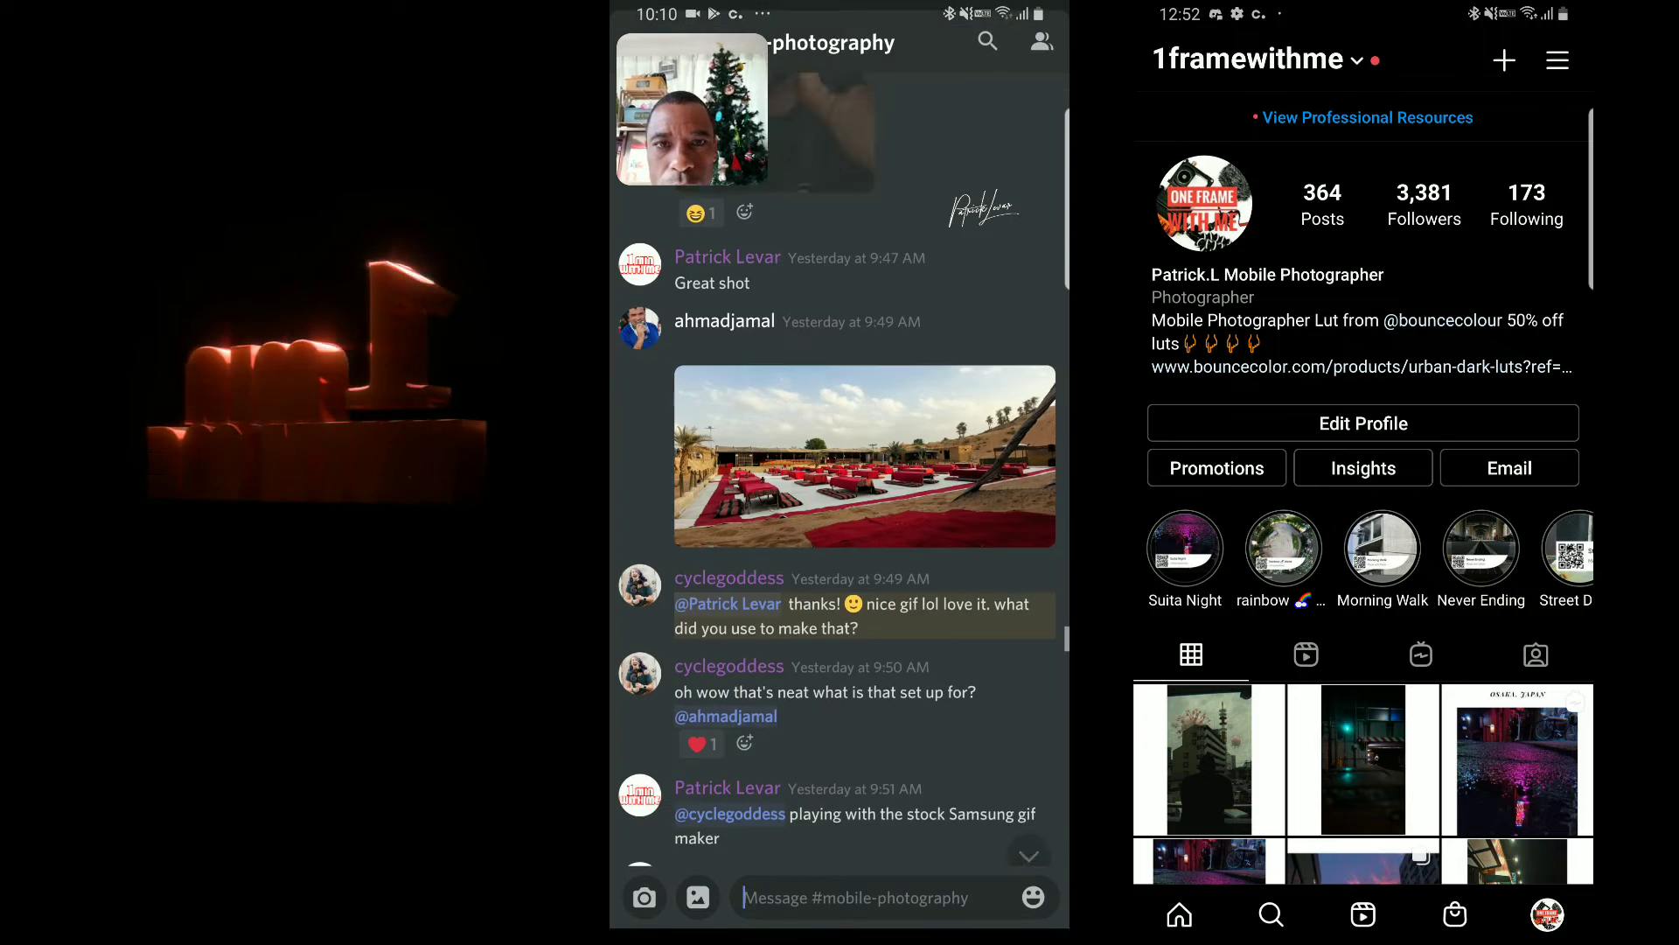
{"action": "scroll", "scroll_direction": "down", "scroll_amount": 3}
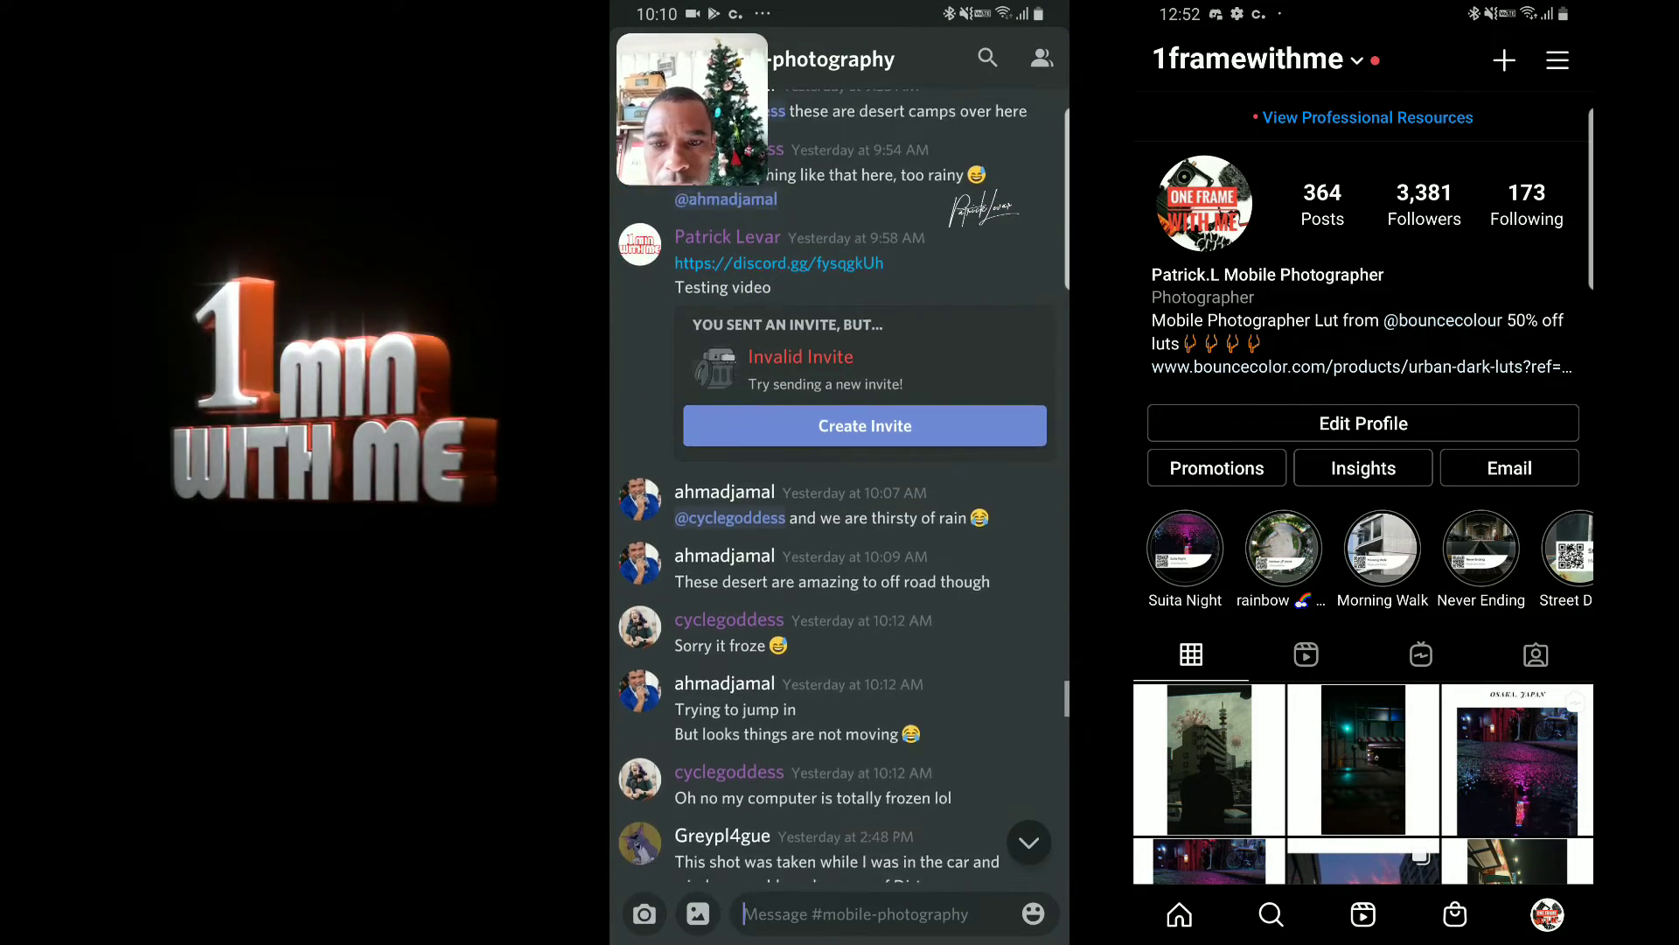
{"action": "scroll", "scroll_direction": "down", "scroll_amount": 3}
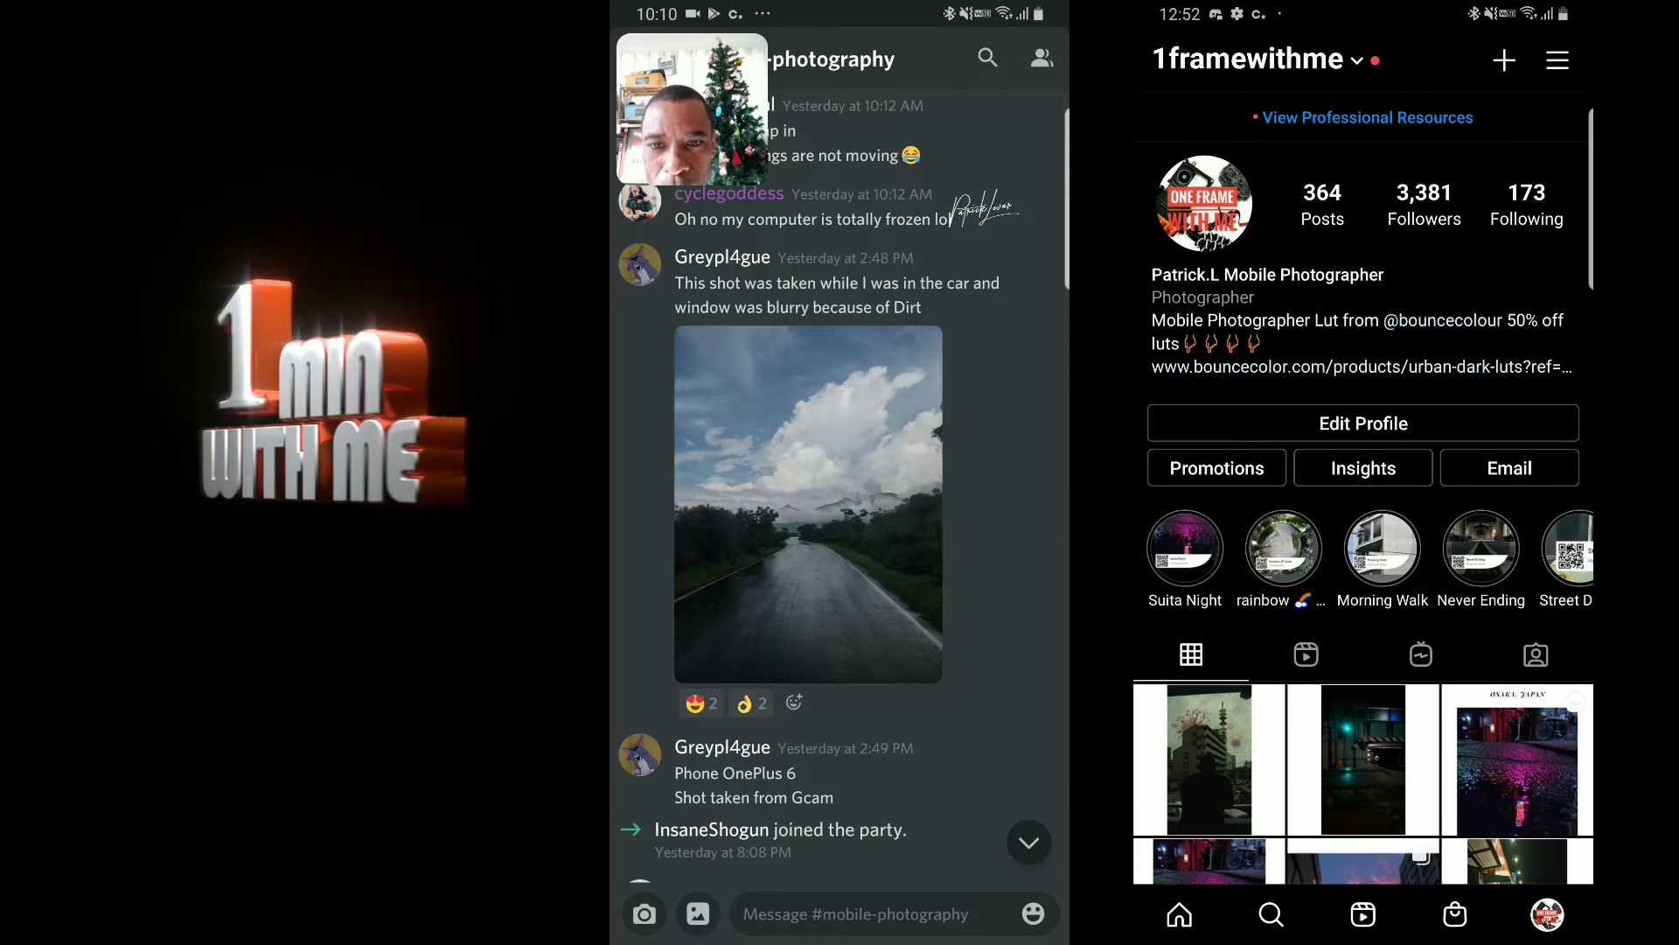
{"action": "left_click", "coordinate": [808, 503]}
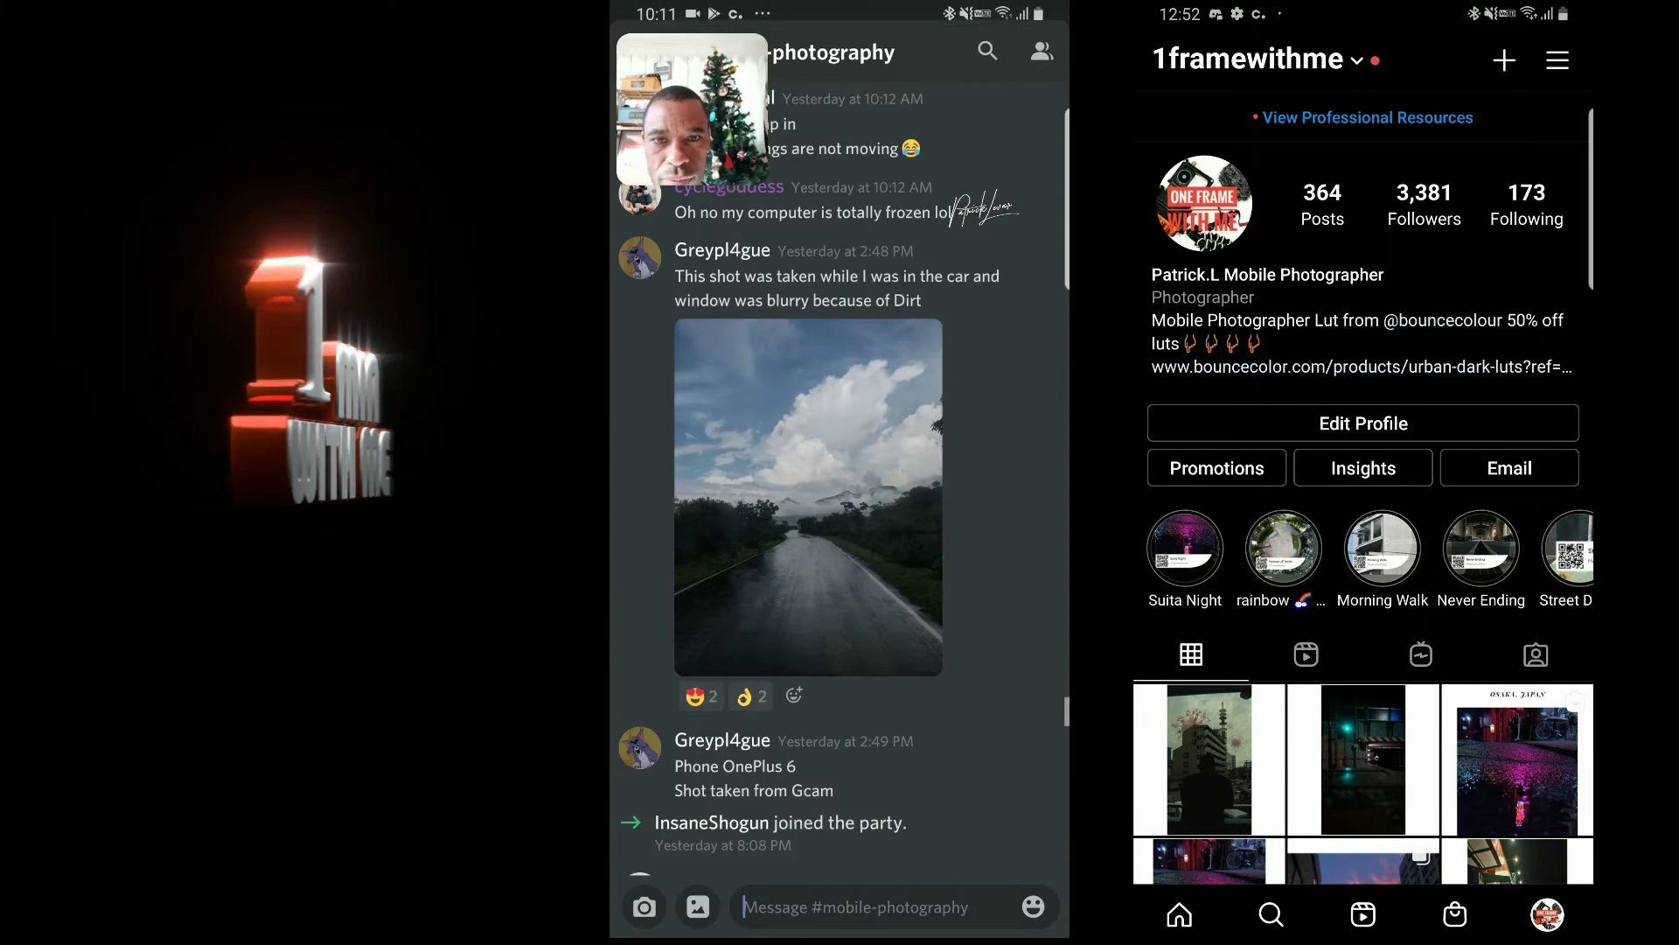
{"action": "scroll", "scroll_direction": "down", "scroll_amount": 3}
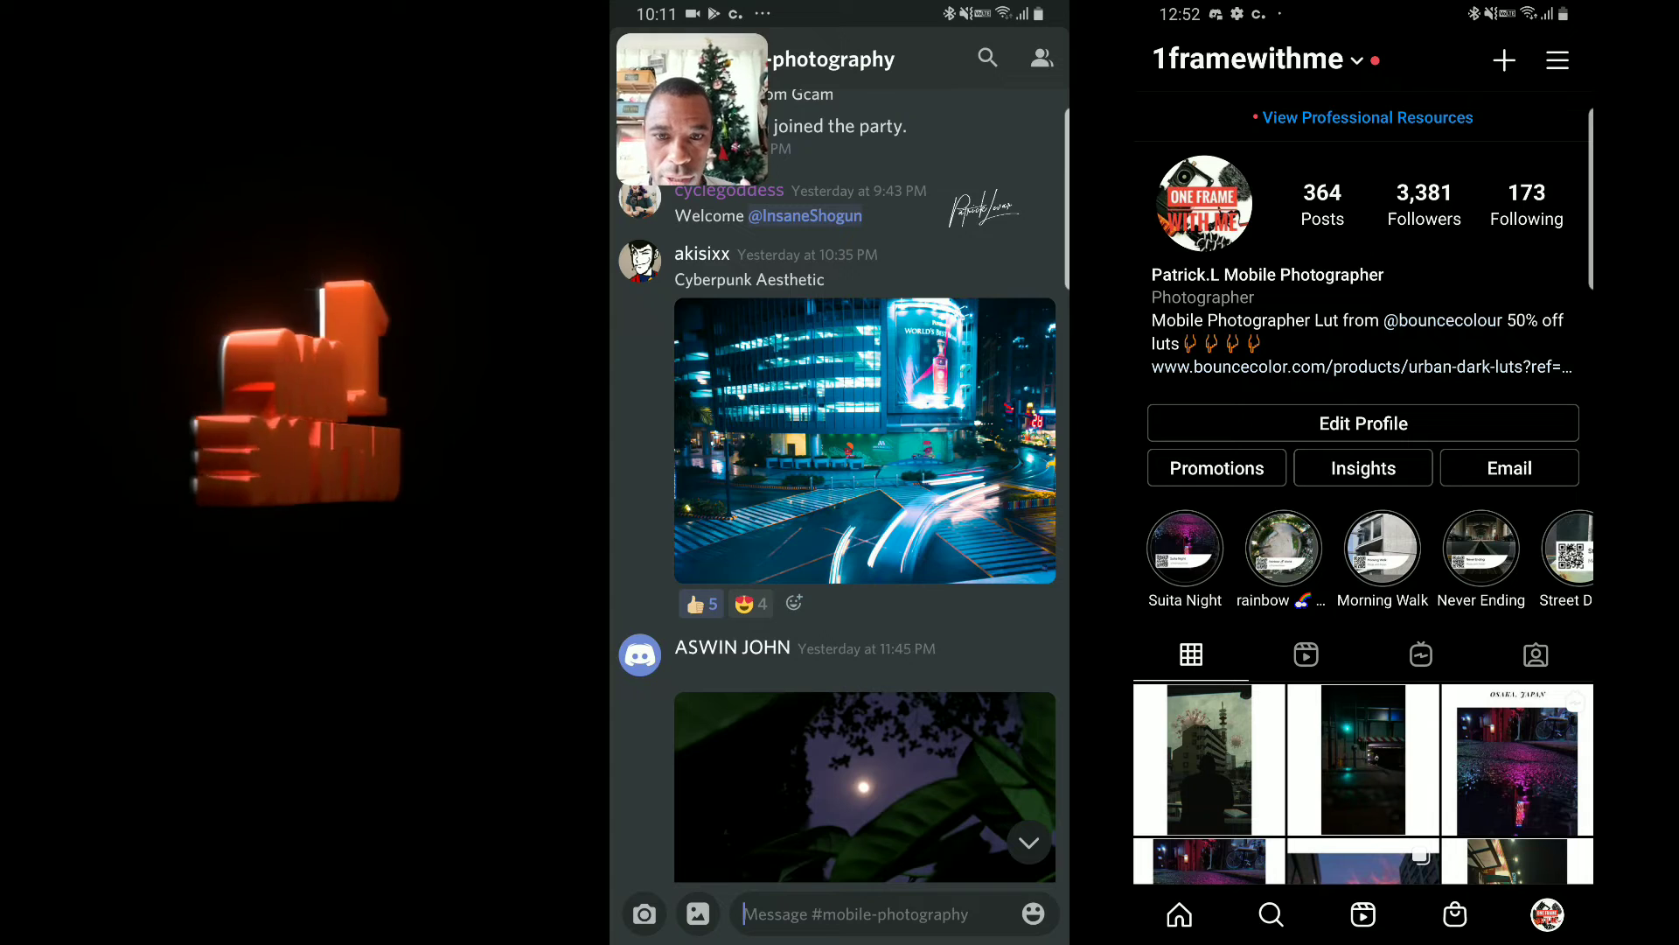
Scroll past the Cyberpunk Aesthetic shot to the moonlit leaves photo and its feedback replies
{"action": "scroll", "scroll_direction": "down", "scroll_amount": 3}
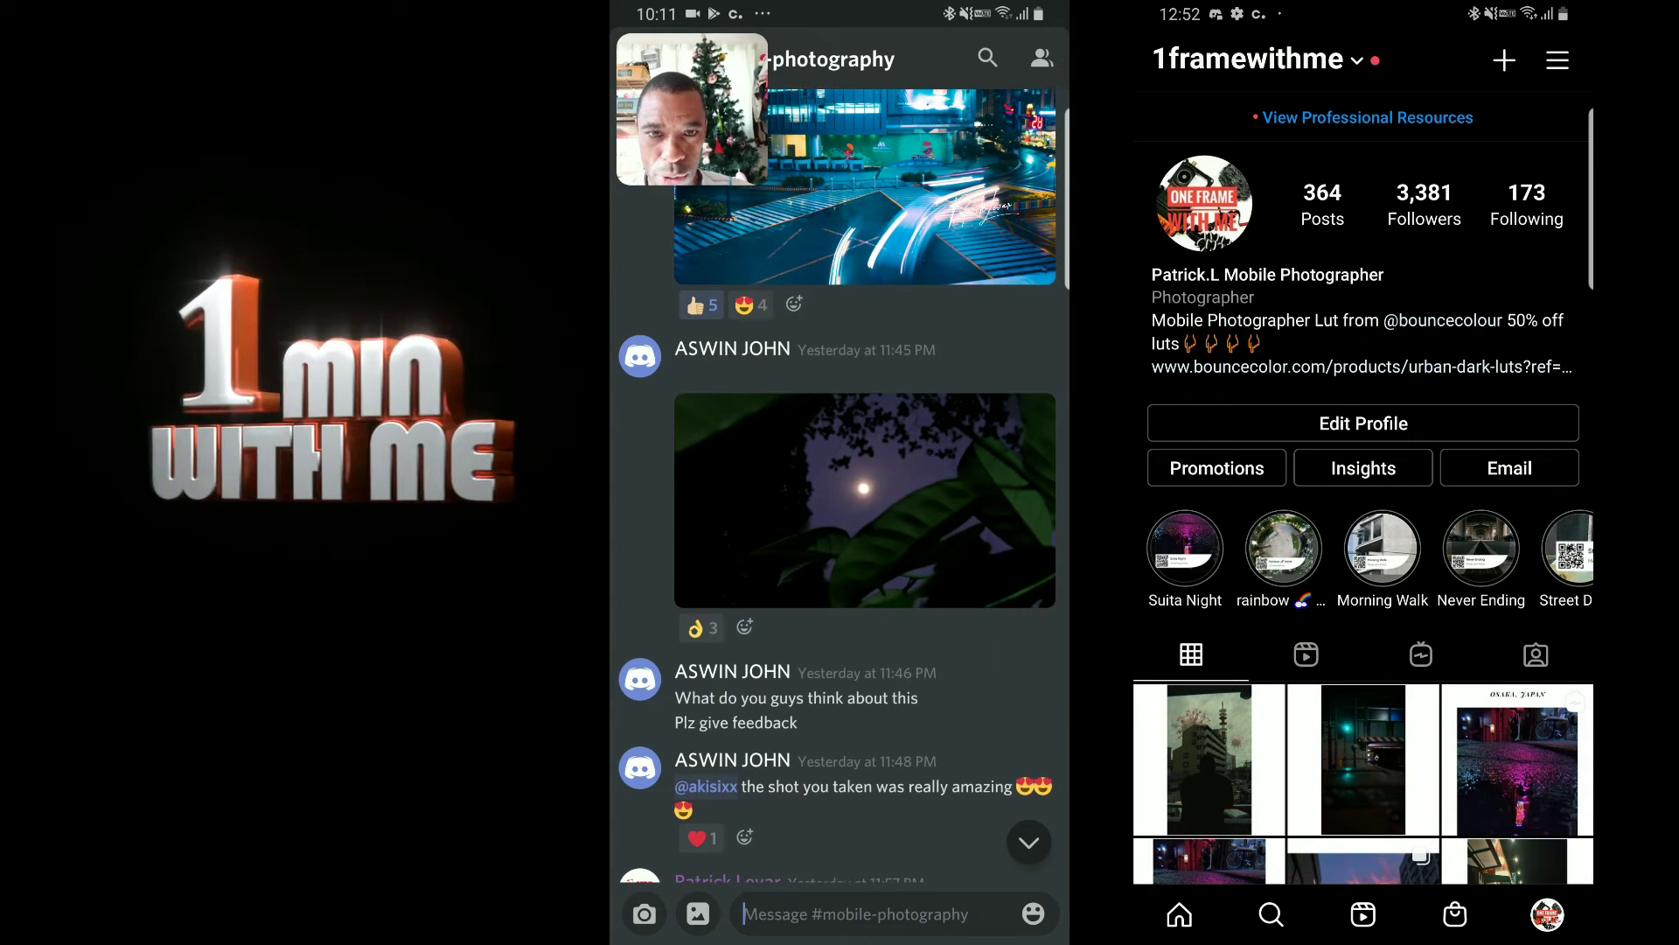
{"action": "scroll", "scroll_direction": "down", "scroll_amount": 3}
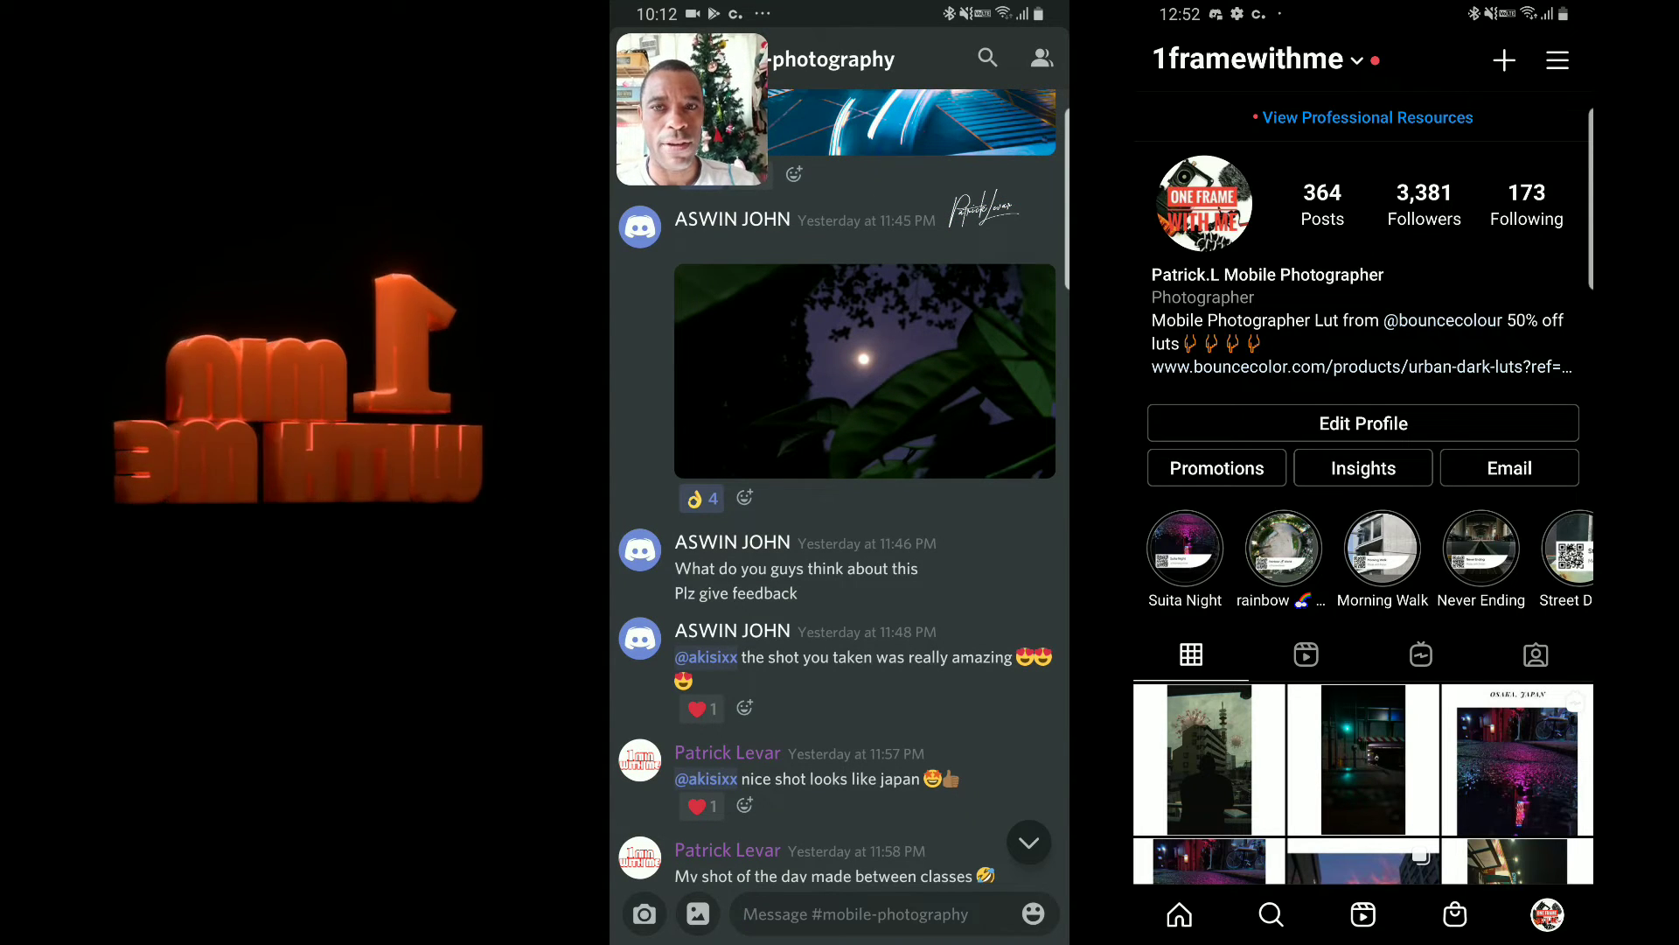
{"action": "scroll", "scroll_direction": "down", "scroll_amount": 3}
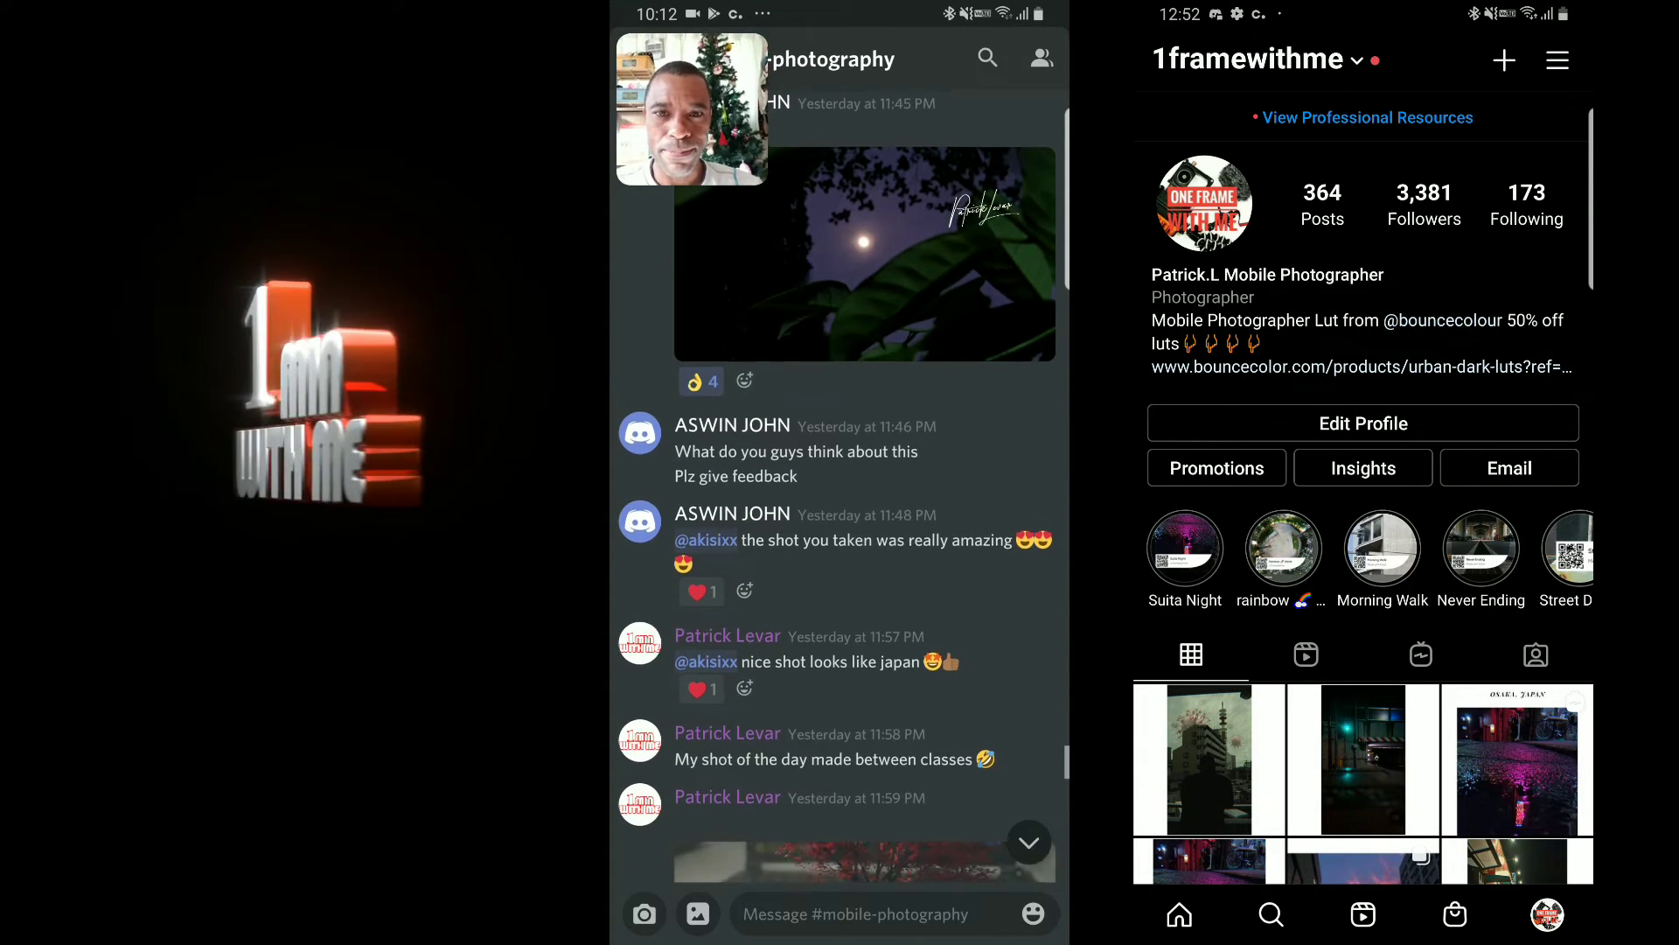
Scroll to the watch 'Before' photo and the Nov 27 replies mentioning a YouTube update
{"action": "scroll", "scroll_direction": "down", "scroll_amount": 3}
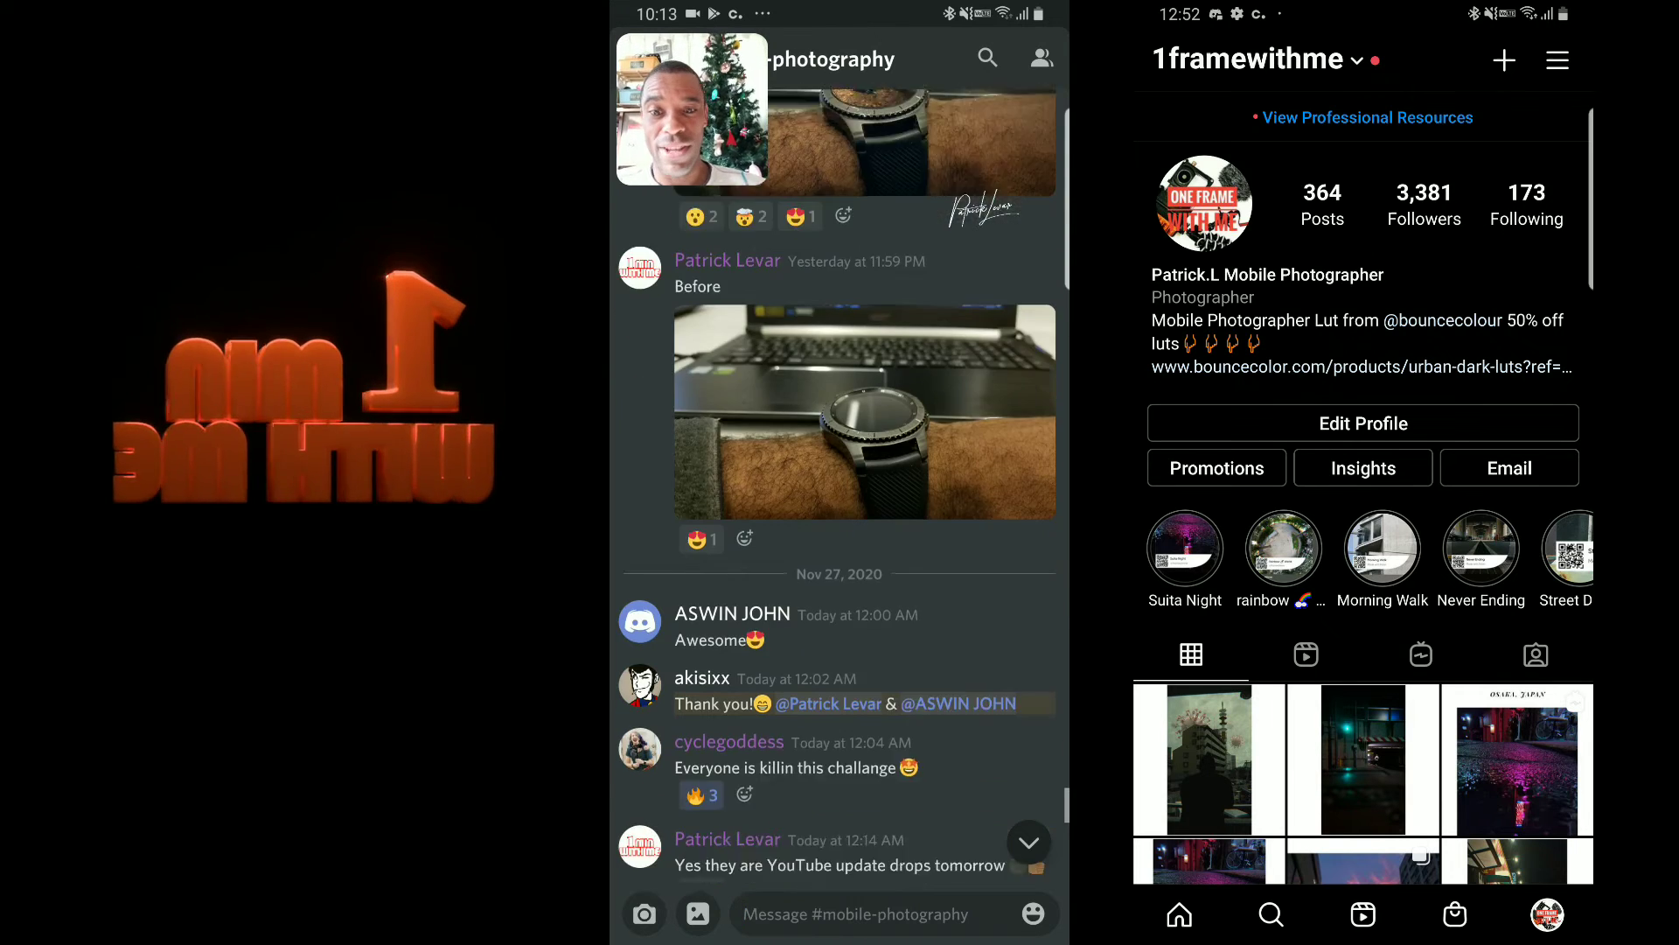
Scroll past the NEW MESSAGES divider to the moss sprout close-up and Emirates plane photo
{"action": "scroll", "scroll_direction": "down", "scroll_amount": 3}
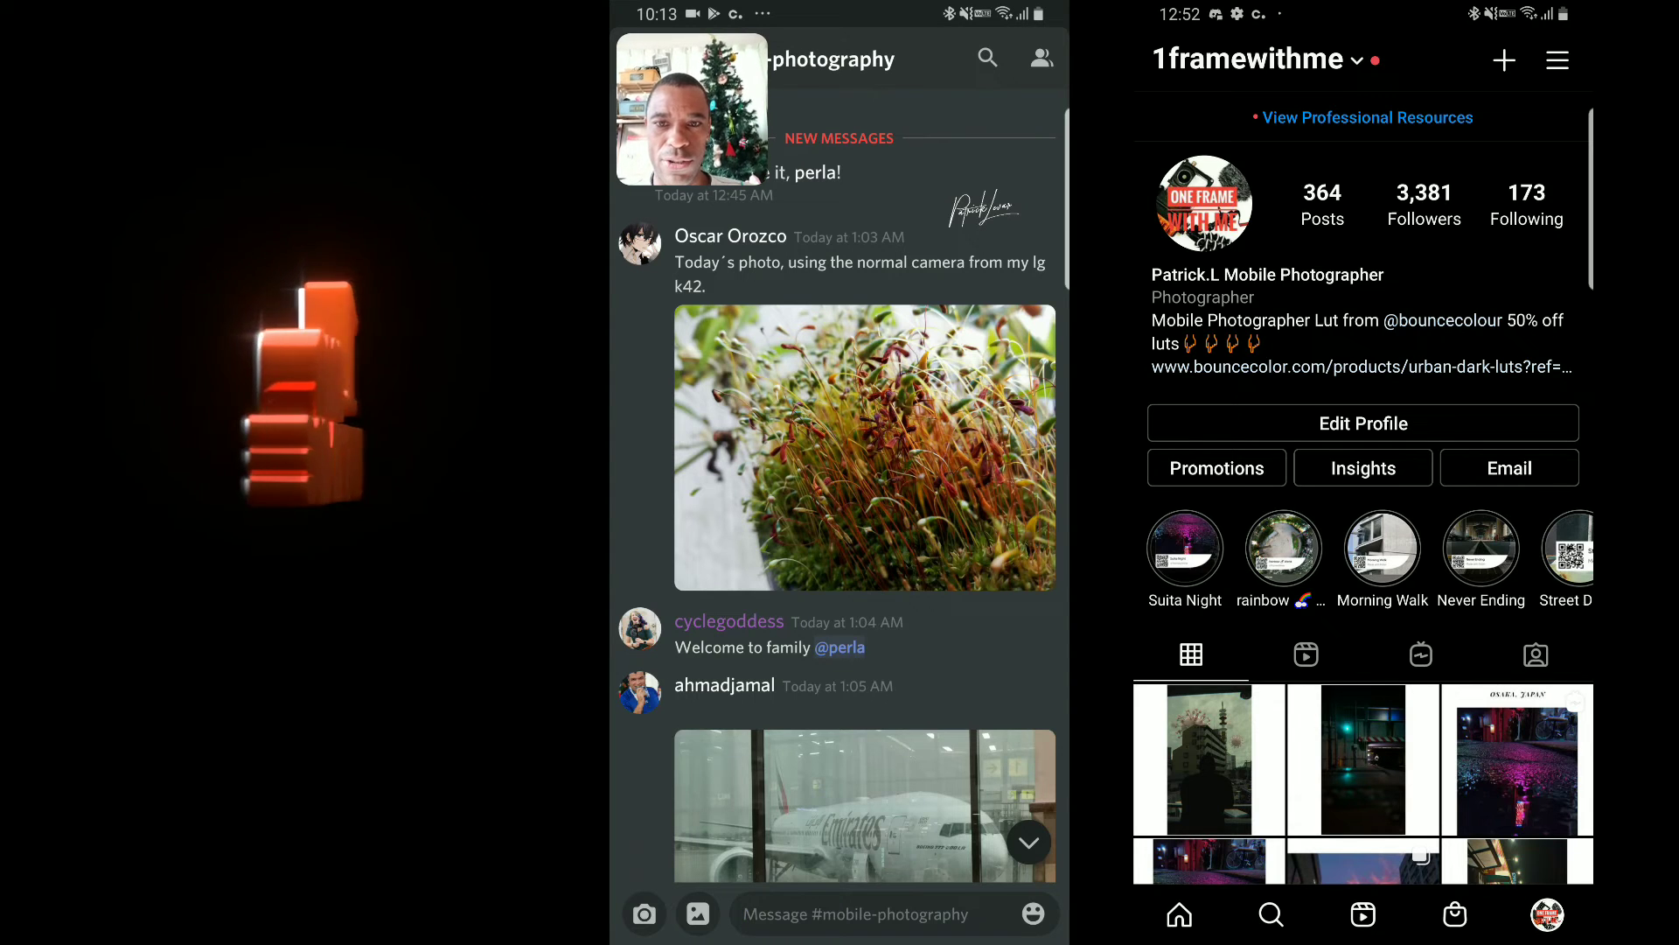
{"action": "left_click", "coordinate": [865, 446]}
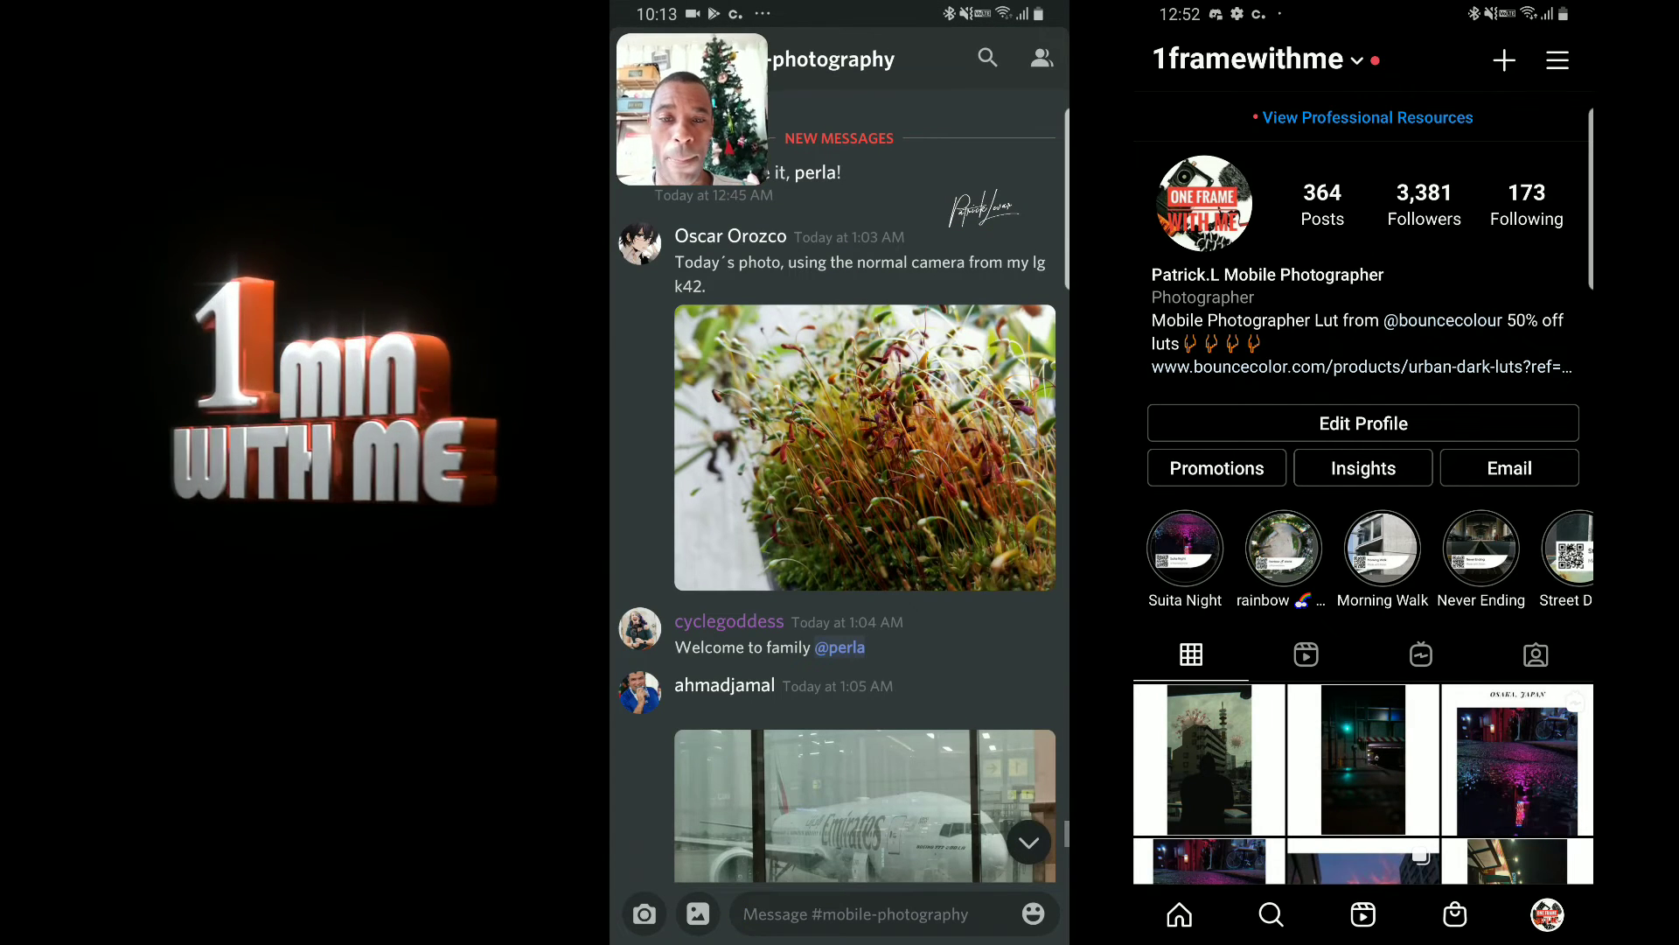
{"action": "scroll", "scroll_direction": "down", "scroll_amount": 3}
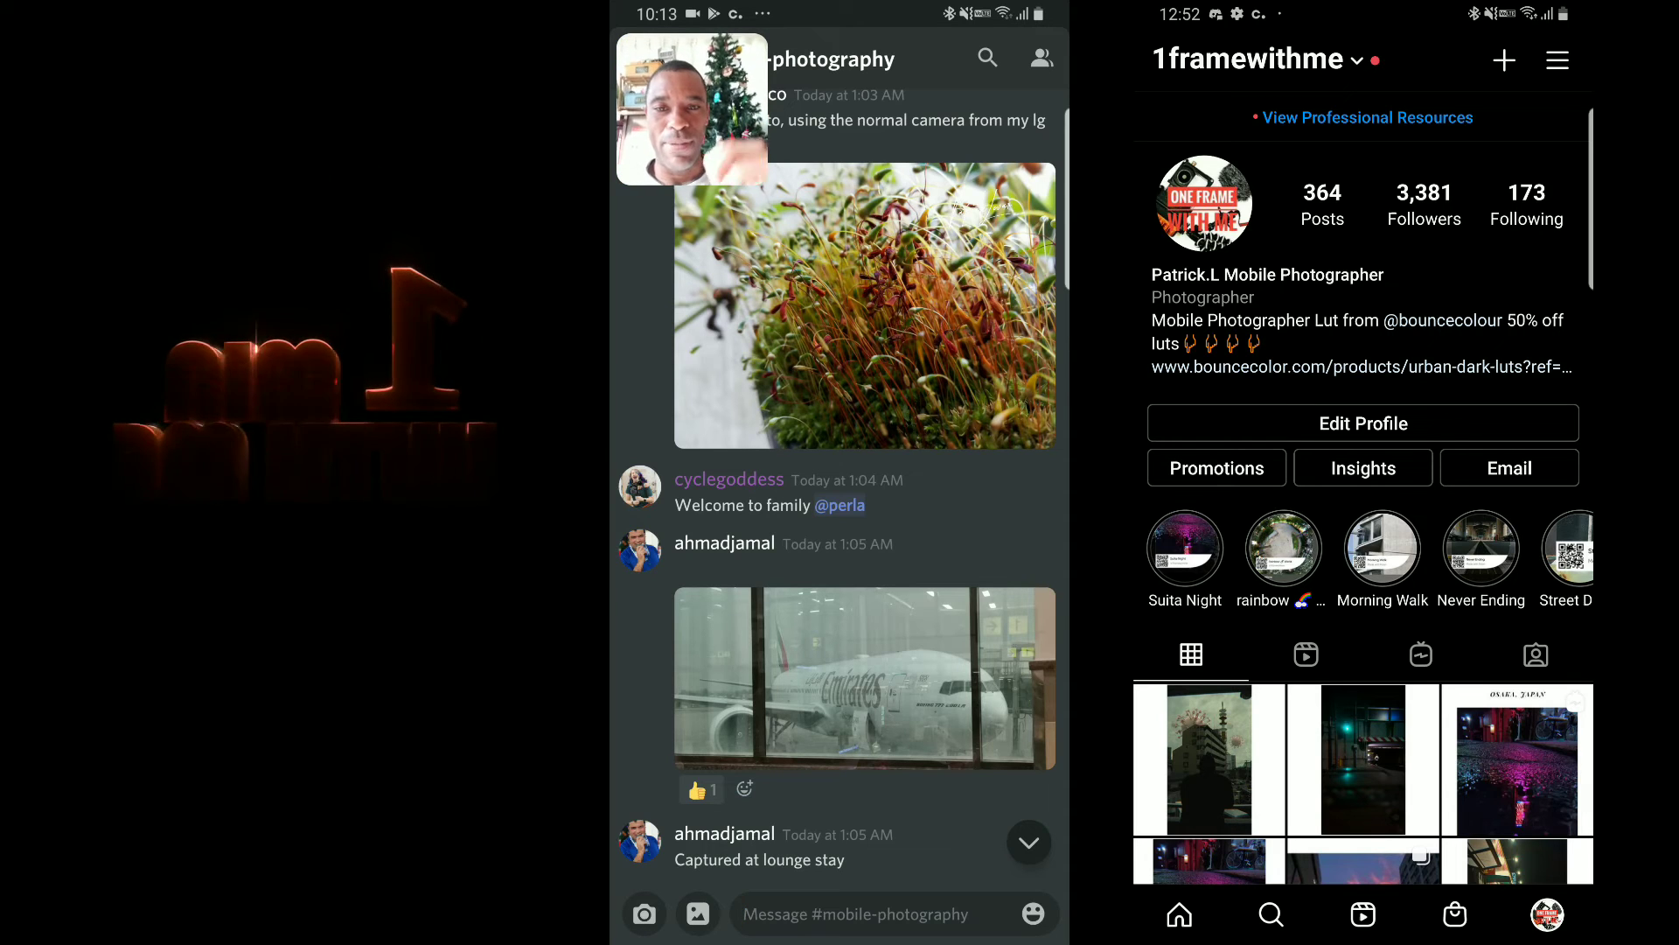
{"action": "scroll", "scroll_direction": "down", "scroll_amount": 3}
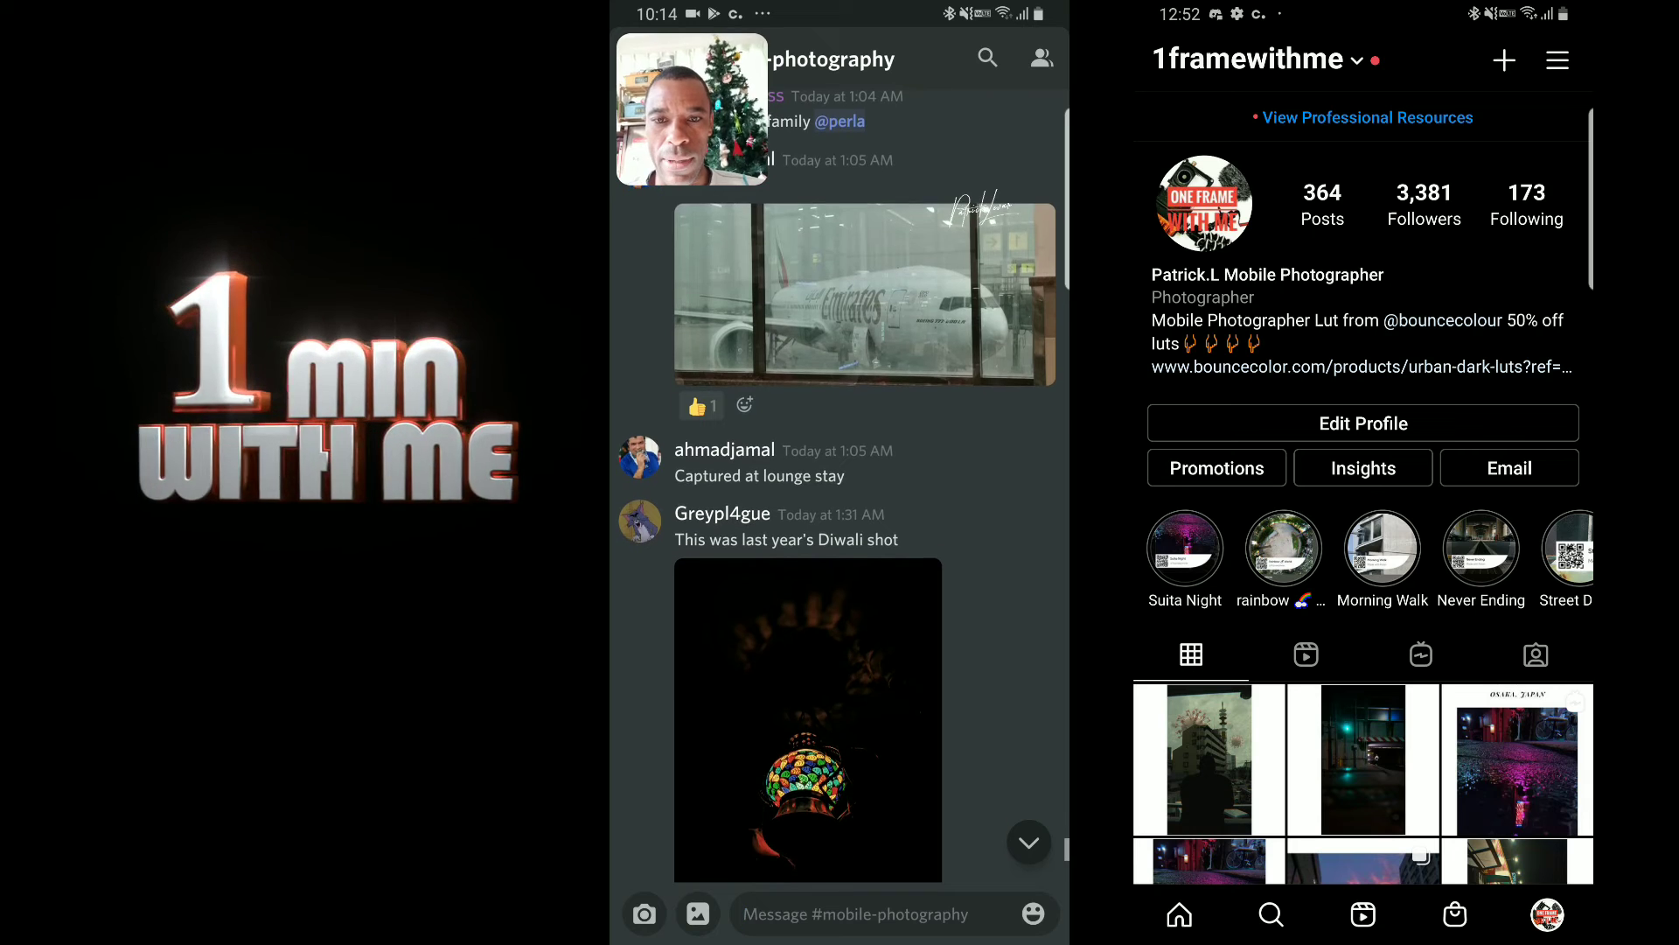
{"action": "scroll", "scroll_direction": "down", "scroll_amount": 3}
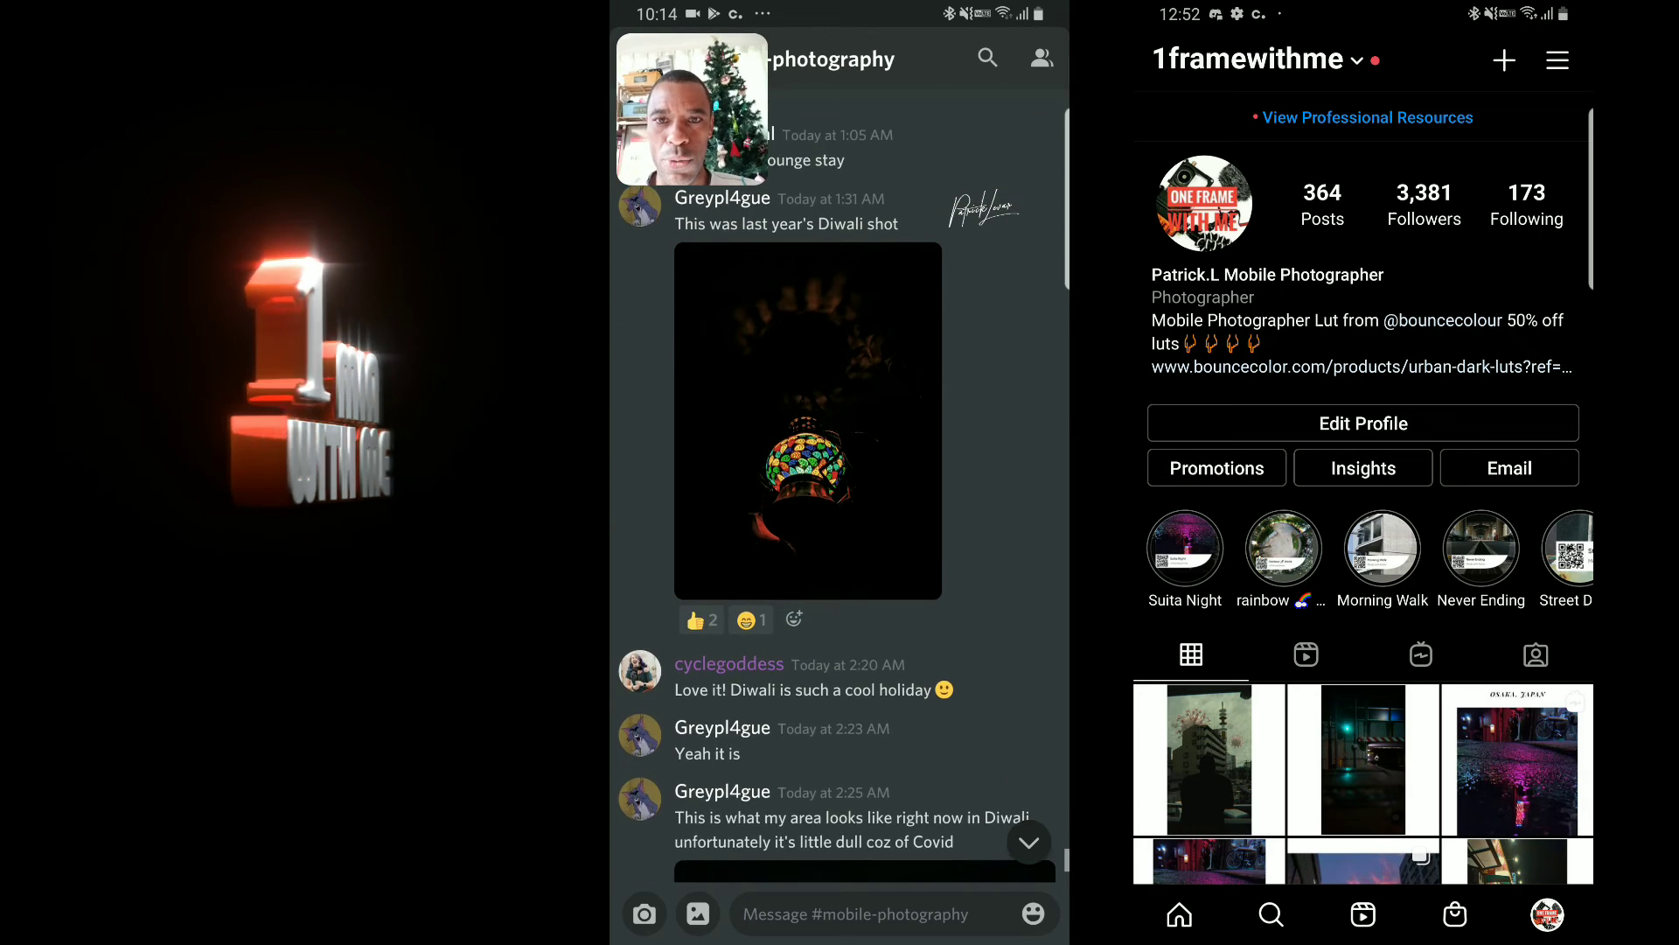
{"action": "left_click", "coordinate": [806, 421]}
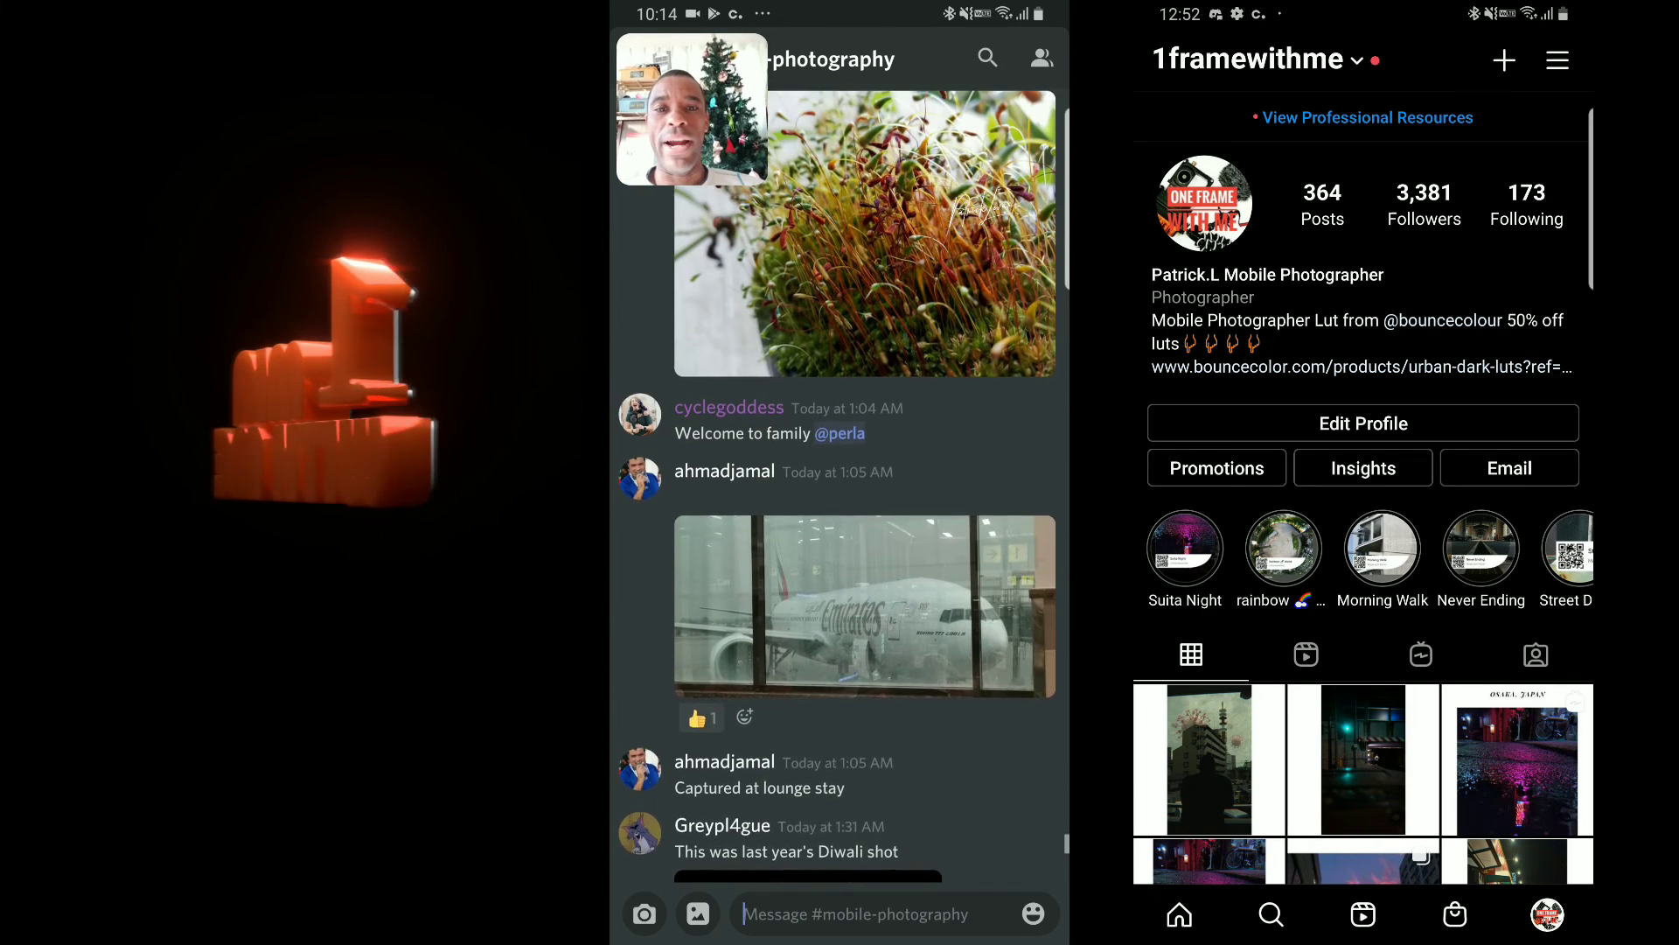
{"action": "scroll", "scroll_direction": "down", "scroll_amount": 3}
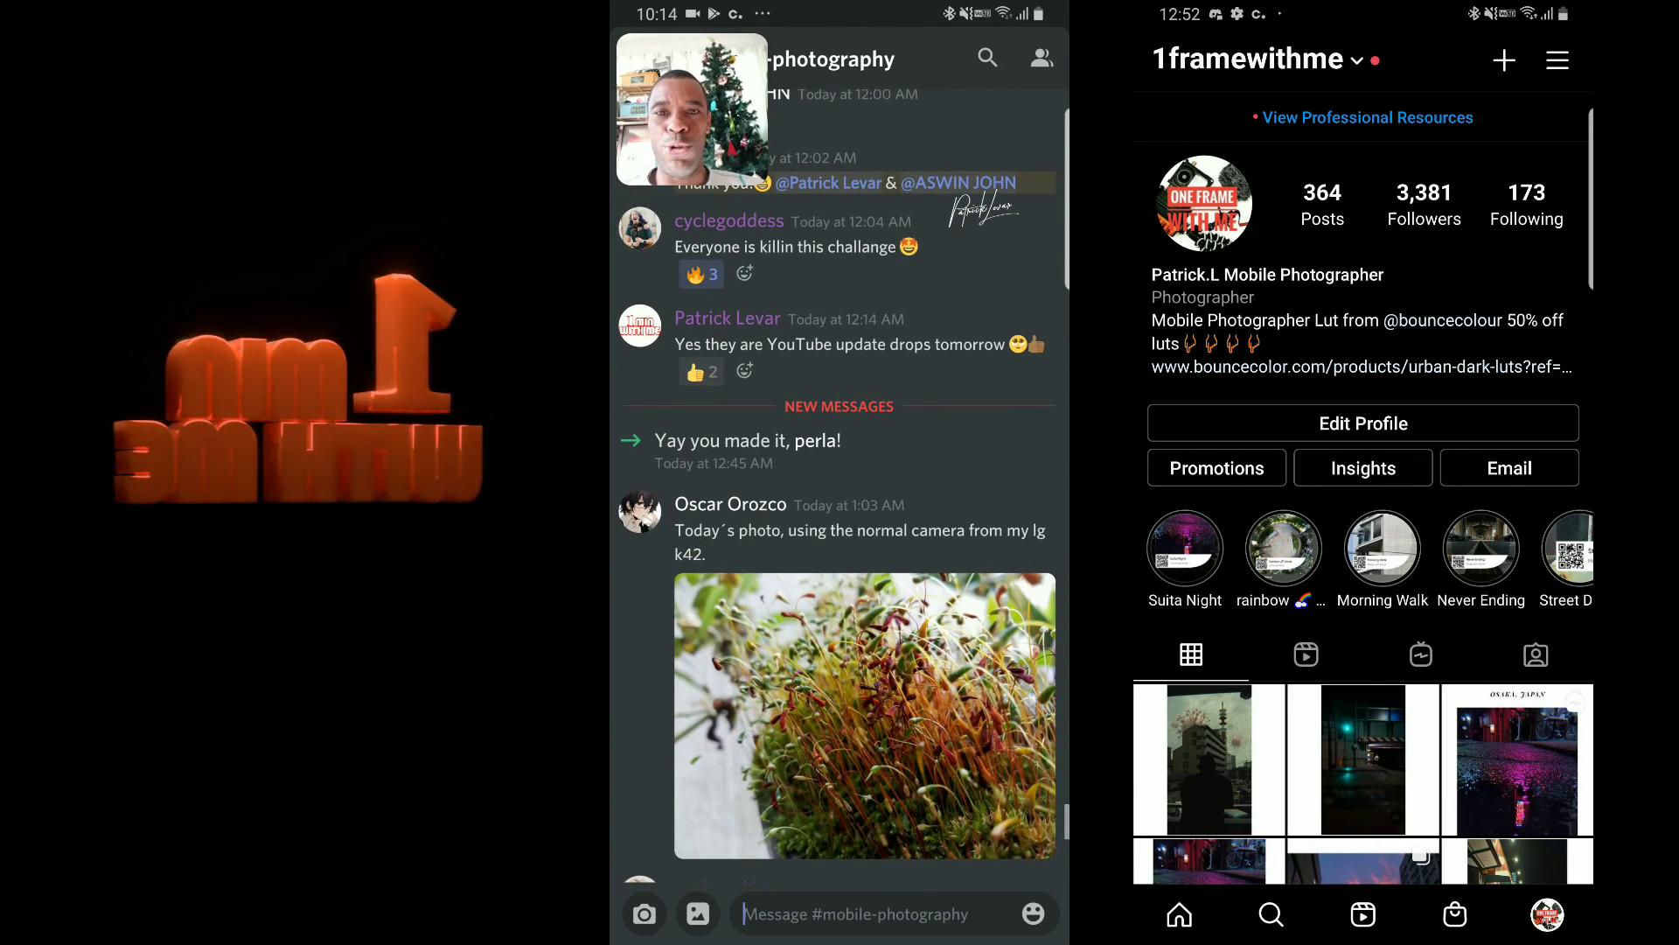
Browse #mobile-filmmaking's Nov 24–26 replies about videography phones and a trip video link
{"action": "scroll", "scroll_direction": "down", "scroll_amount": 3}
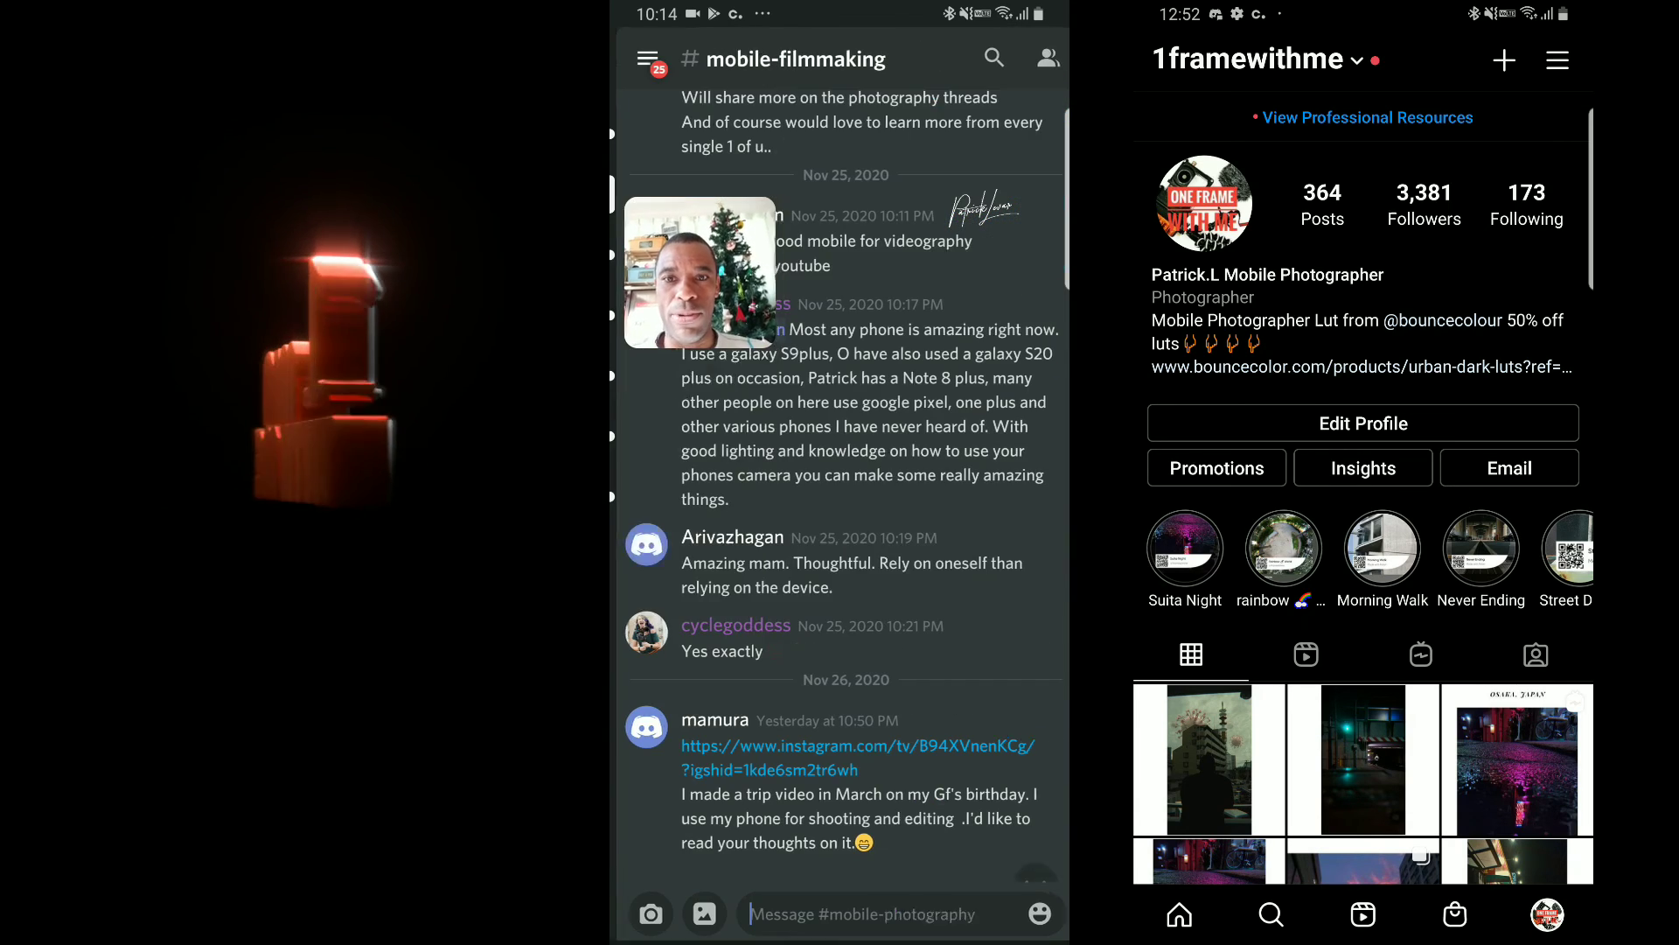
{"action": "scroll", "scroll_direction": "down", "scroll_amount": 3}
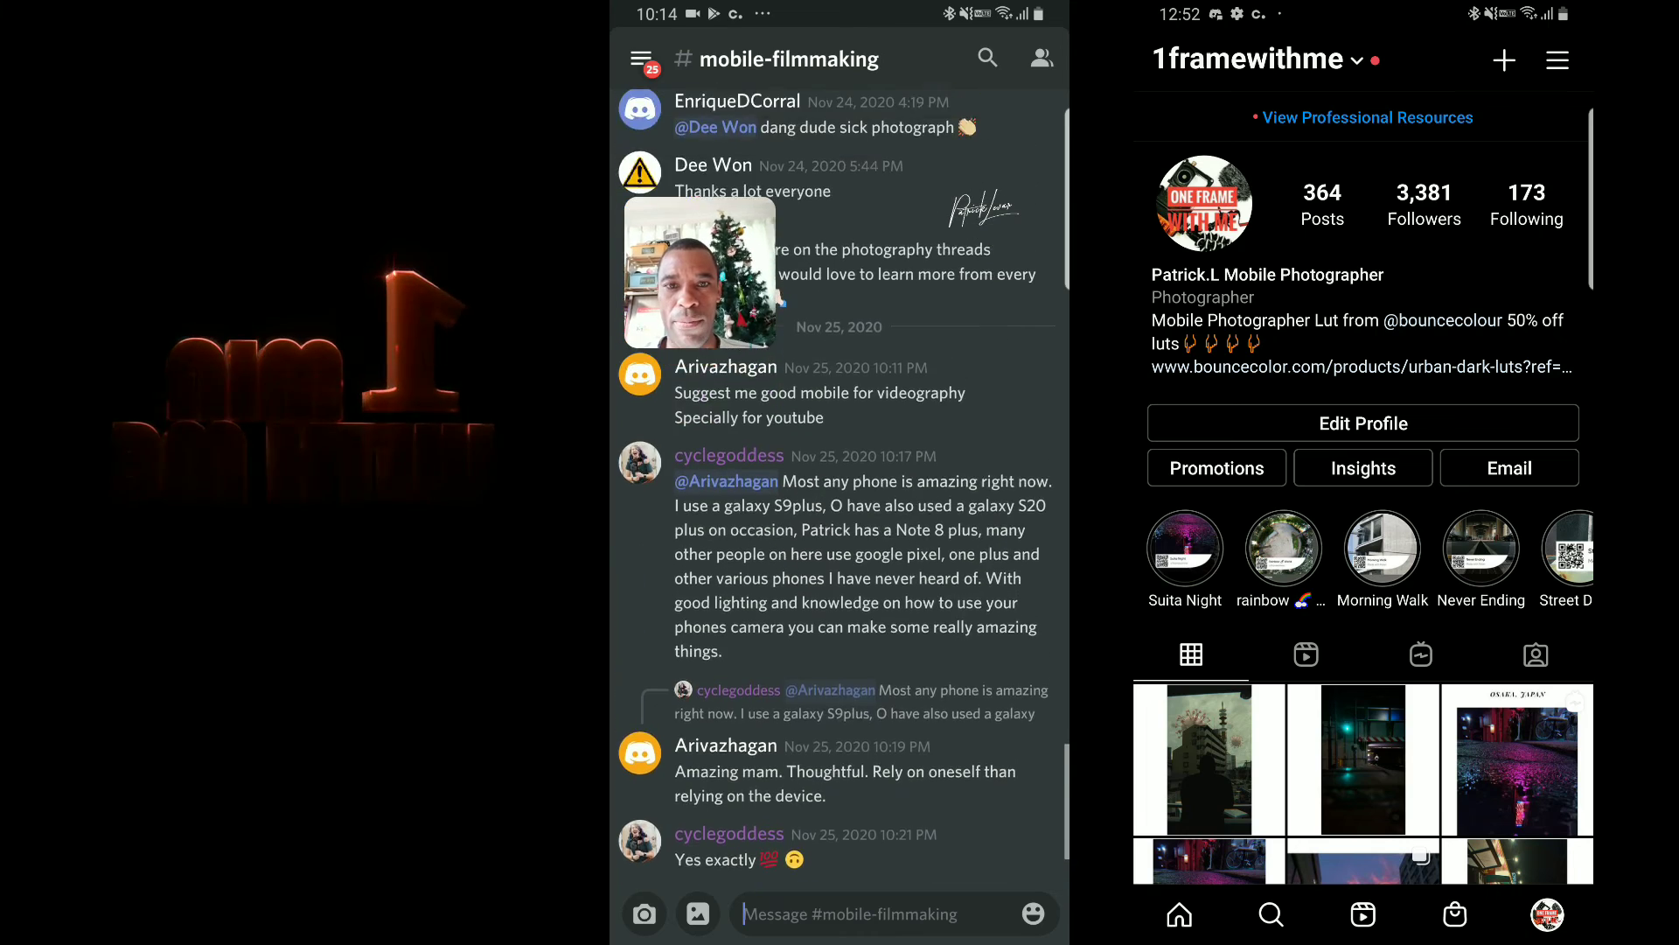
{"action": "scroll", "scroll_direction": "down", "scroll_amount": 3}
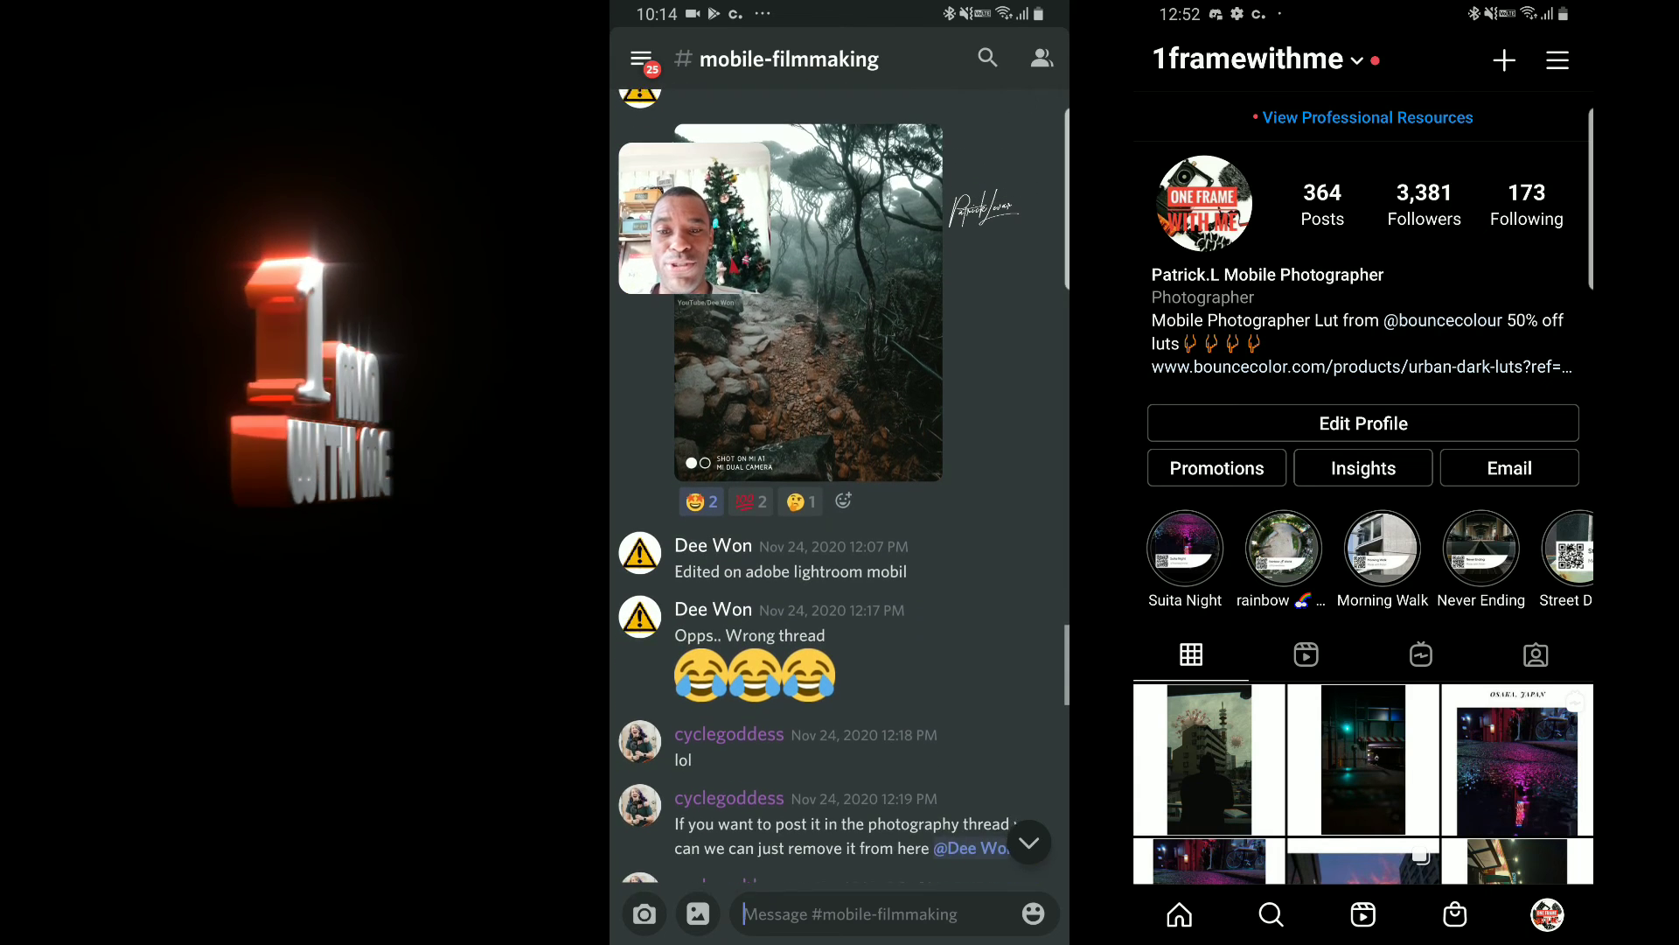
{"action": "scroll", "scroll_direction": "down", "scroll_amount": 3}
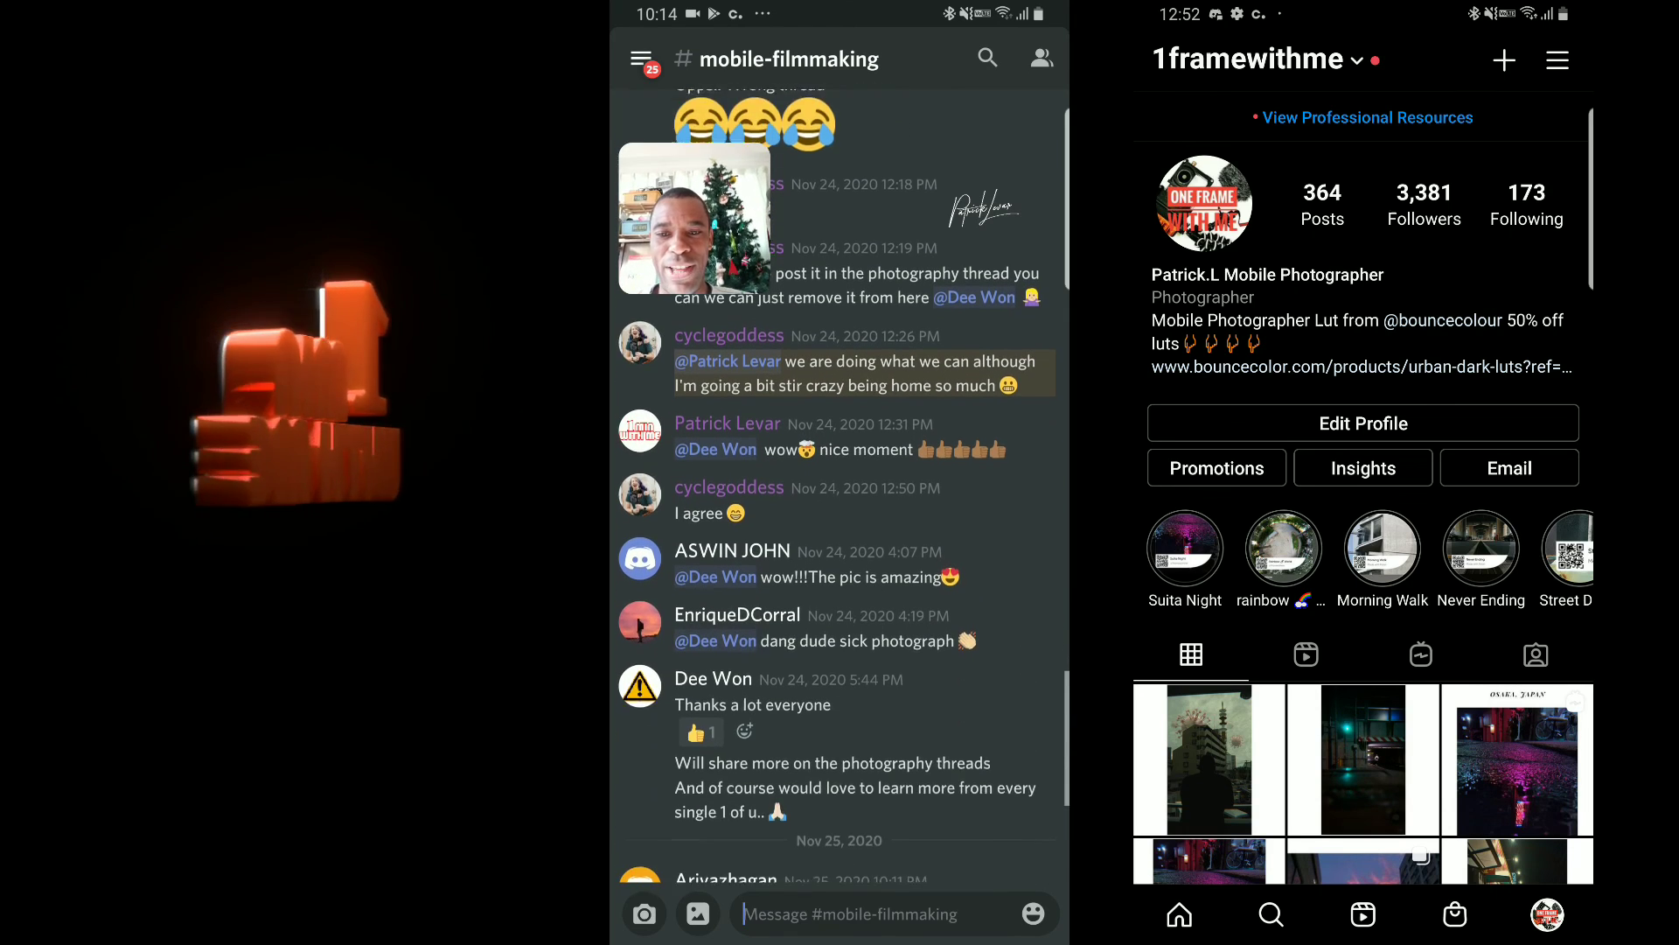
{"action": "scroll", "scroll_direction": "down", "scroll_amount": 3}
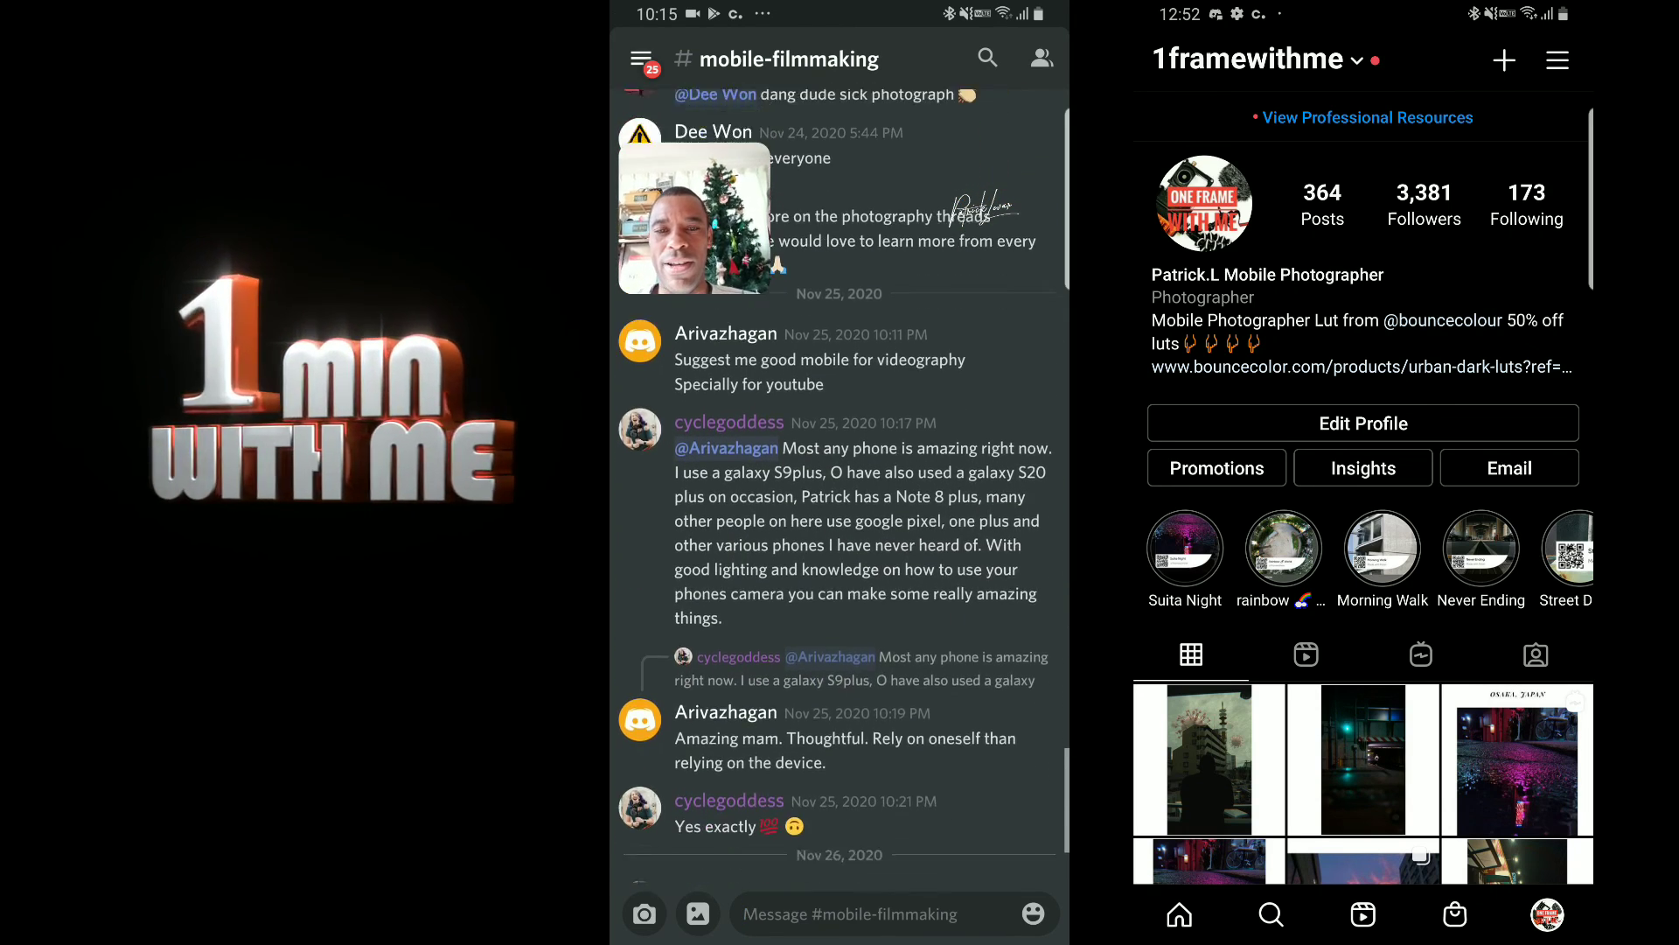
{"action": "scroll", "scroll_direction": "down", "scroll_amount": 3}
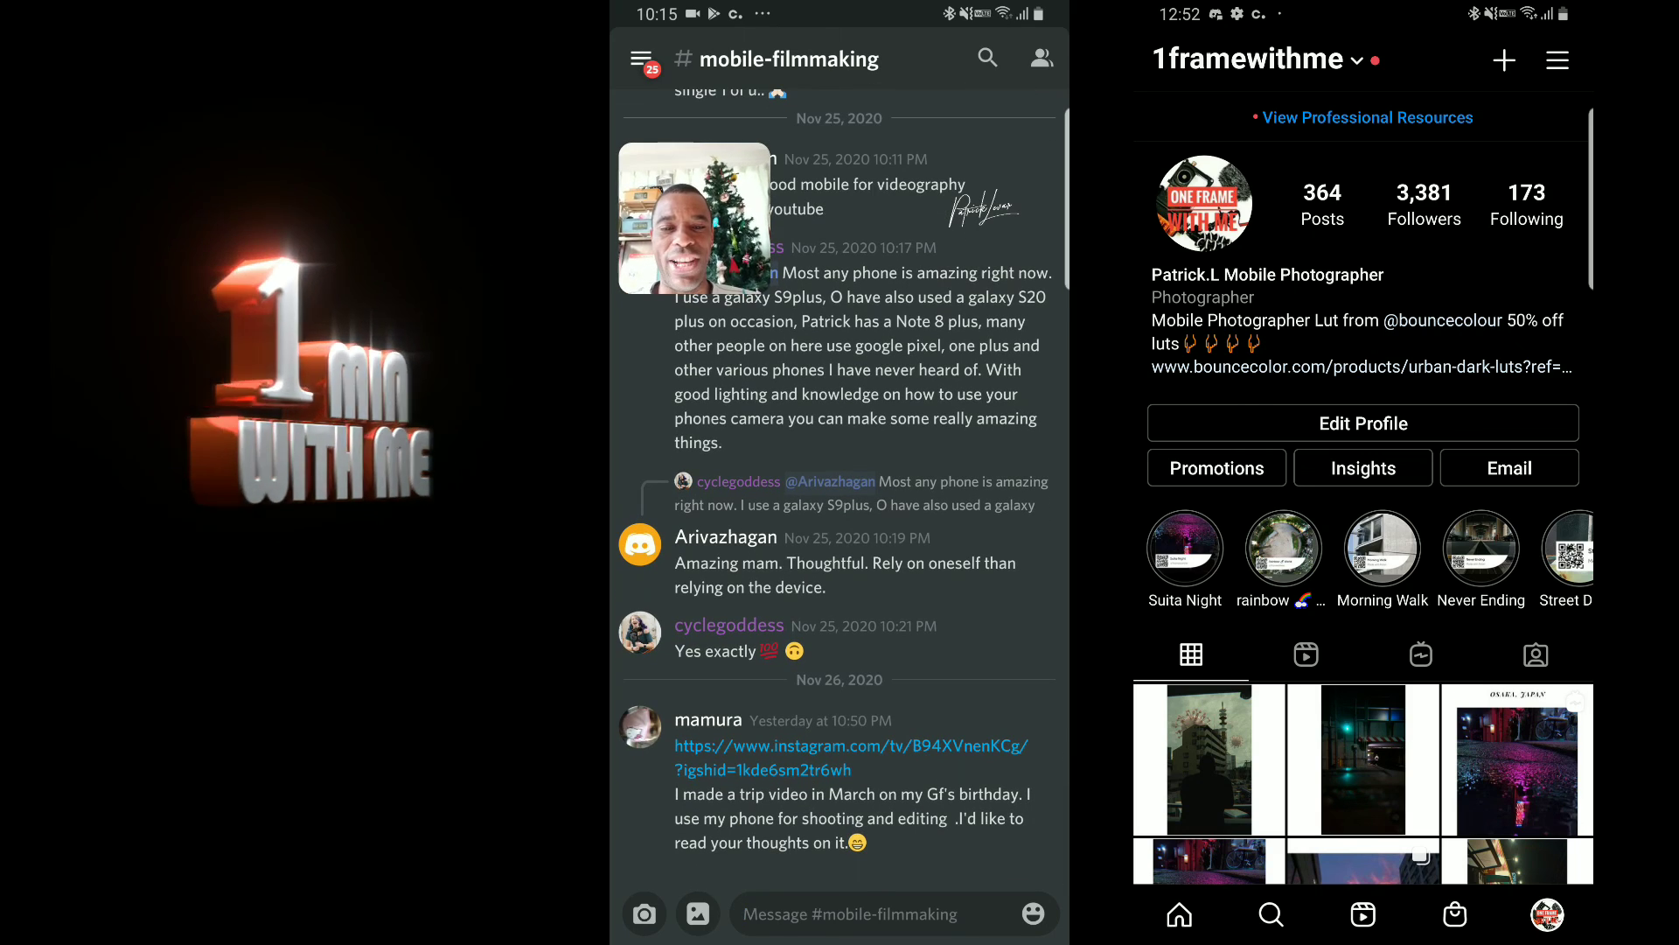